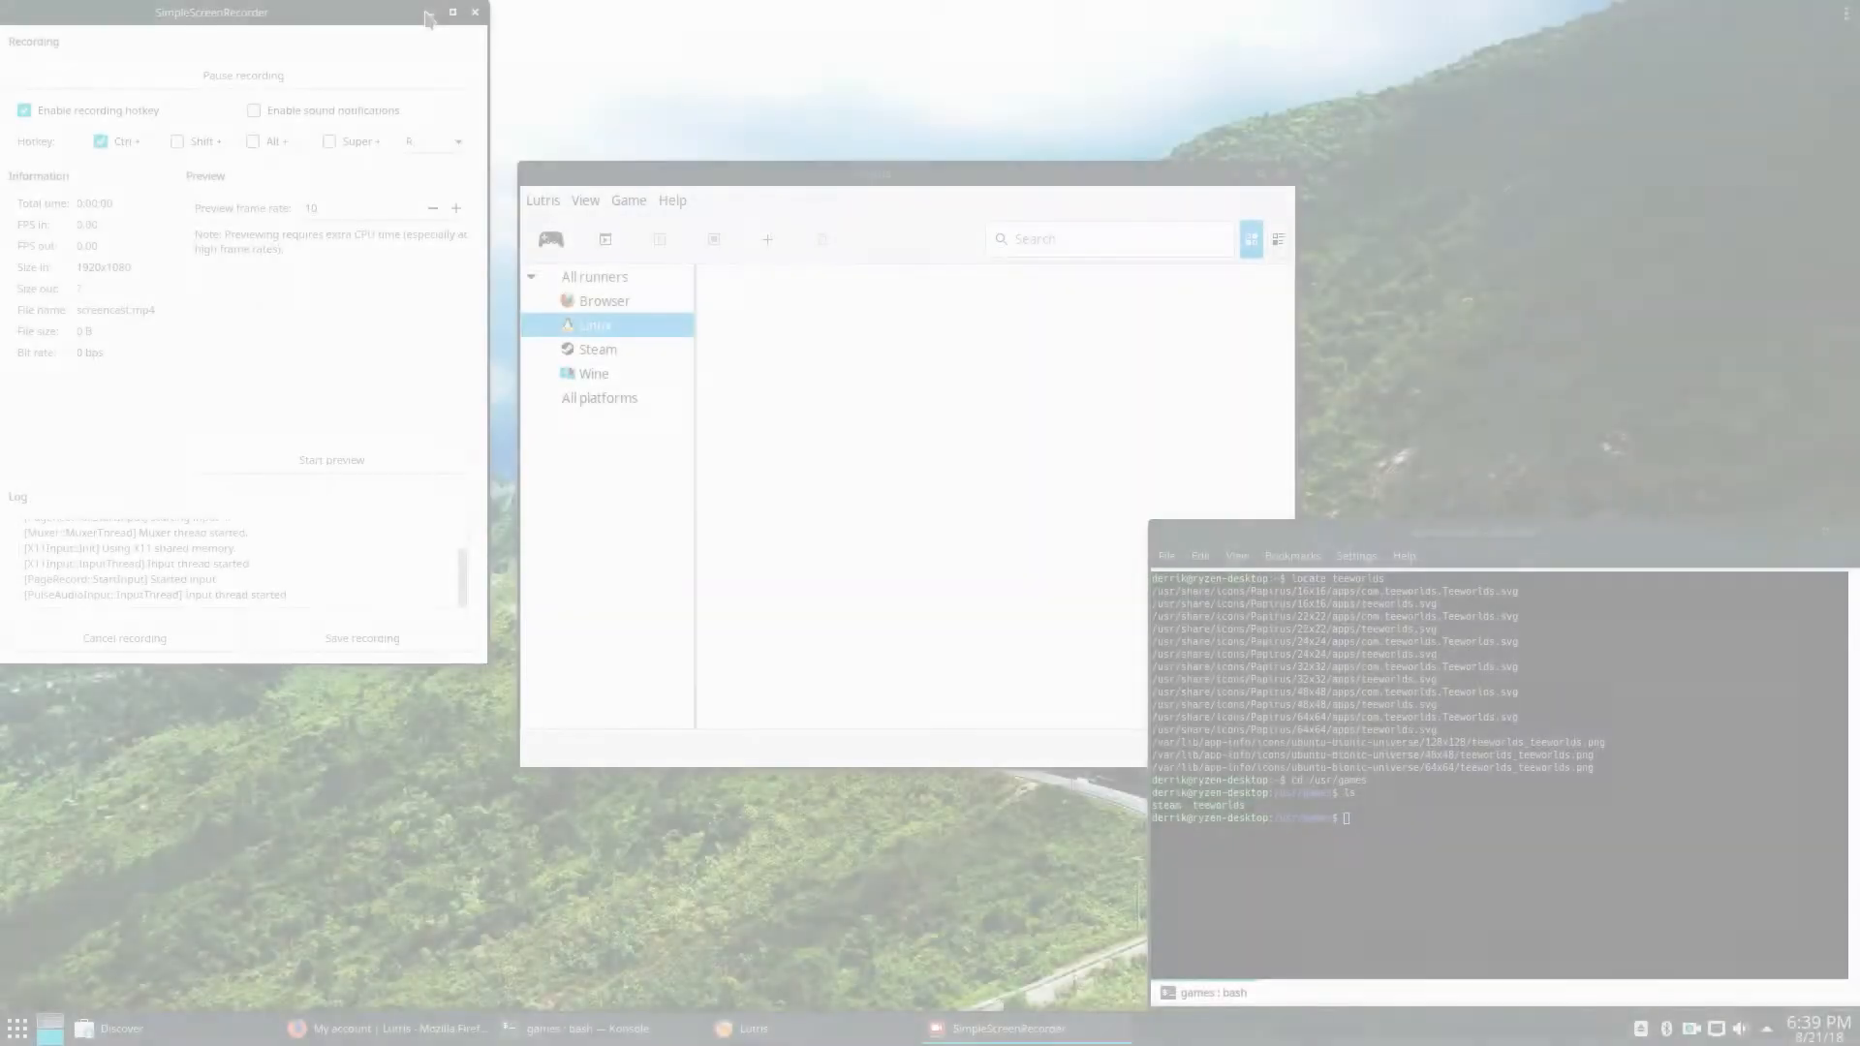
- Under the Linux runner, add a new game named 'Teewo' and move to its Game options
{"action": "left_click", "coordinate": [453, 12]}
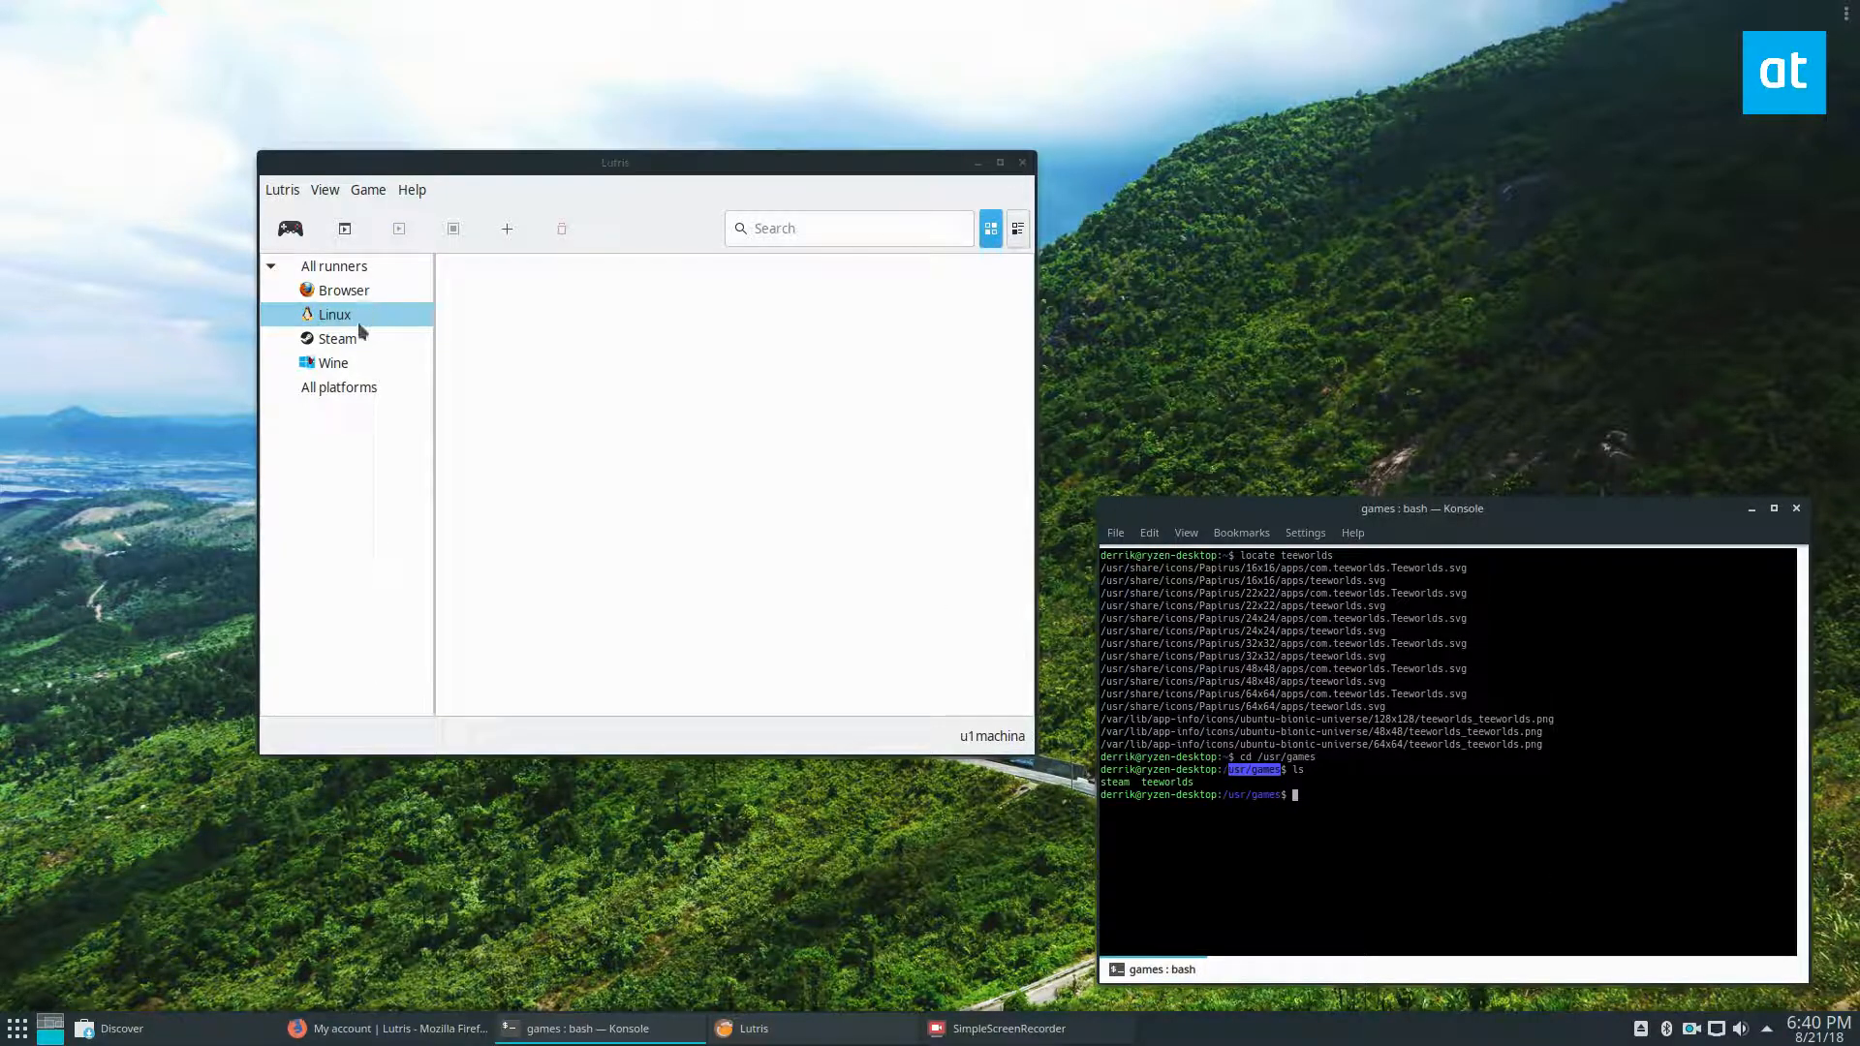
{"action": "left_click", "coordinate": [366, 190]}
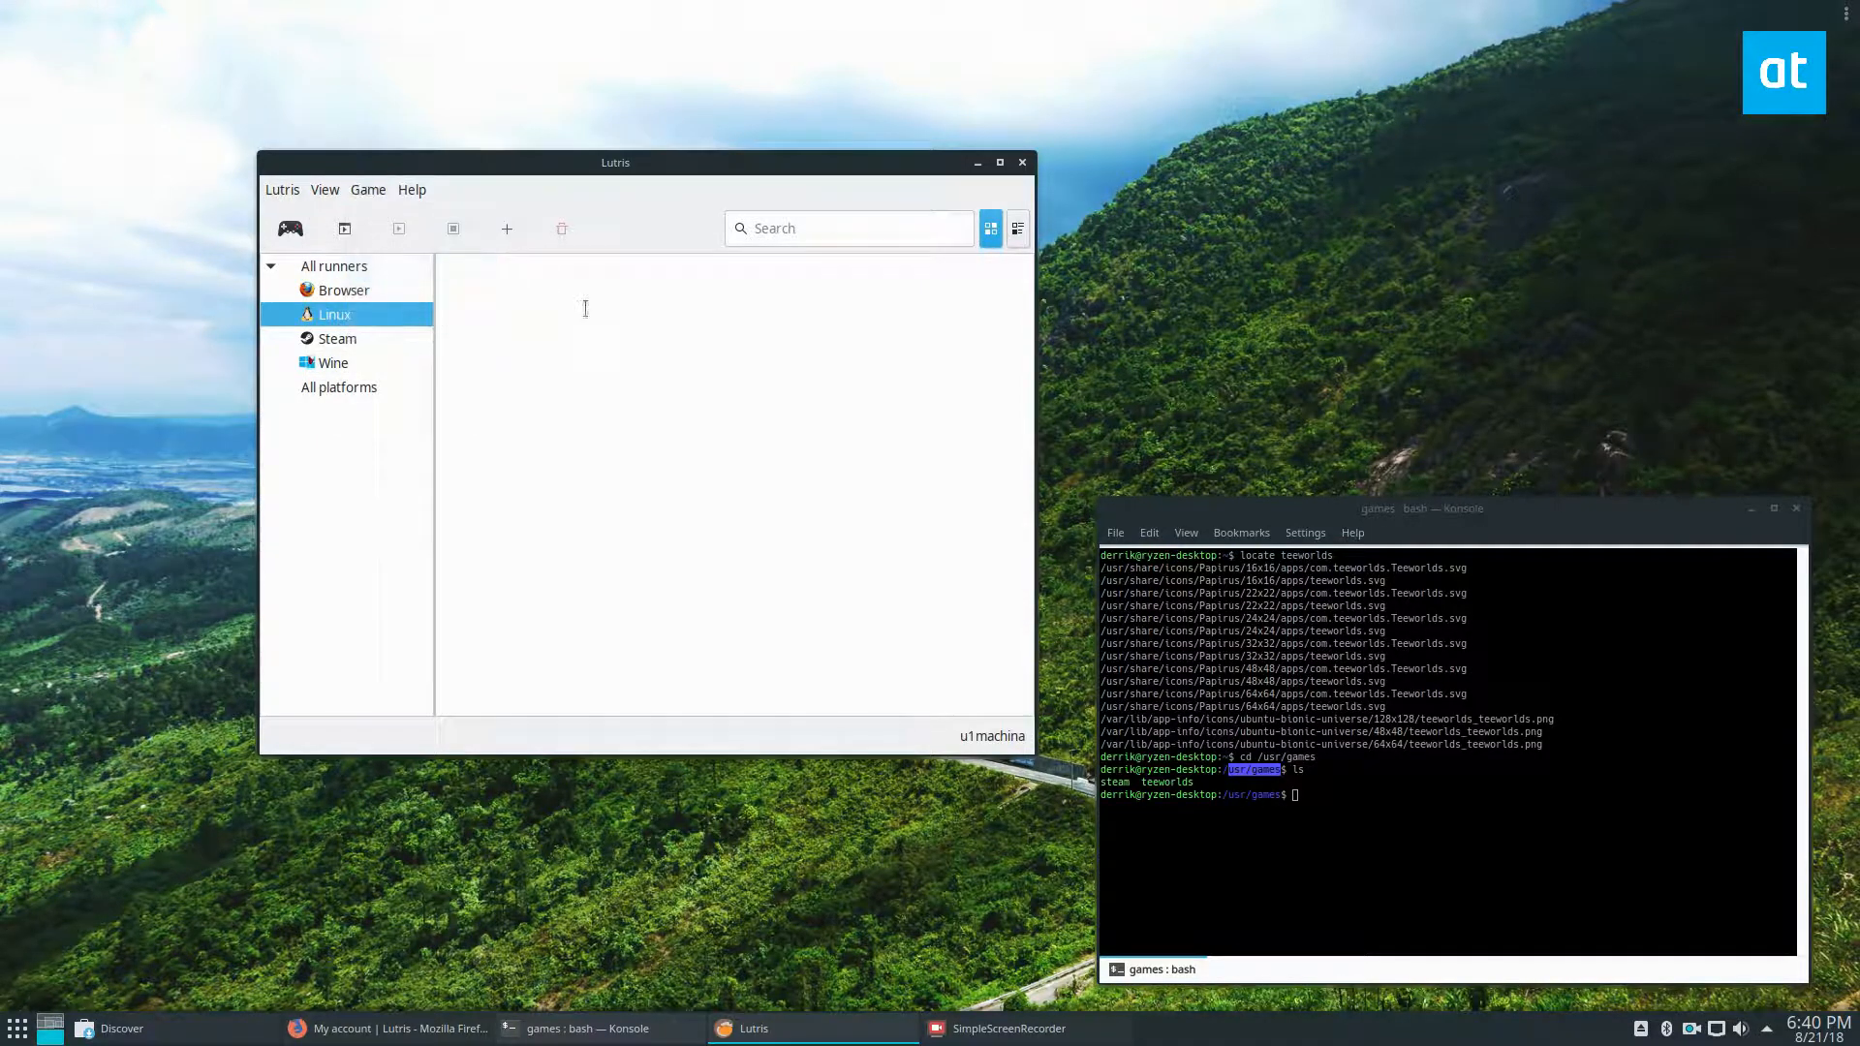
{"action": "left_click", "coordinate": [506, 229]}
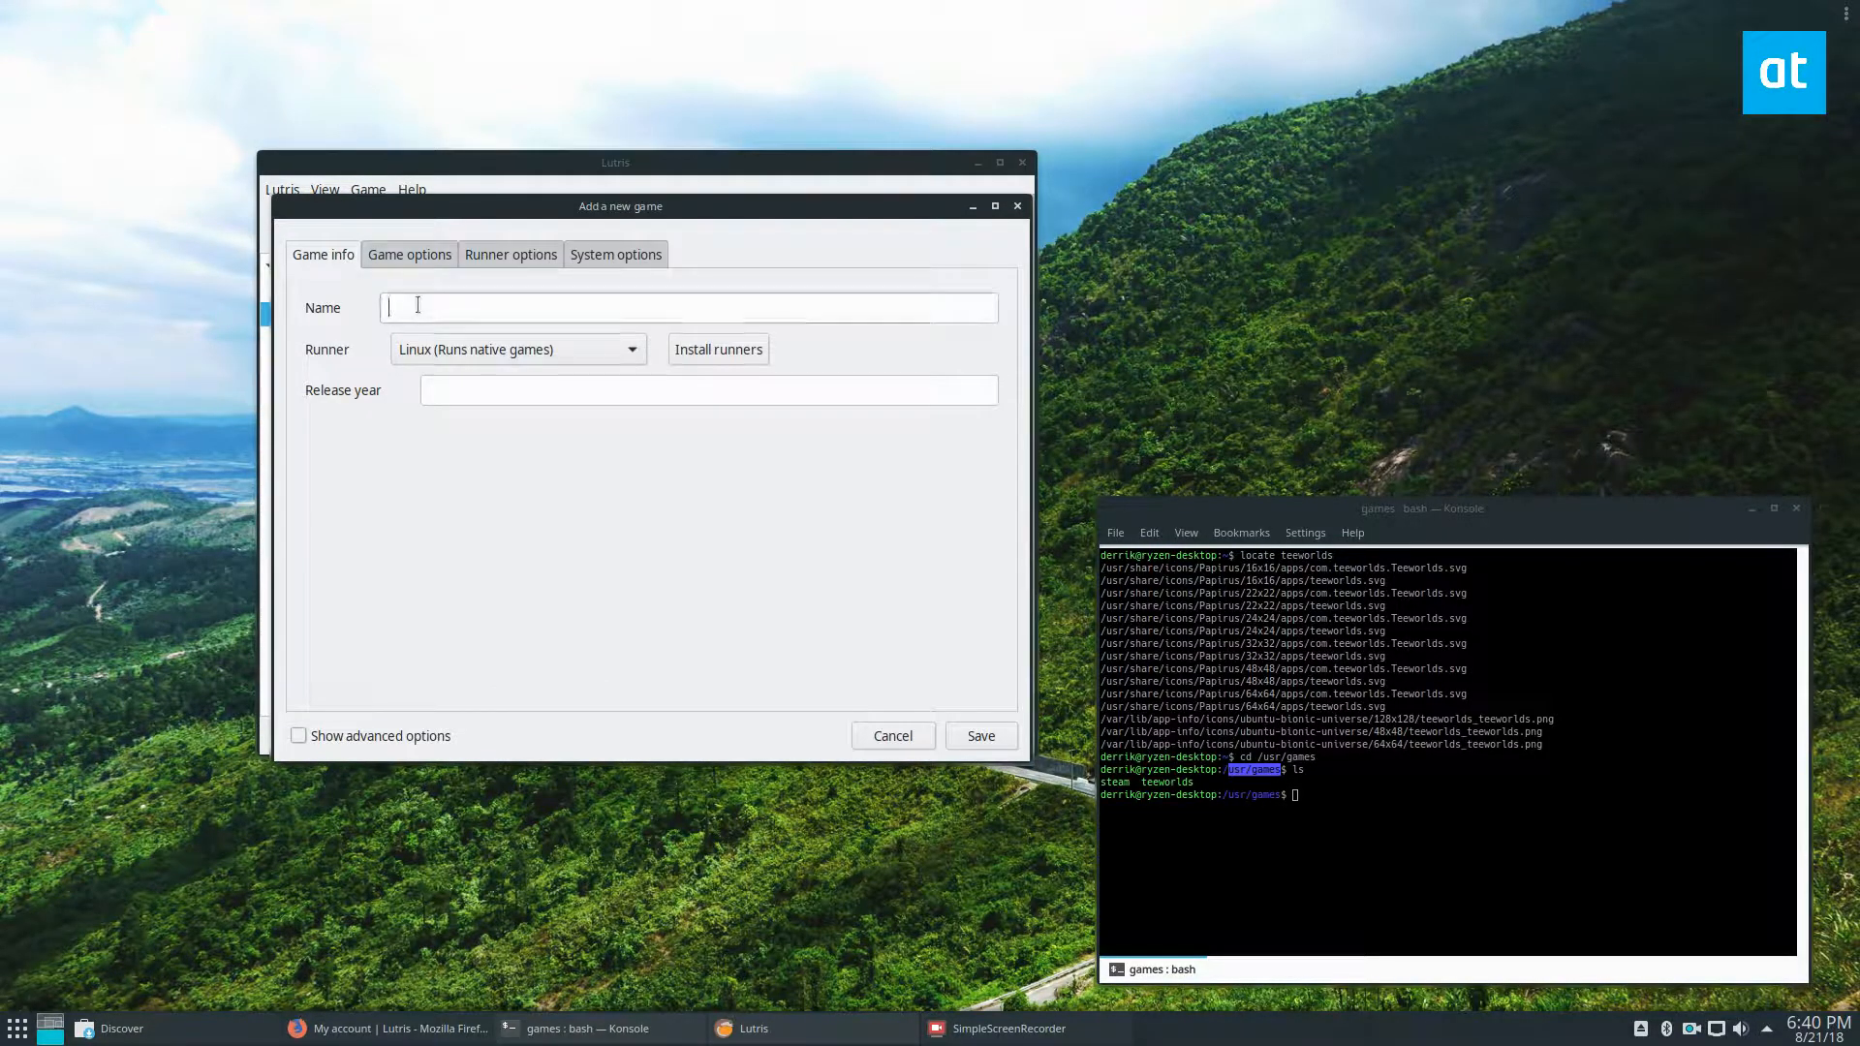
{"action": "type", "text": "Teewo"}
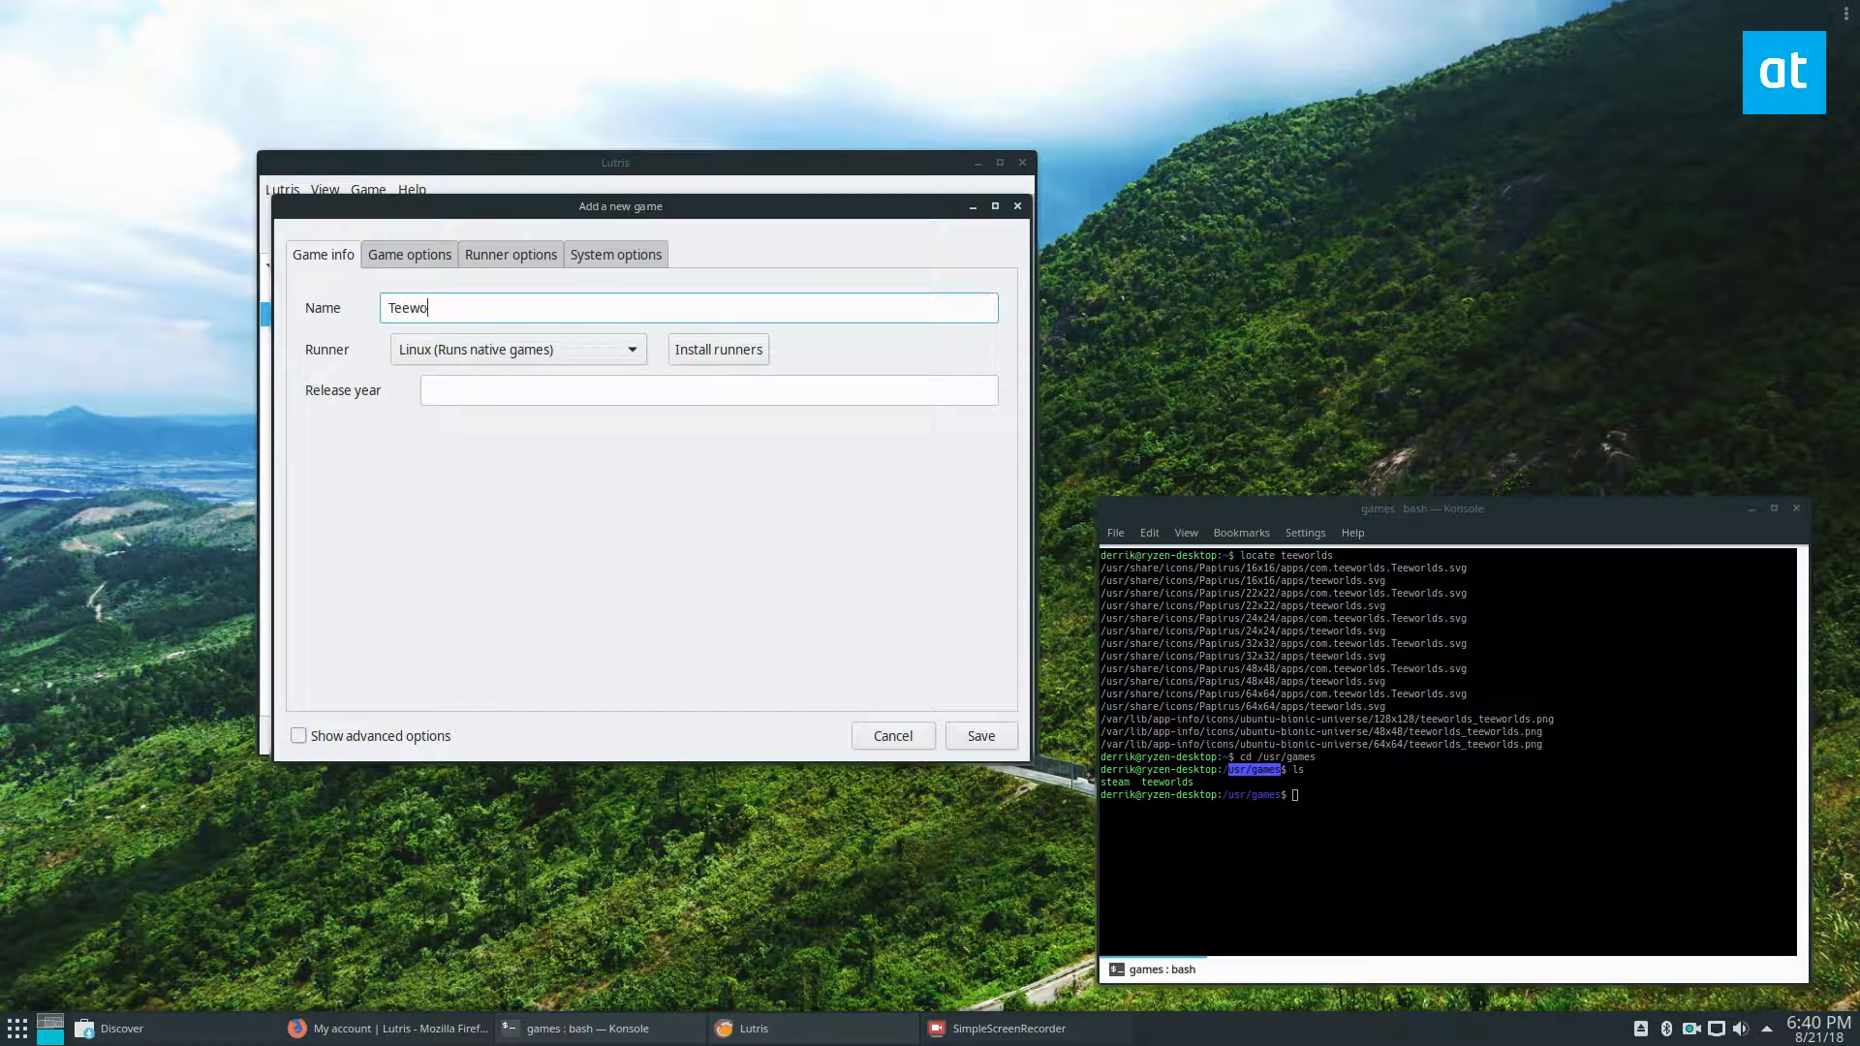
{"action": "left_click", "coordinate": [409, 253]}
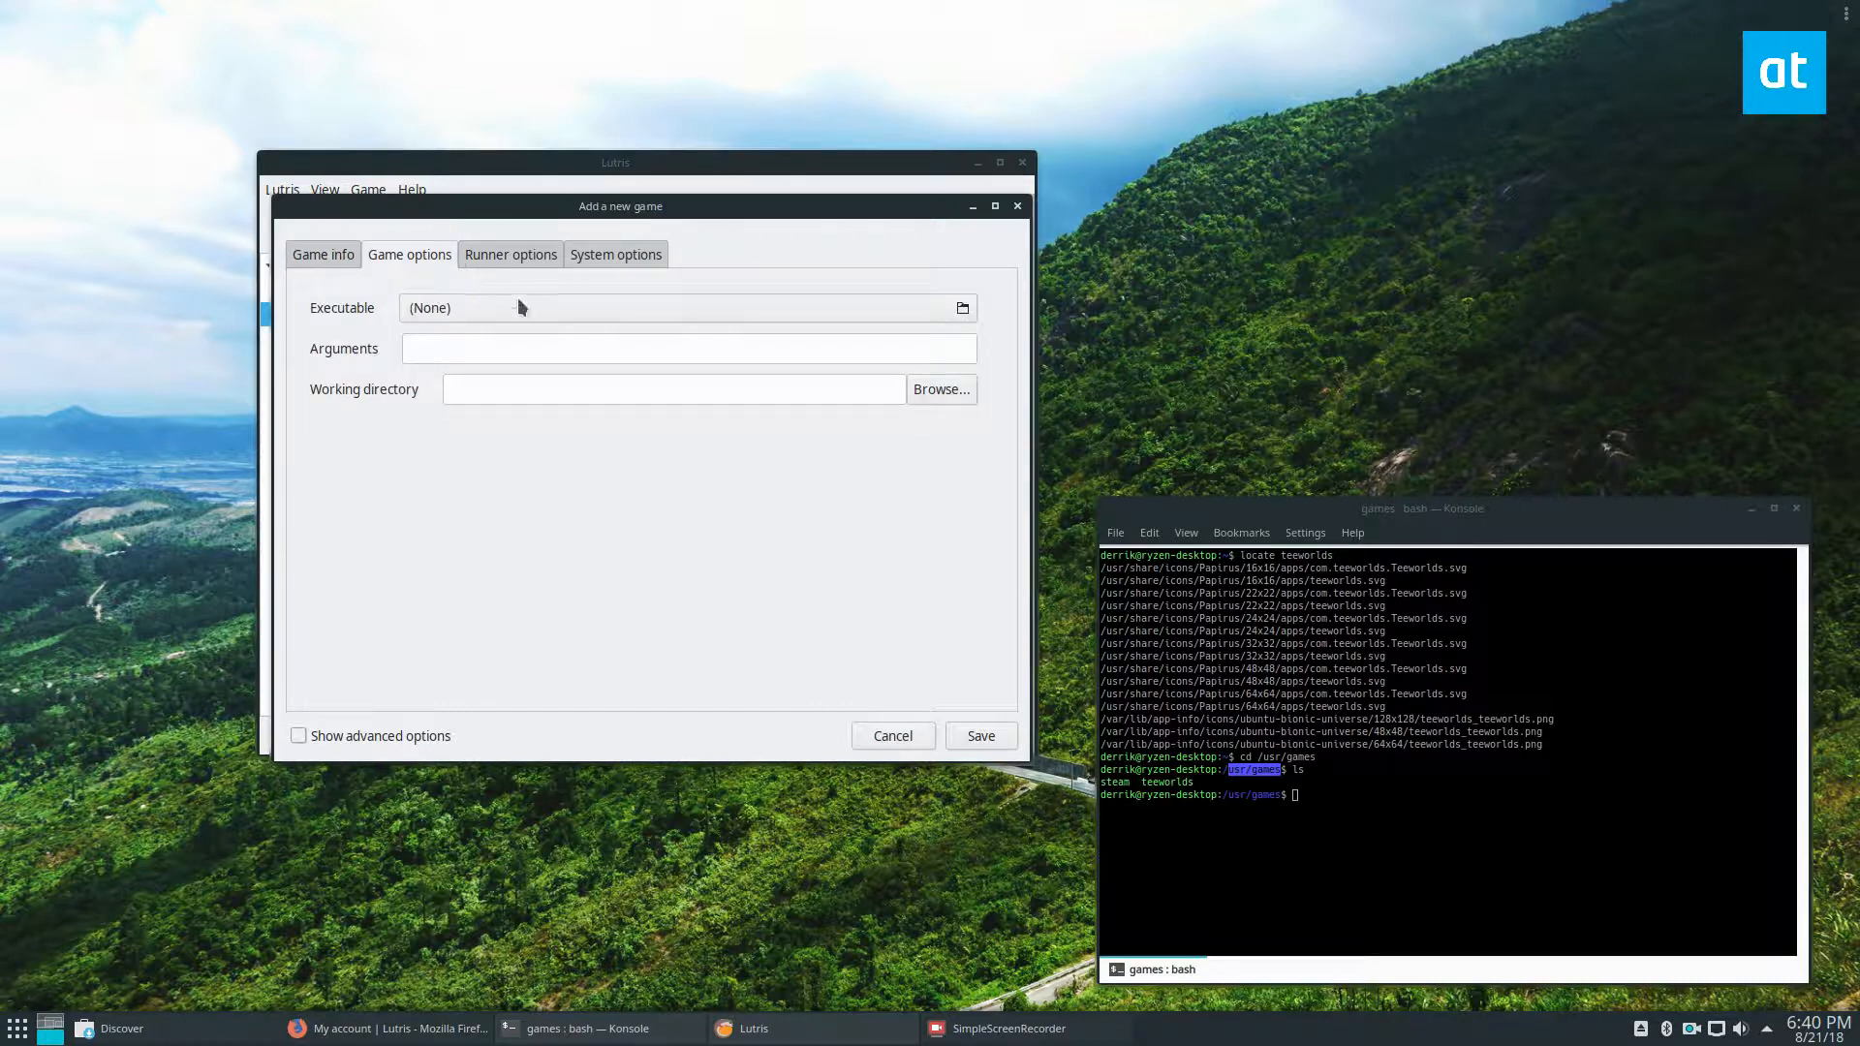
- Set the executable to teeworlds from Computer > usr > games
{"action": "left_click", "coordinate": [963, 308]}
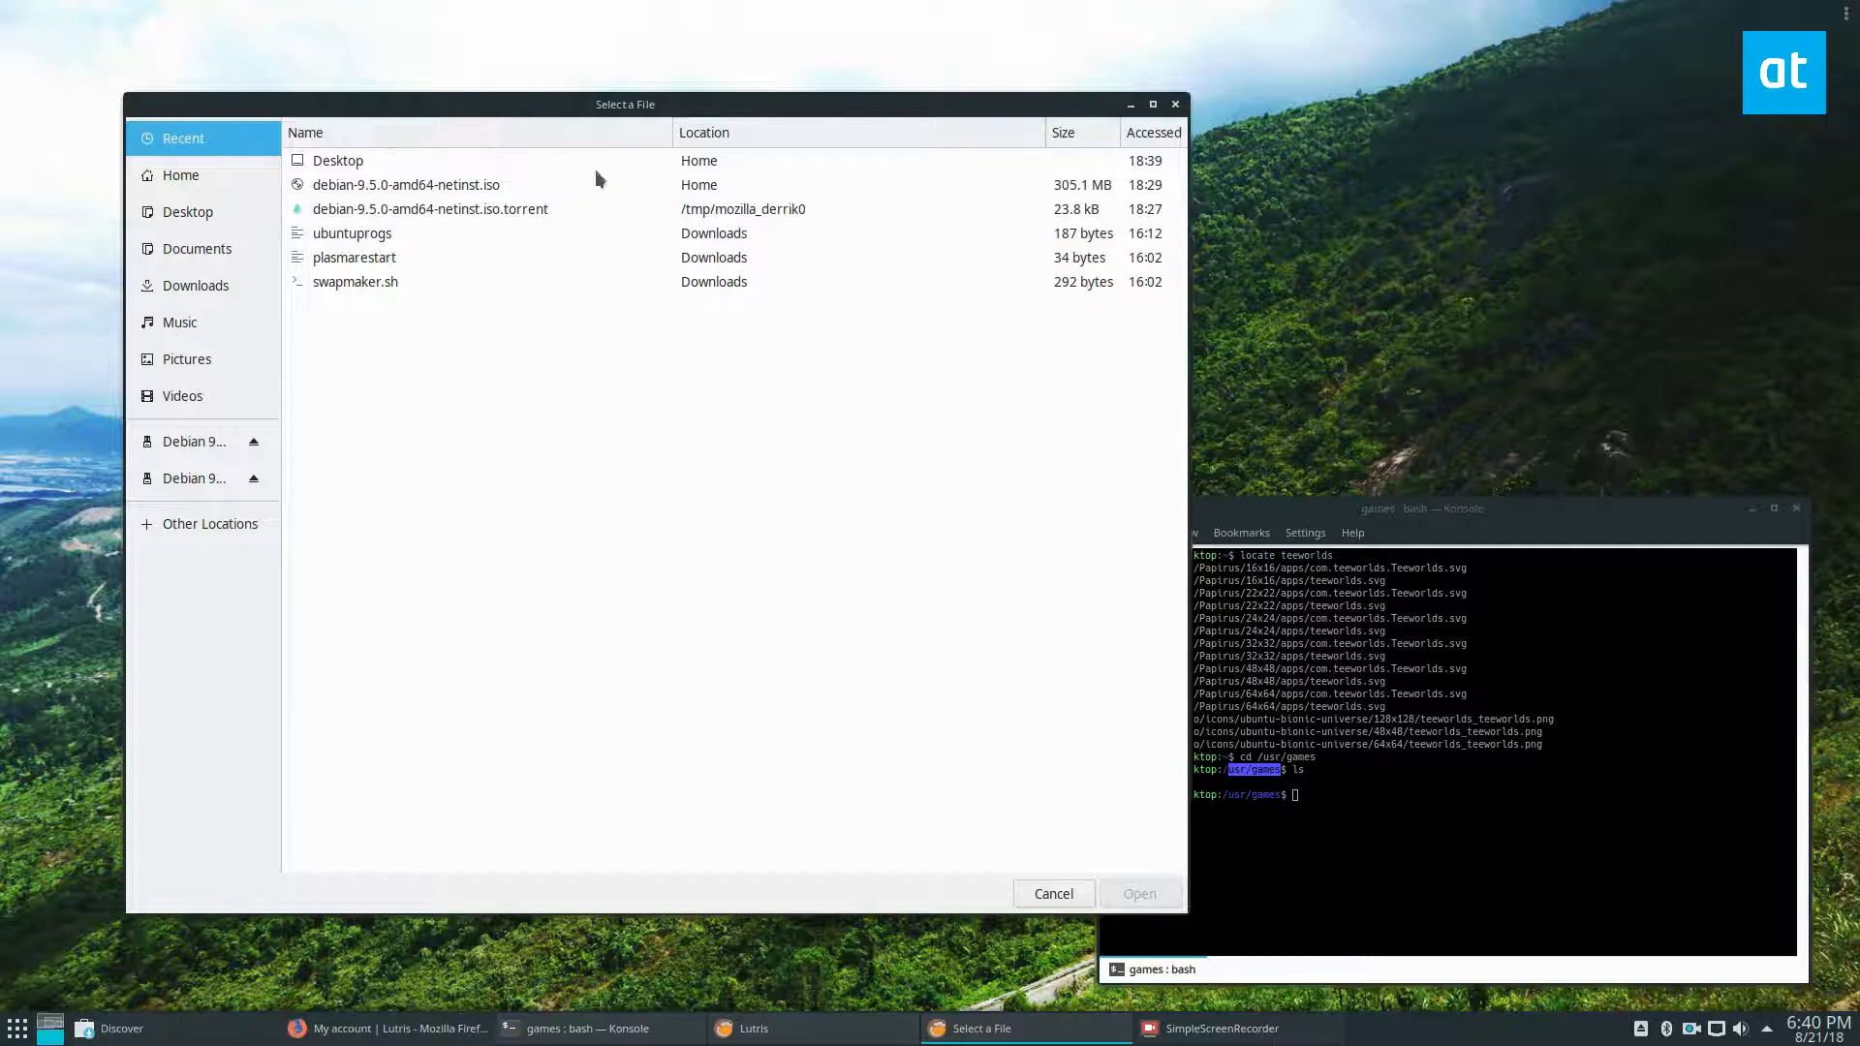
{"action": "left_click", "coordinate": [209, 523]}
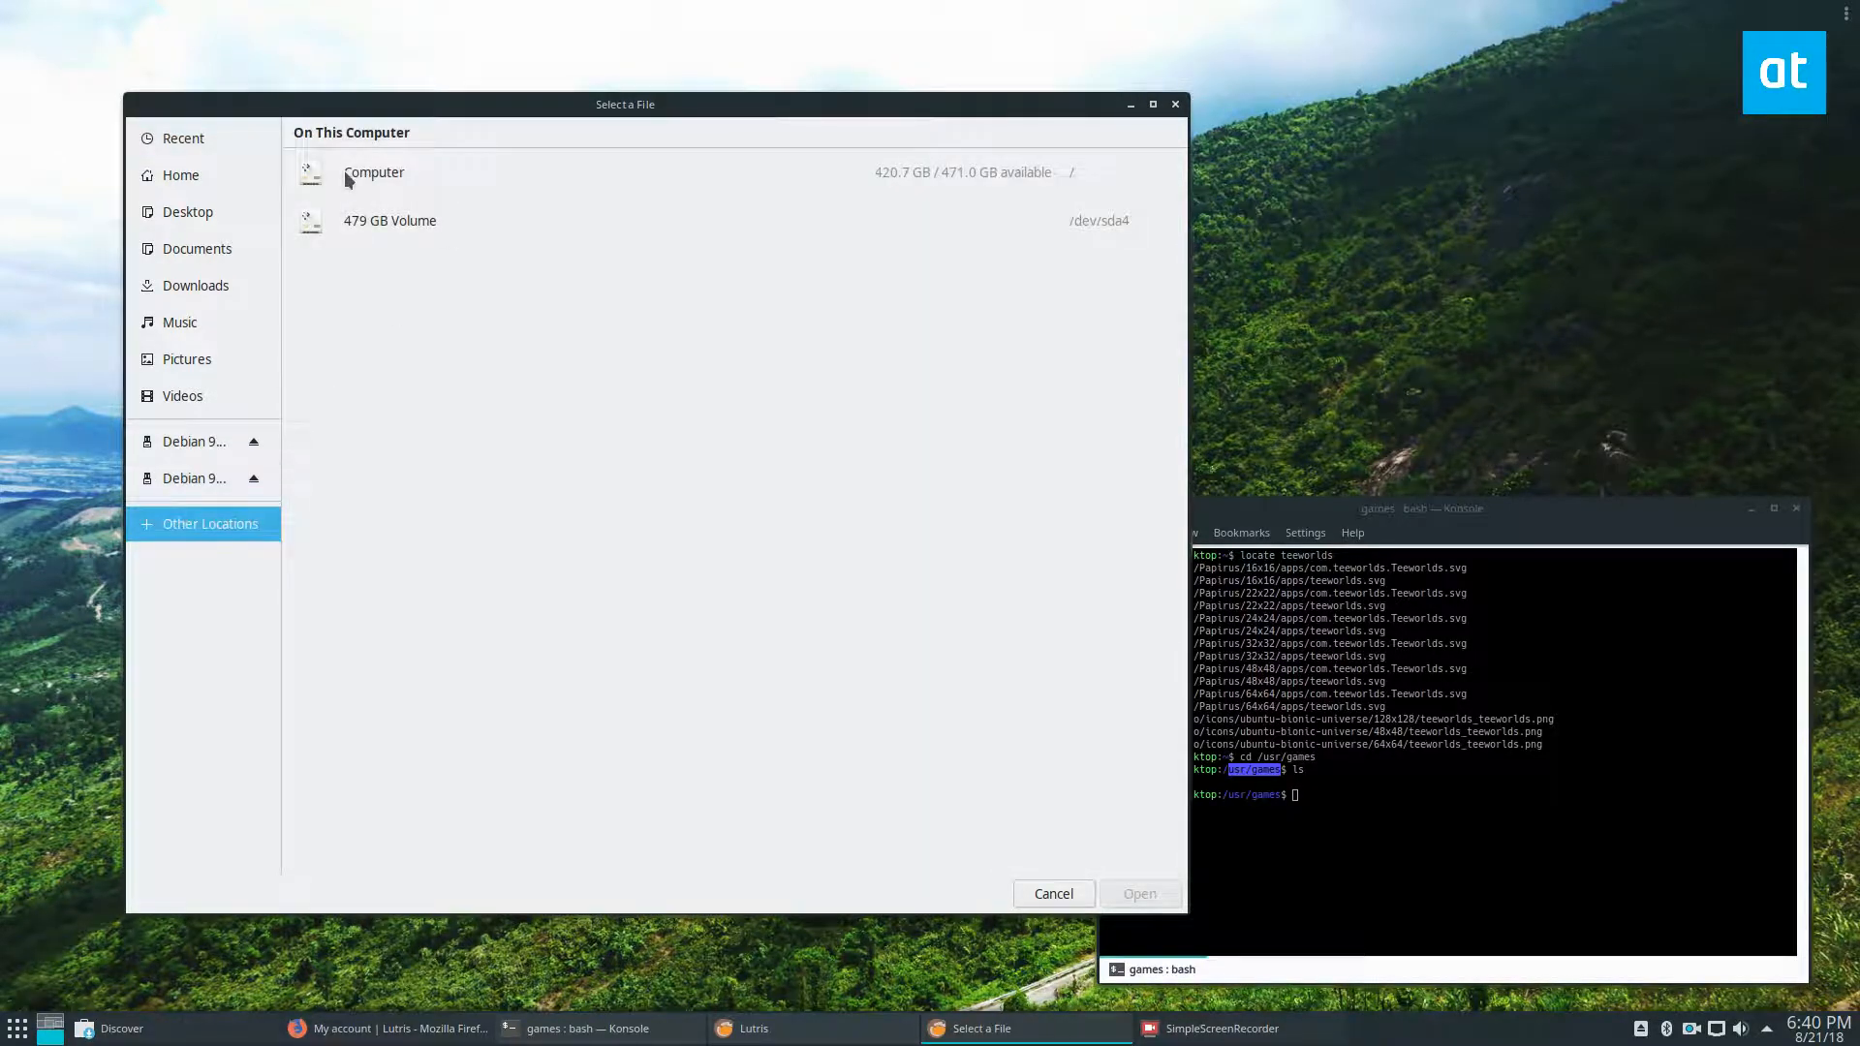
{"action": "double_click", "coordinate": [374, 173]}
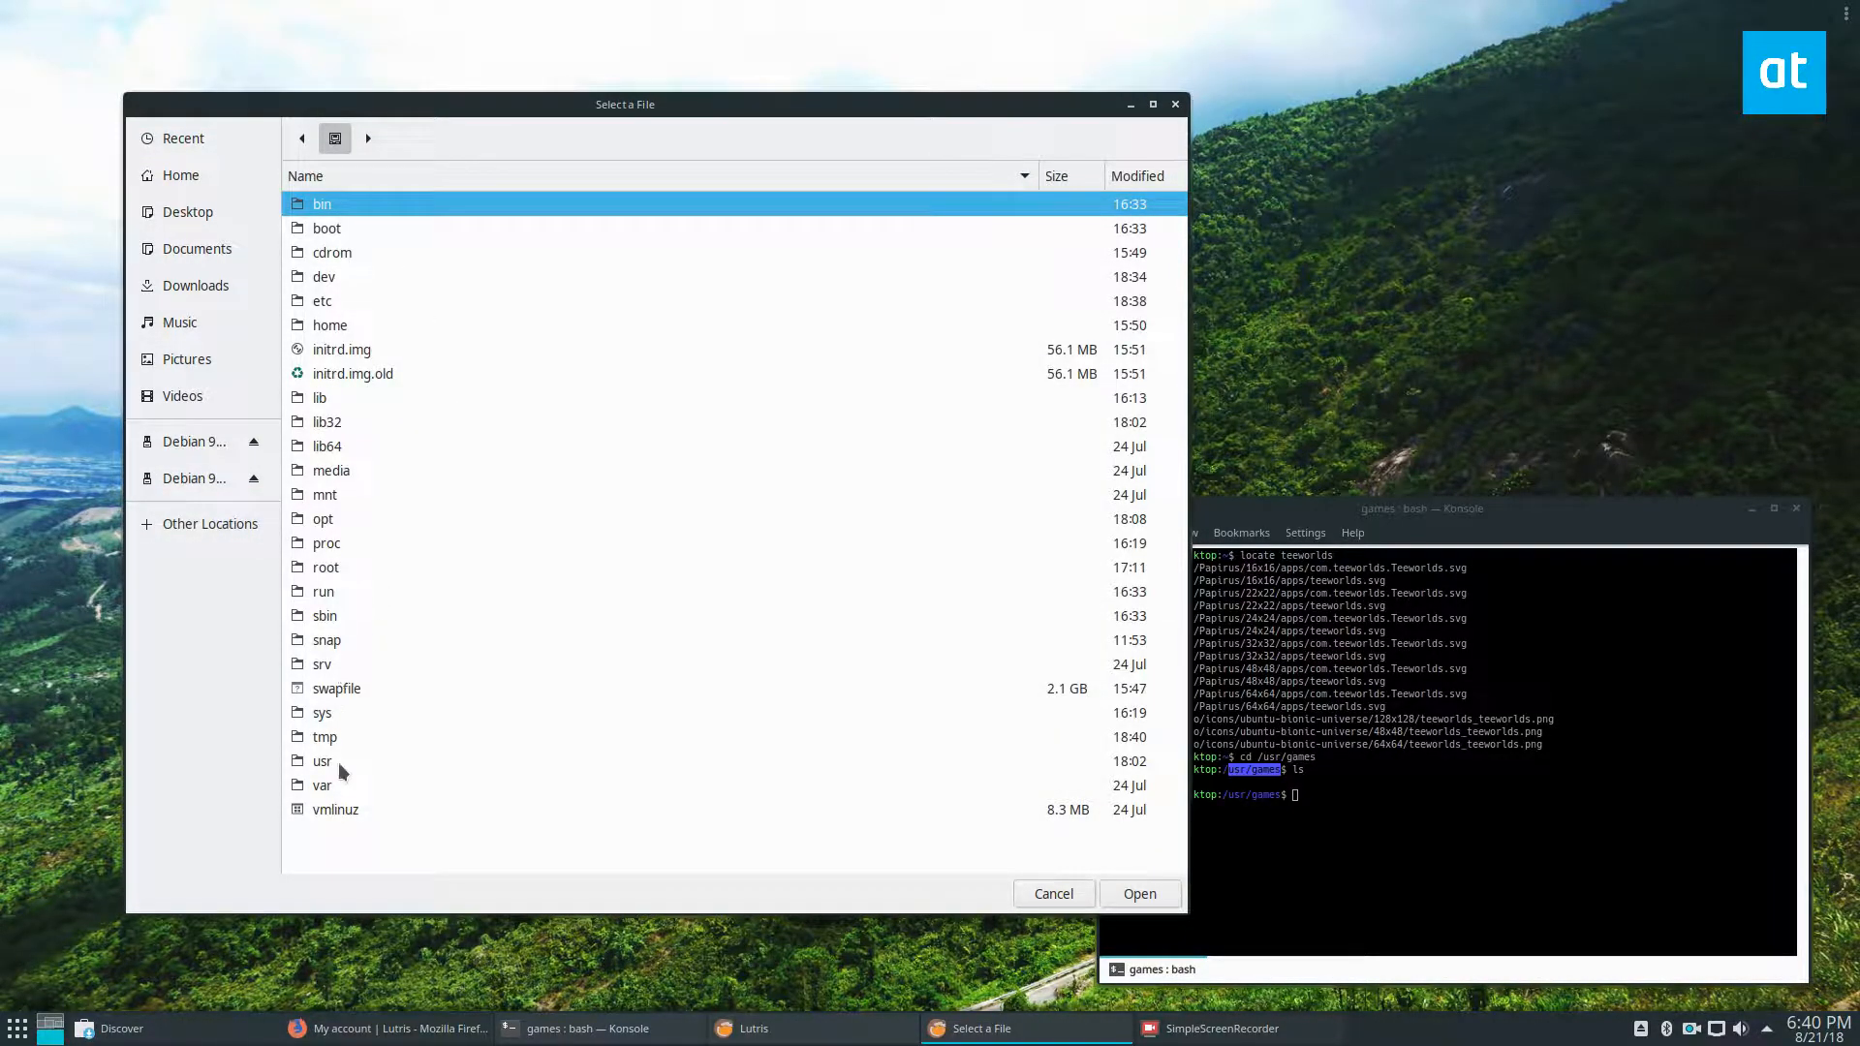
{"action": "double_click", "coordinate": [324, 759]}
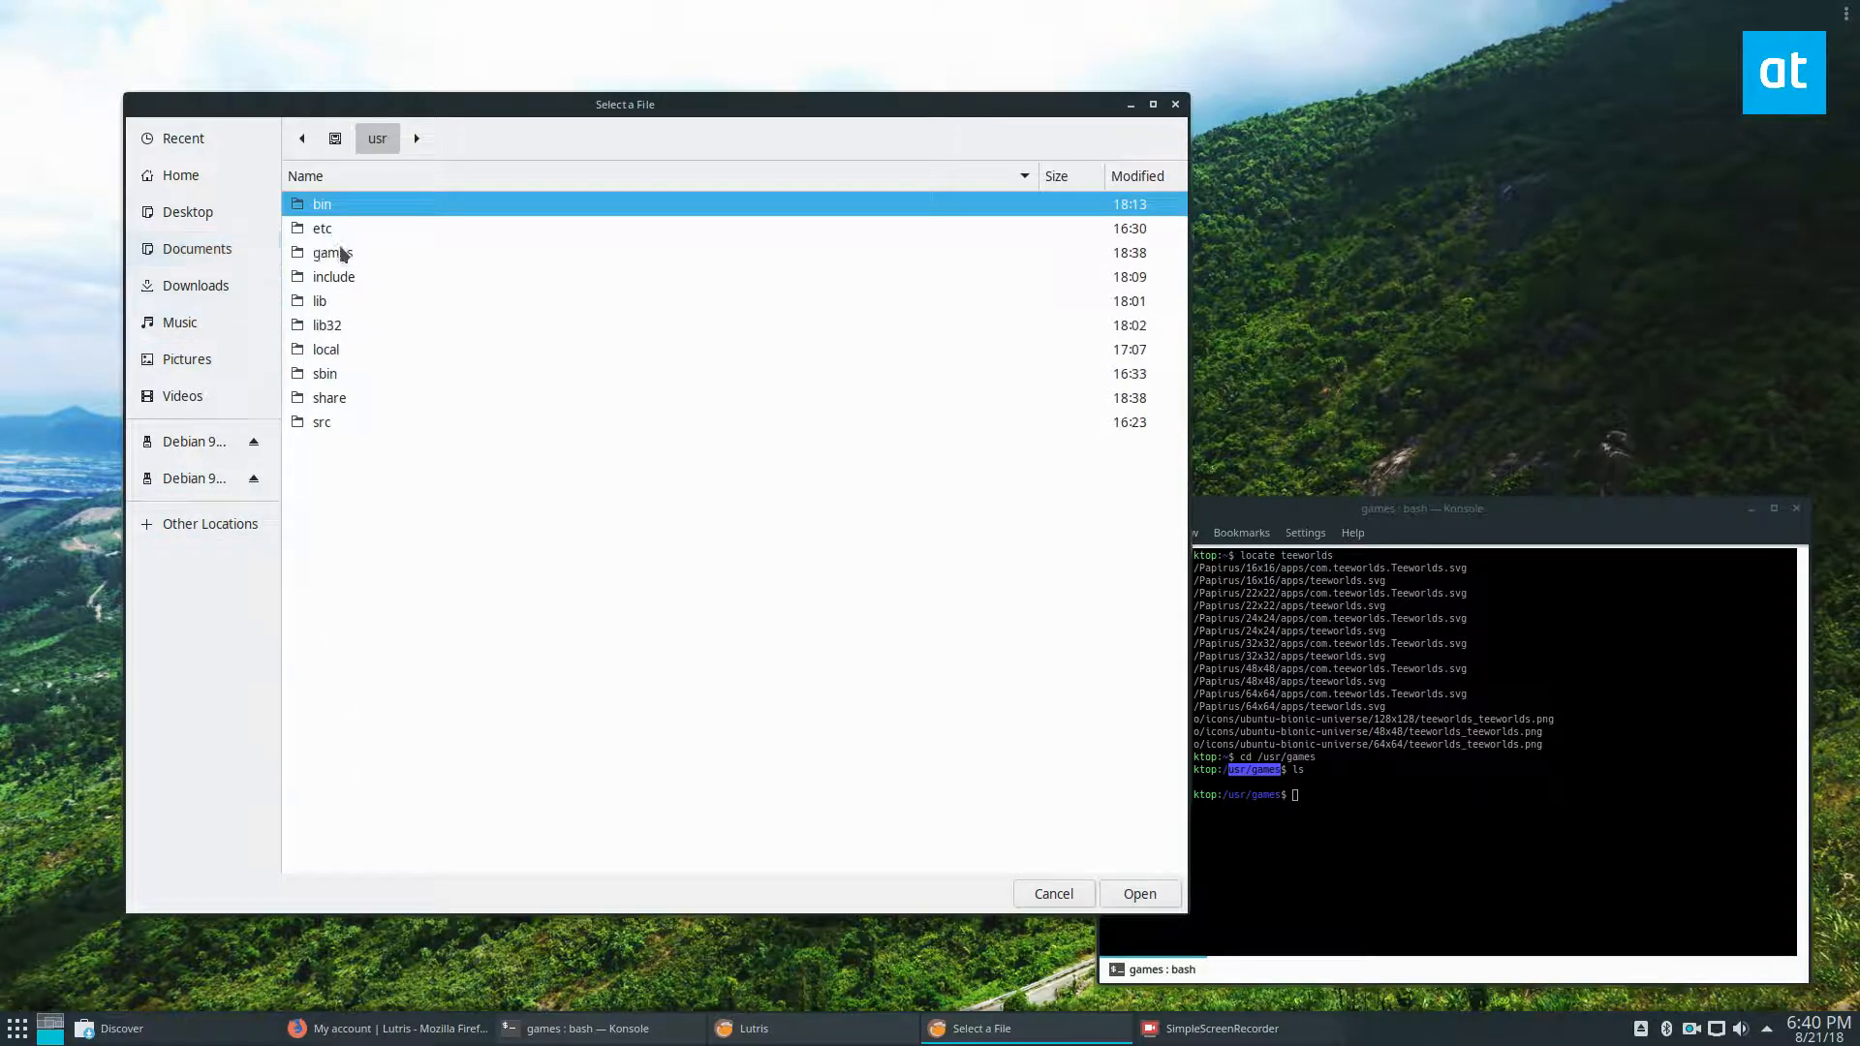
{"action": "double_click", "coordinate": [332, 252]}
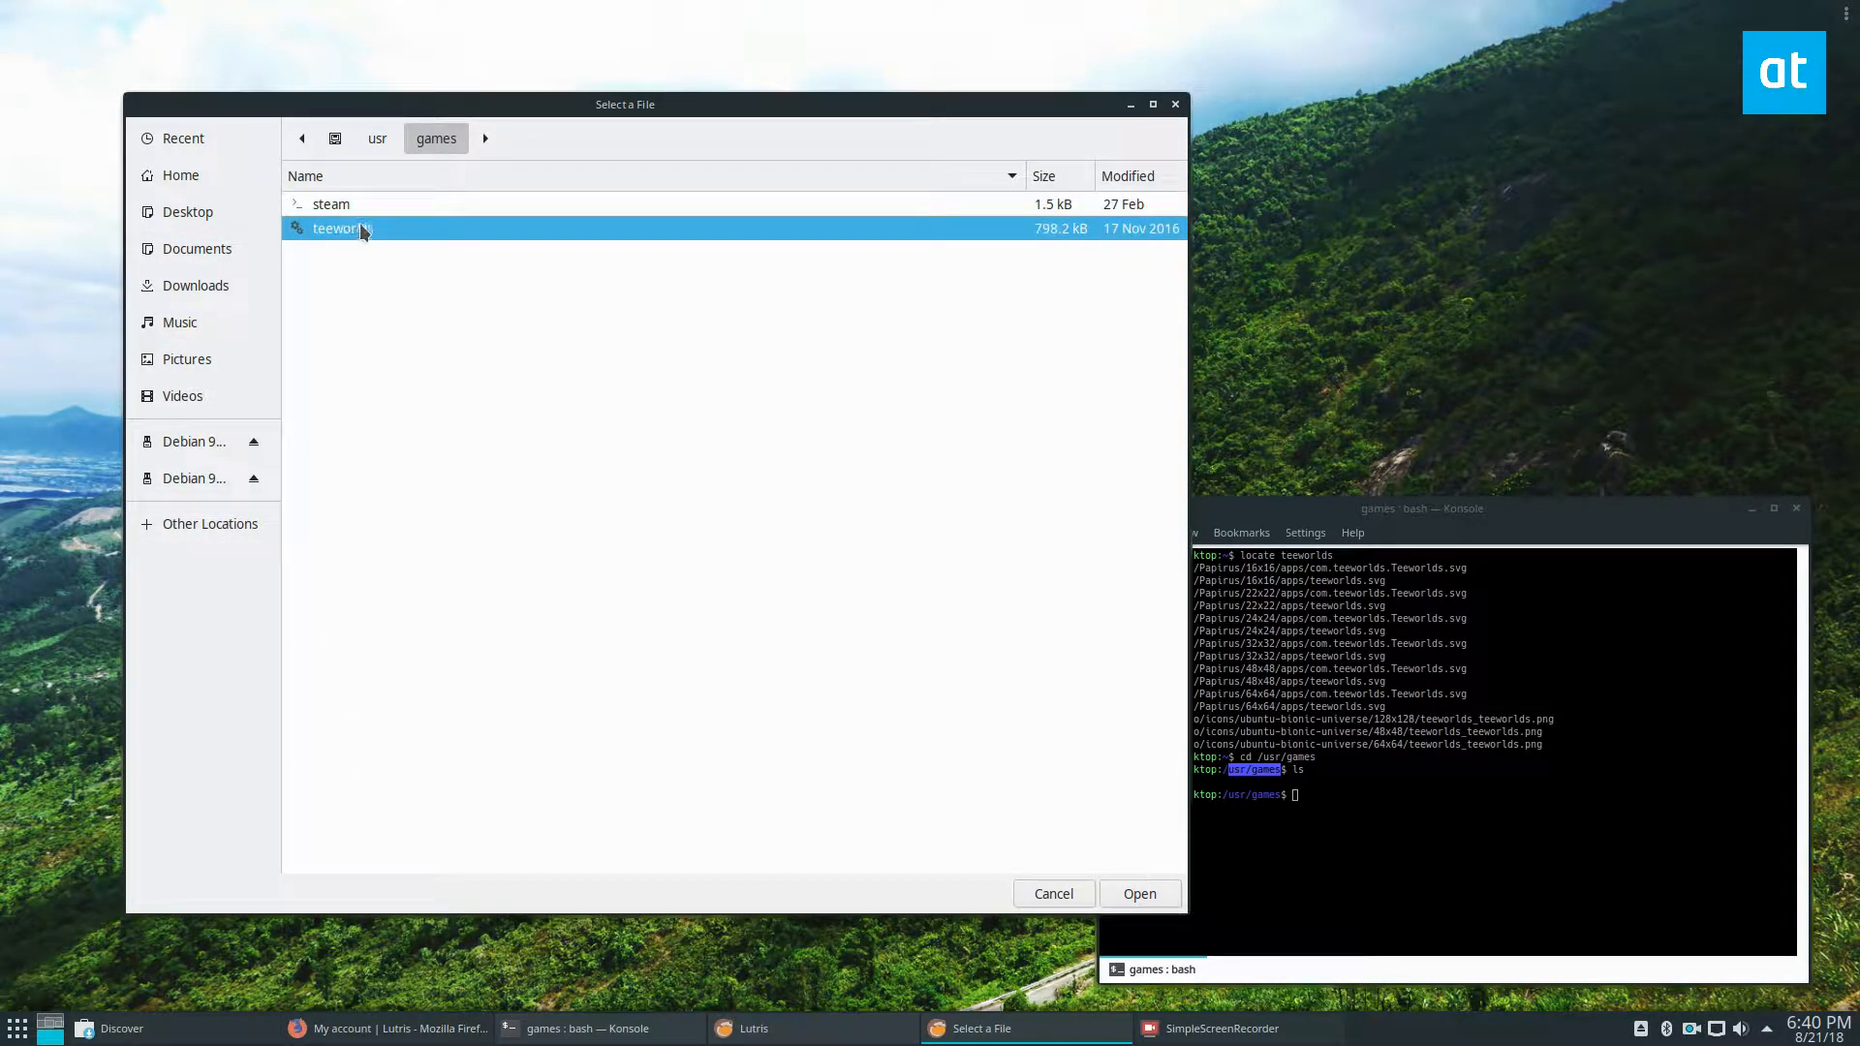
{"action": "left_click", "coordinate": [1137, 893]}
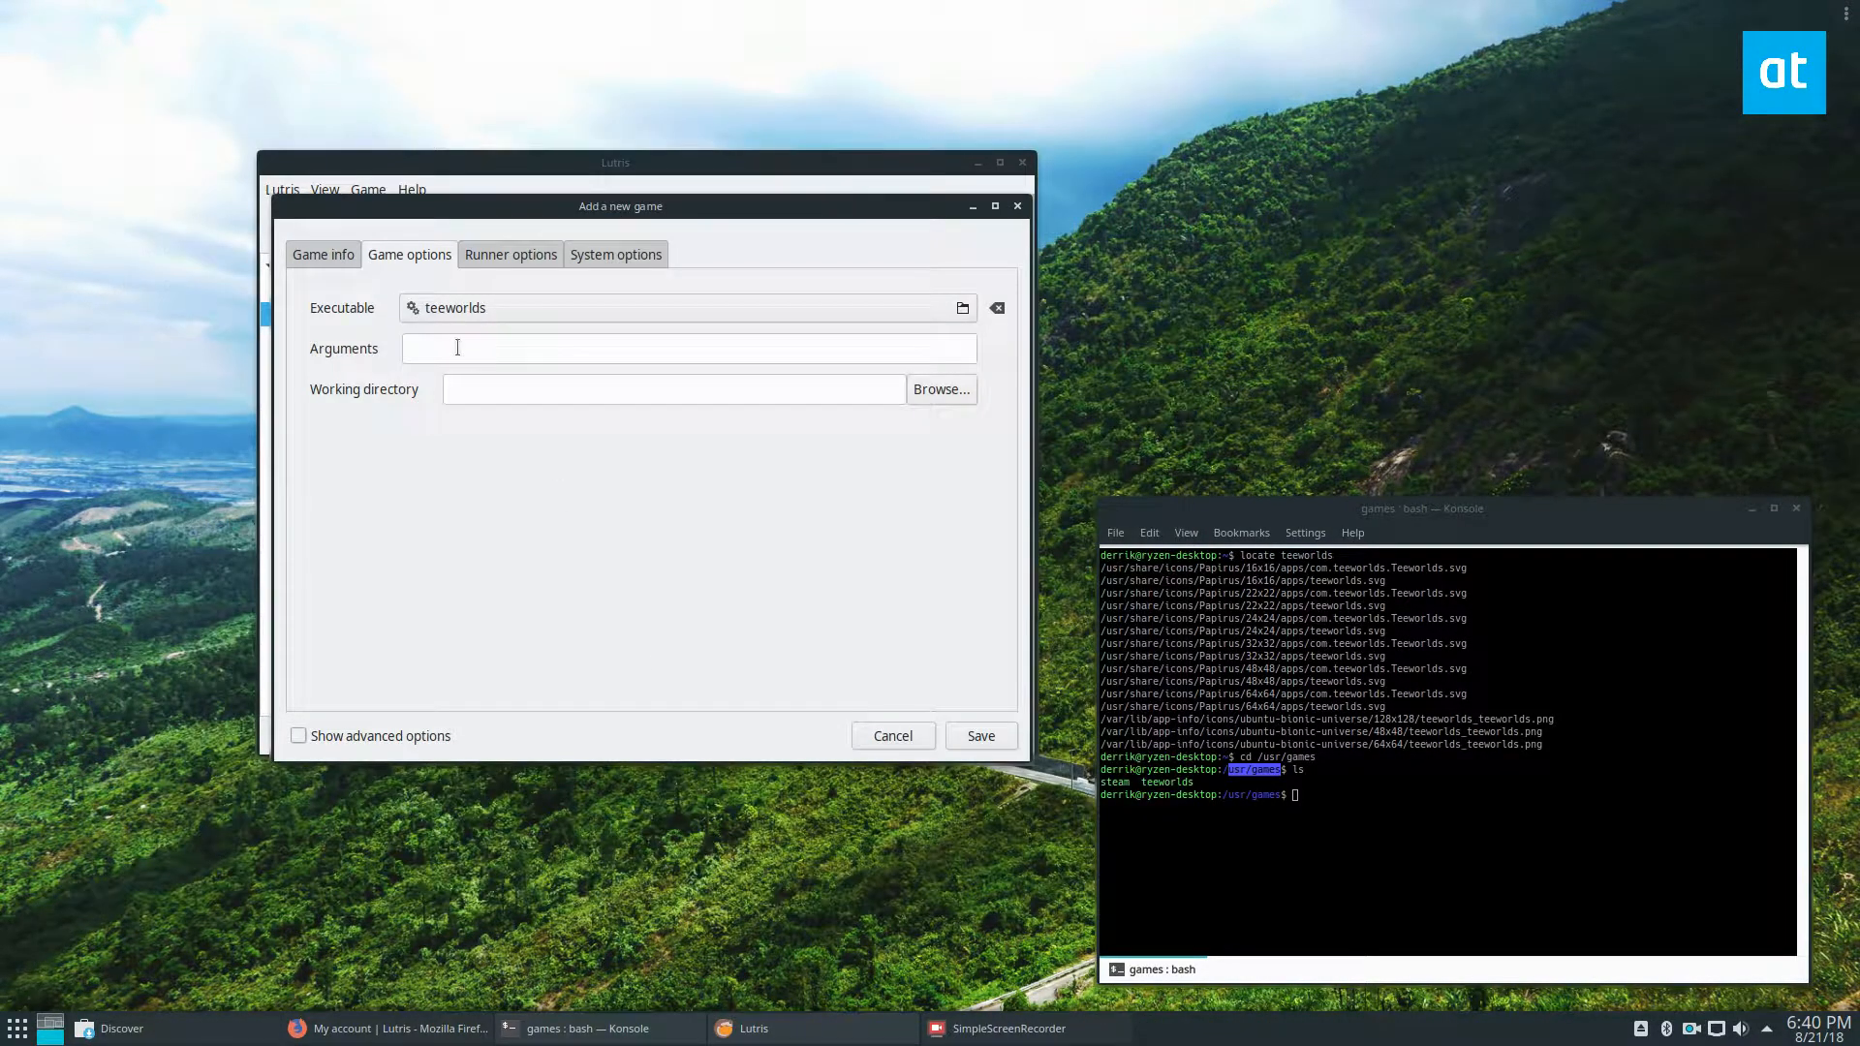
{"action": "mouse_move", "coordinate": [665, 334]}
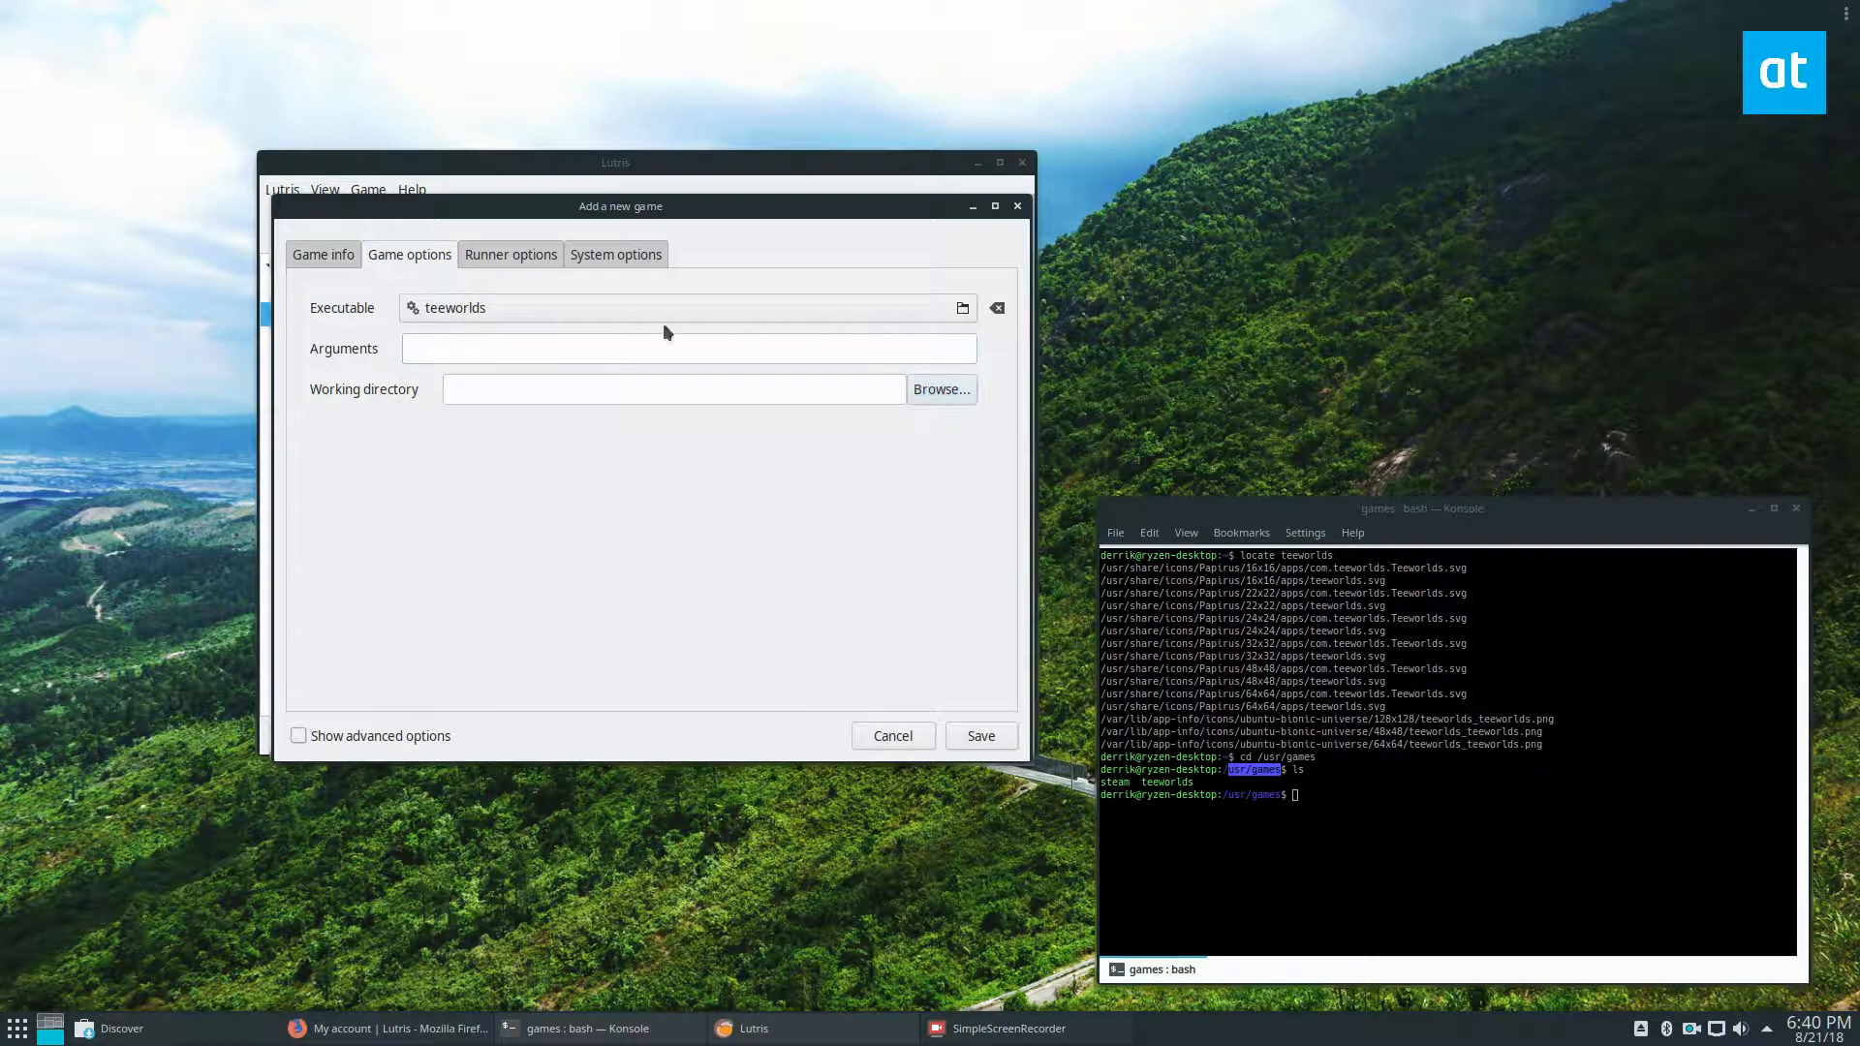
- Set the working directory to usr/games and save the Teeworlds entry to the library
{"action": "left_click", "coordinate": [939, 389]}
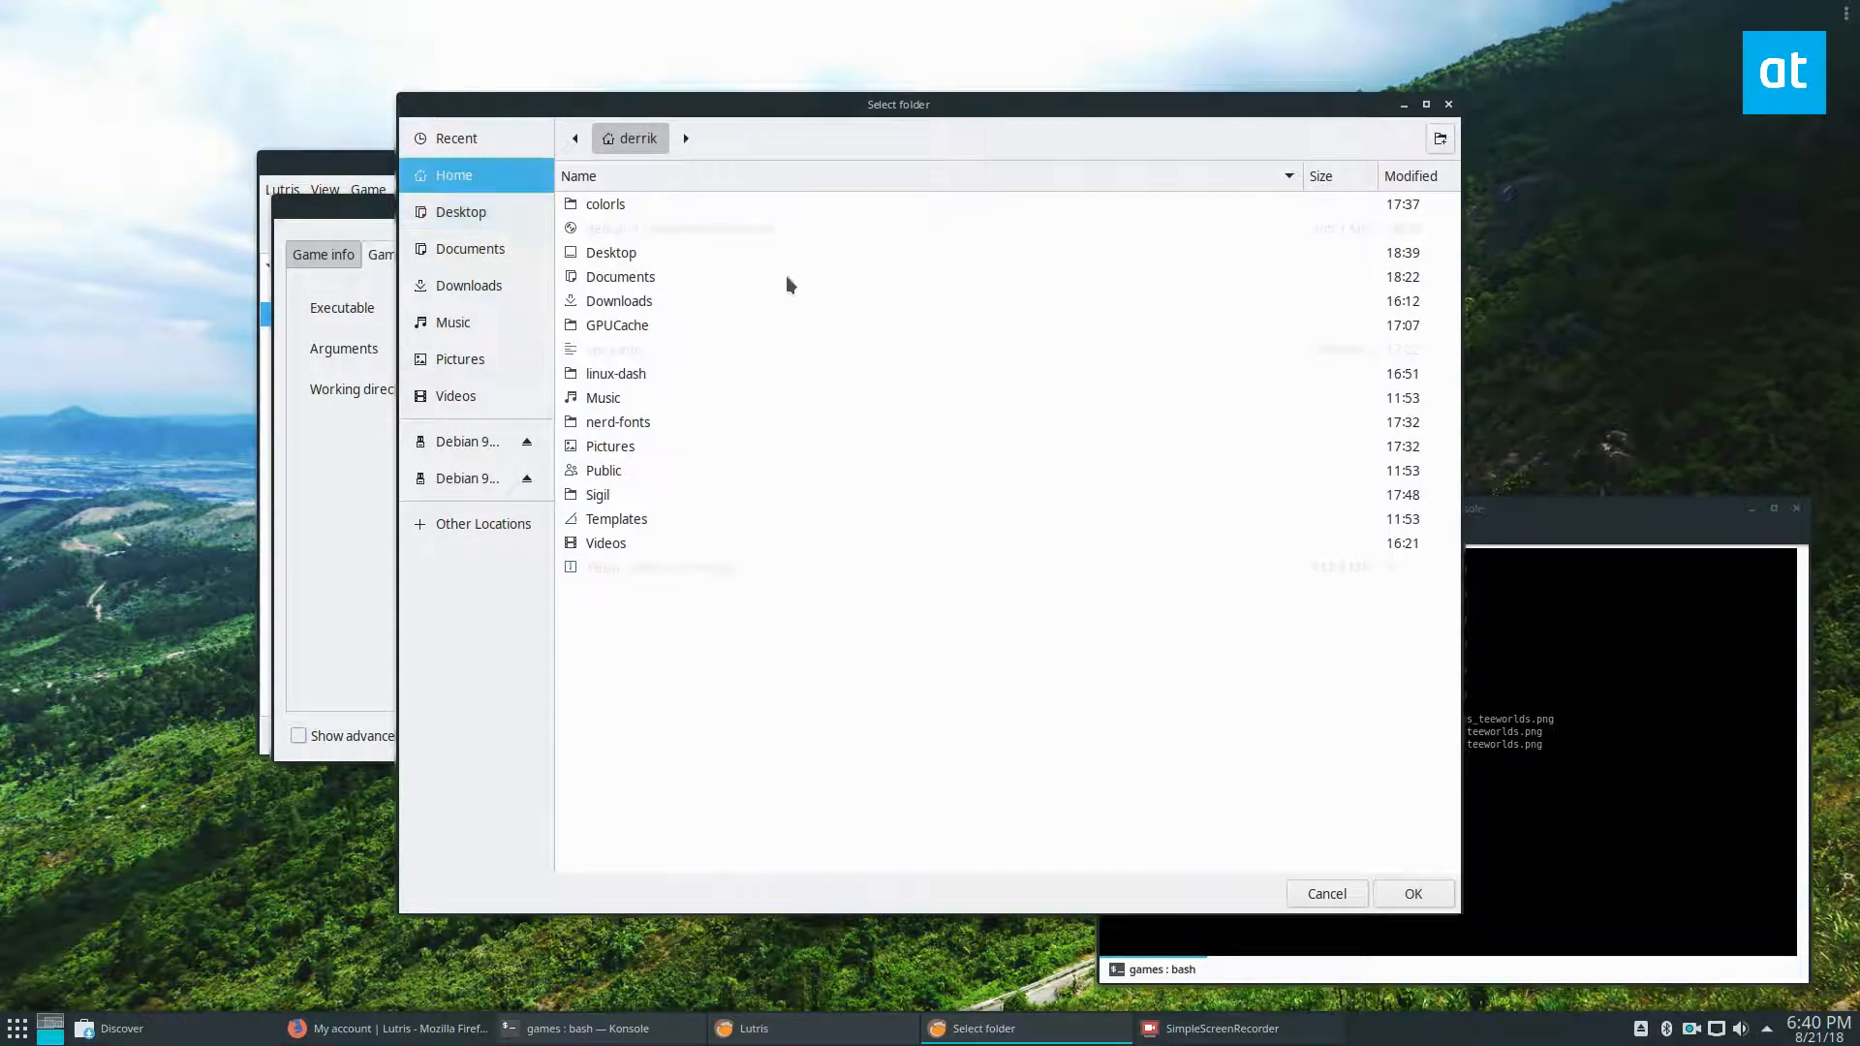
{"action": "left_click", "coordinate": [483, 523]}
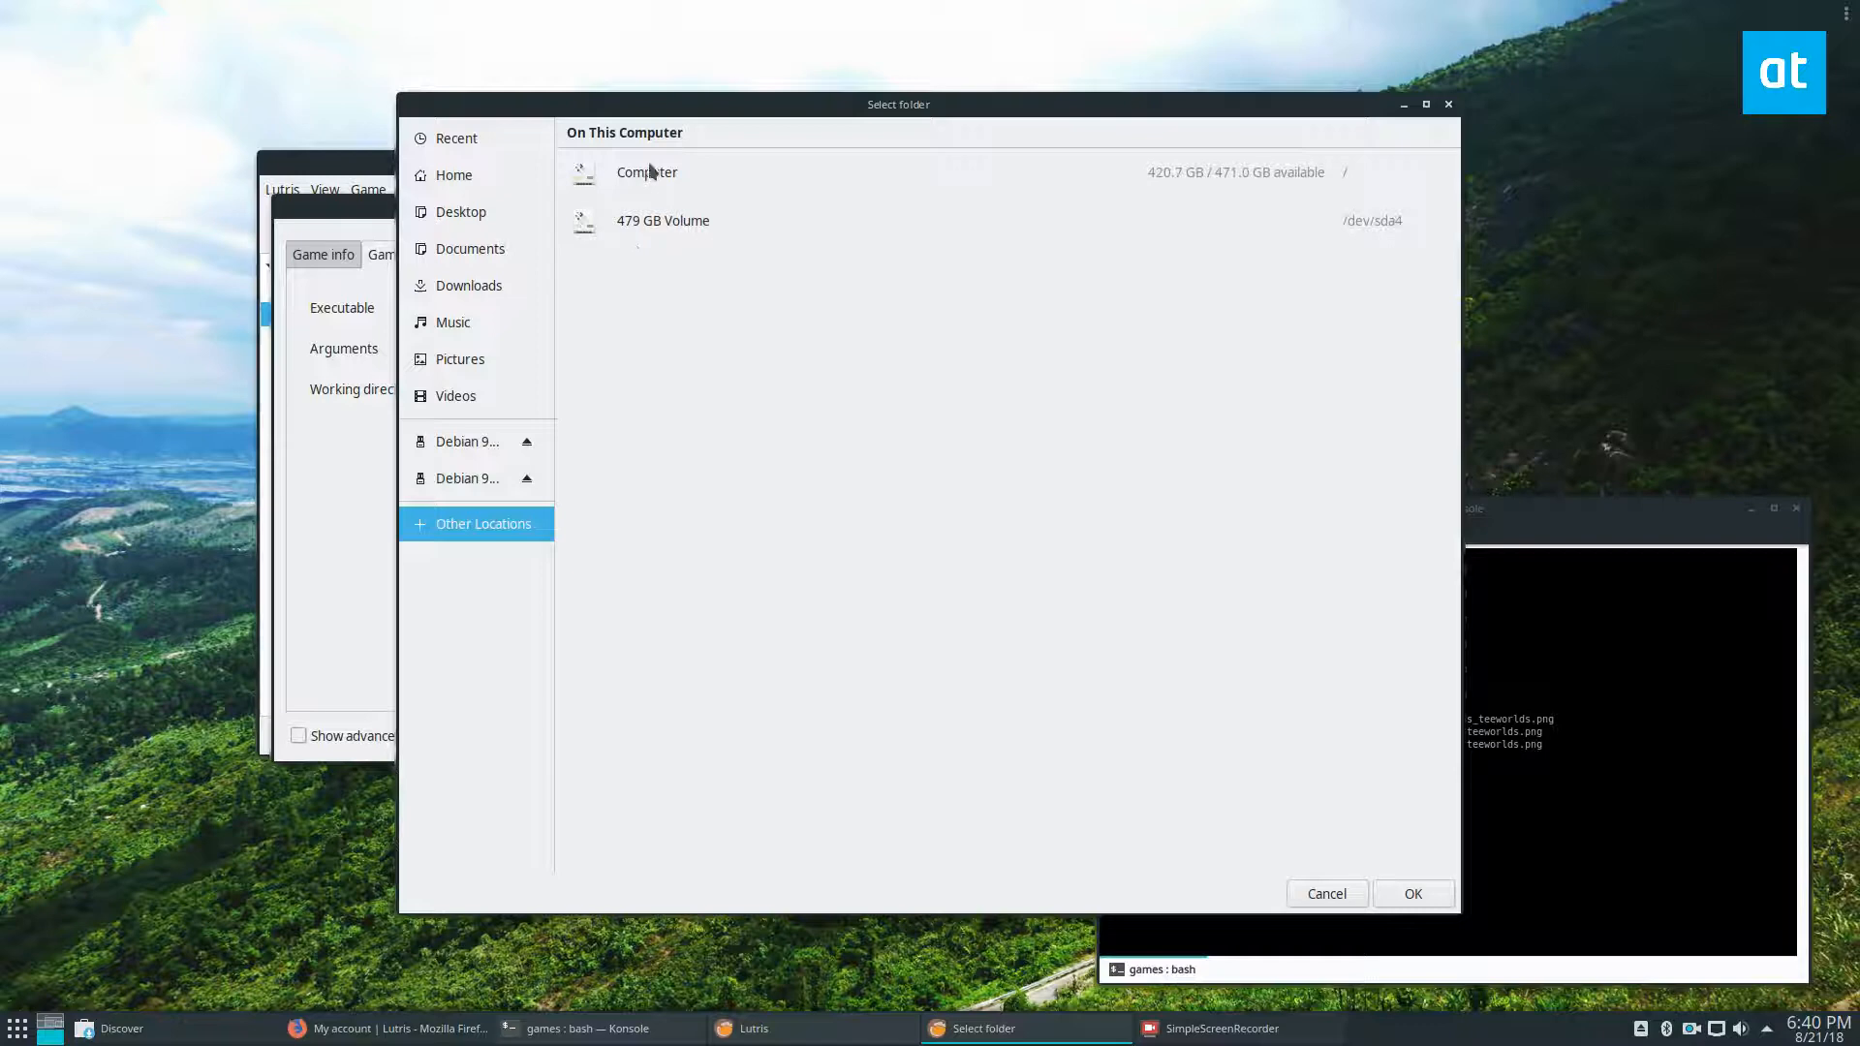
{"action": "double_click", "coordinate": [647, 172]}
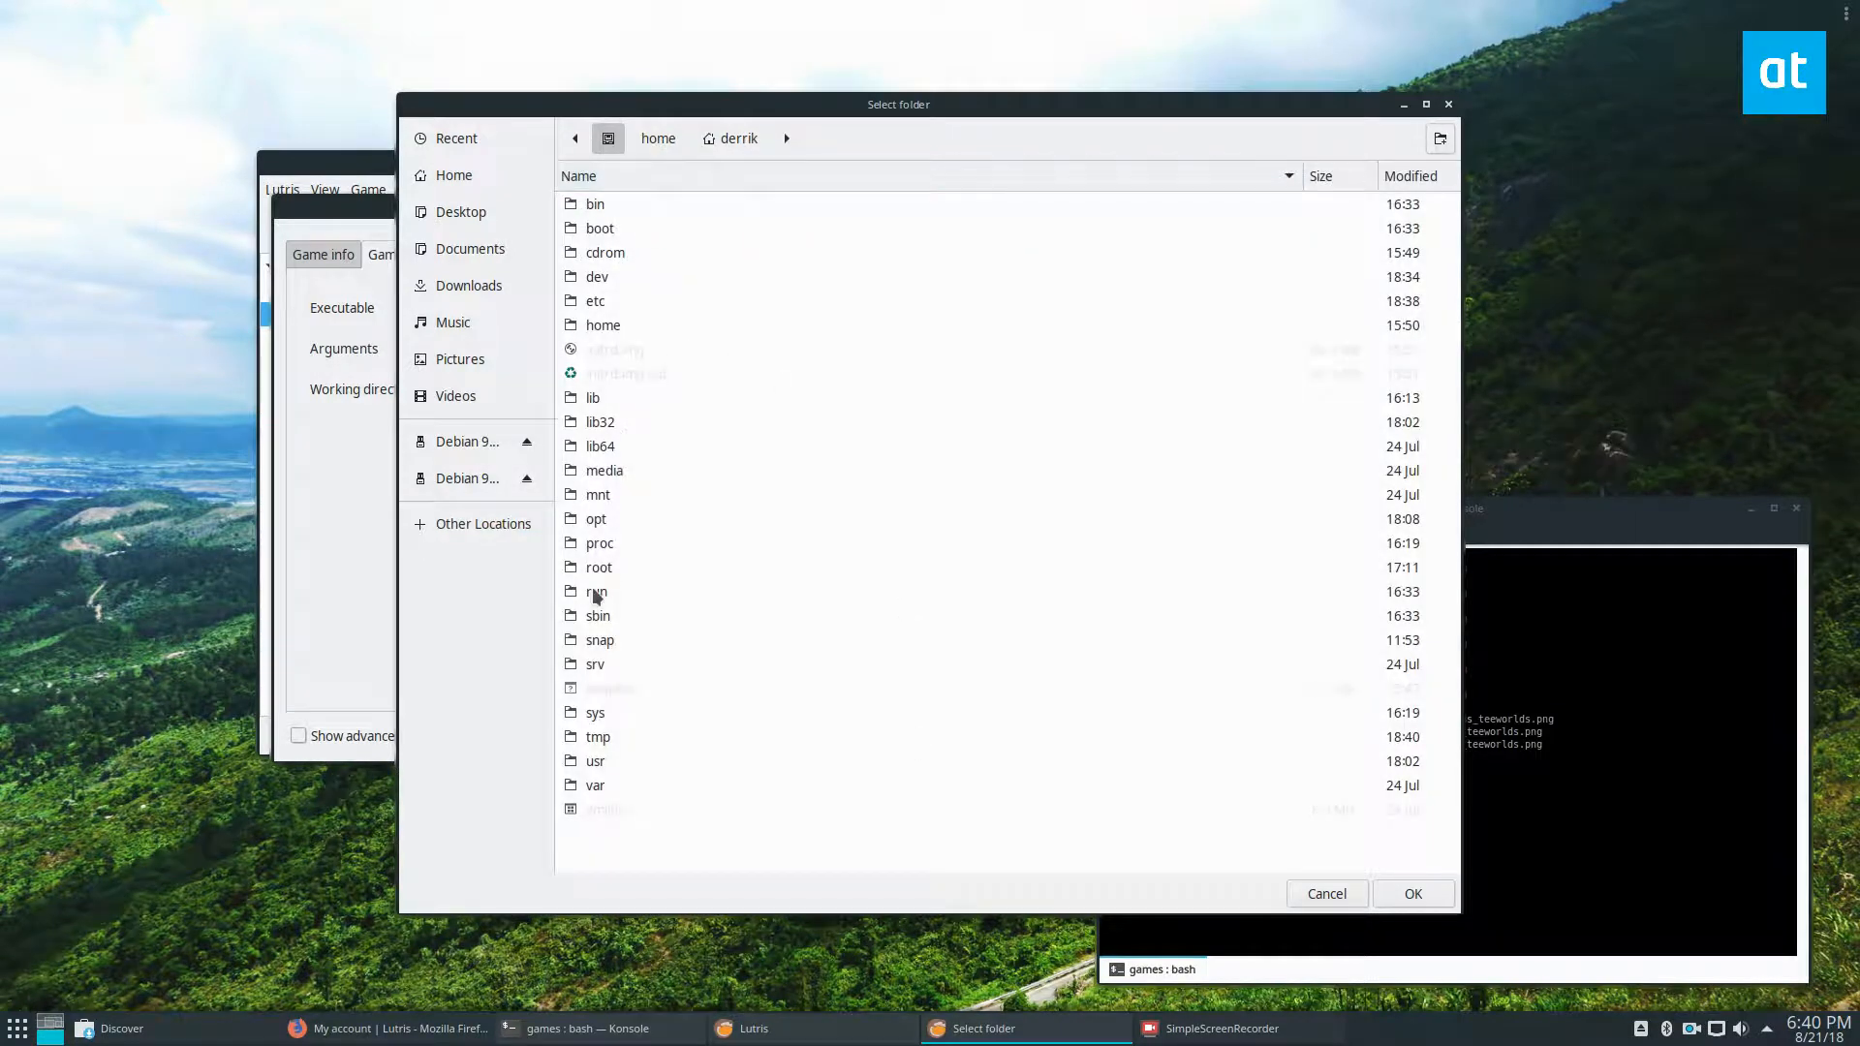
{"action": "left_click", "coordinate": [595, 759]}
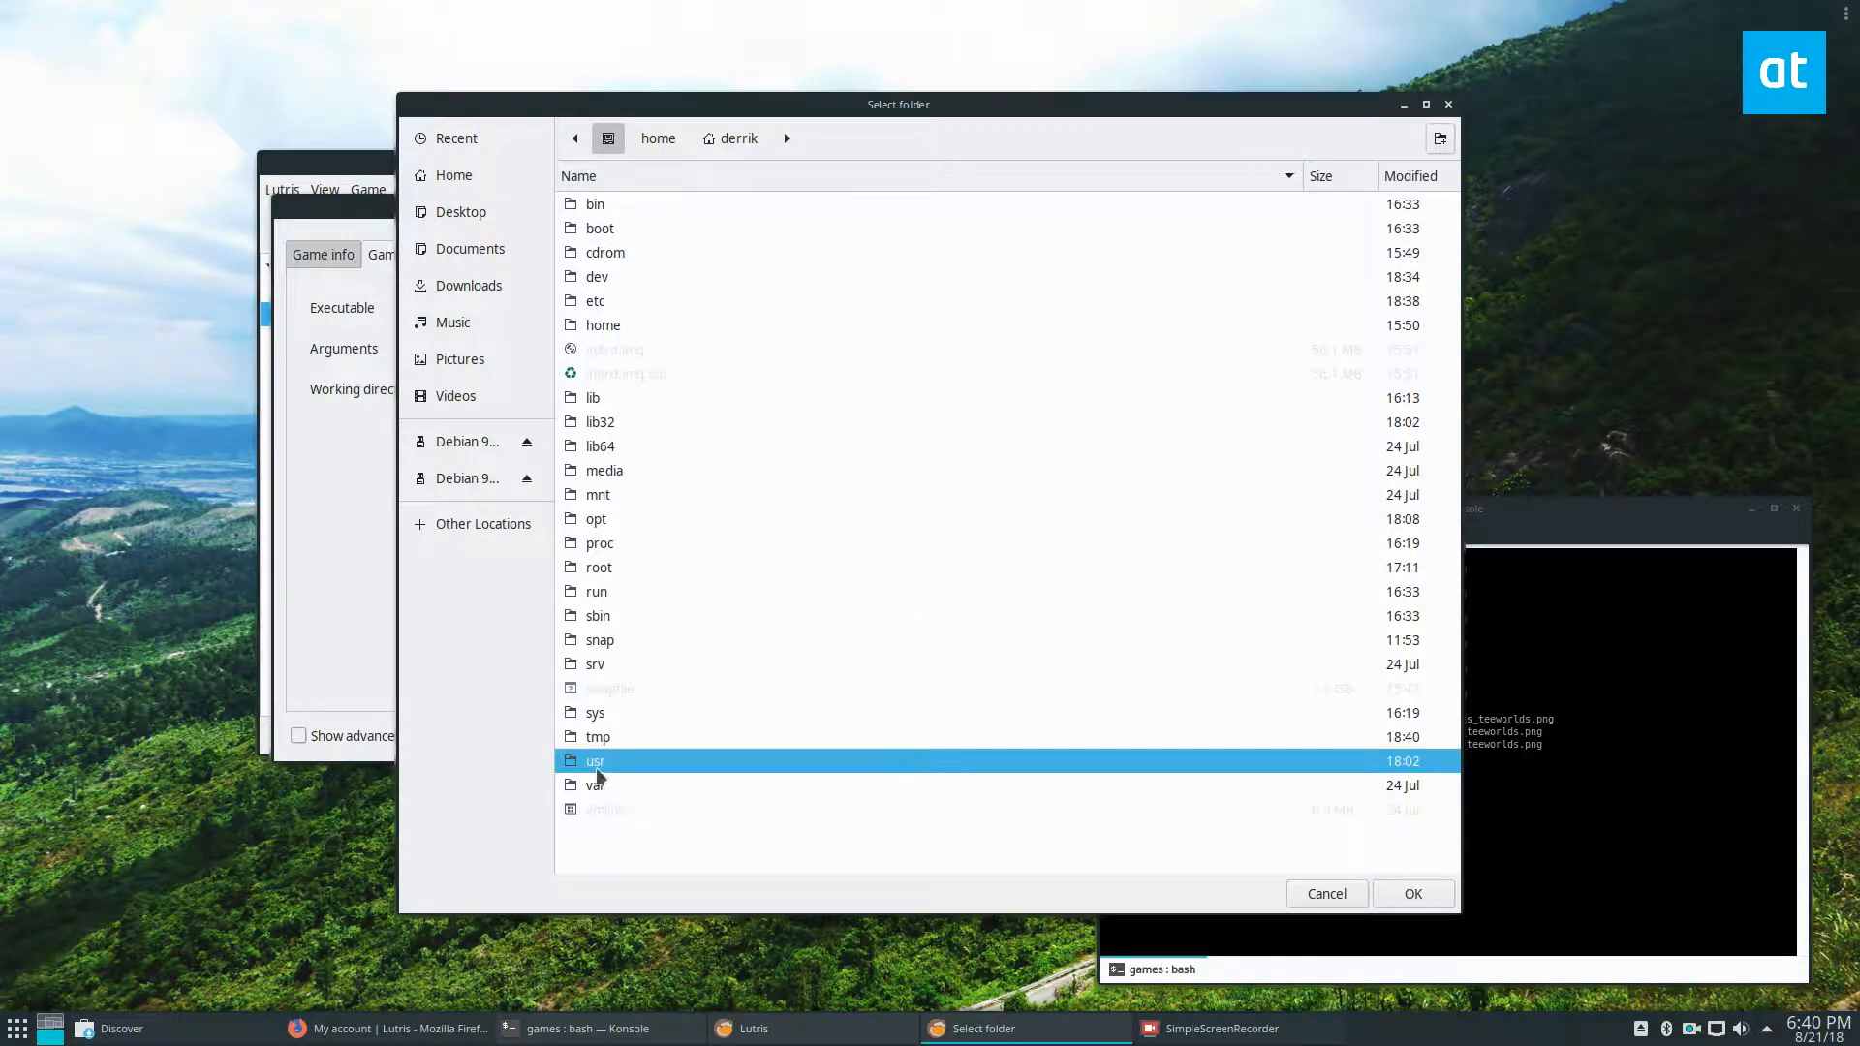
{"action": "double_click", "coordinate": [594, 759]}
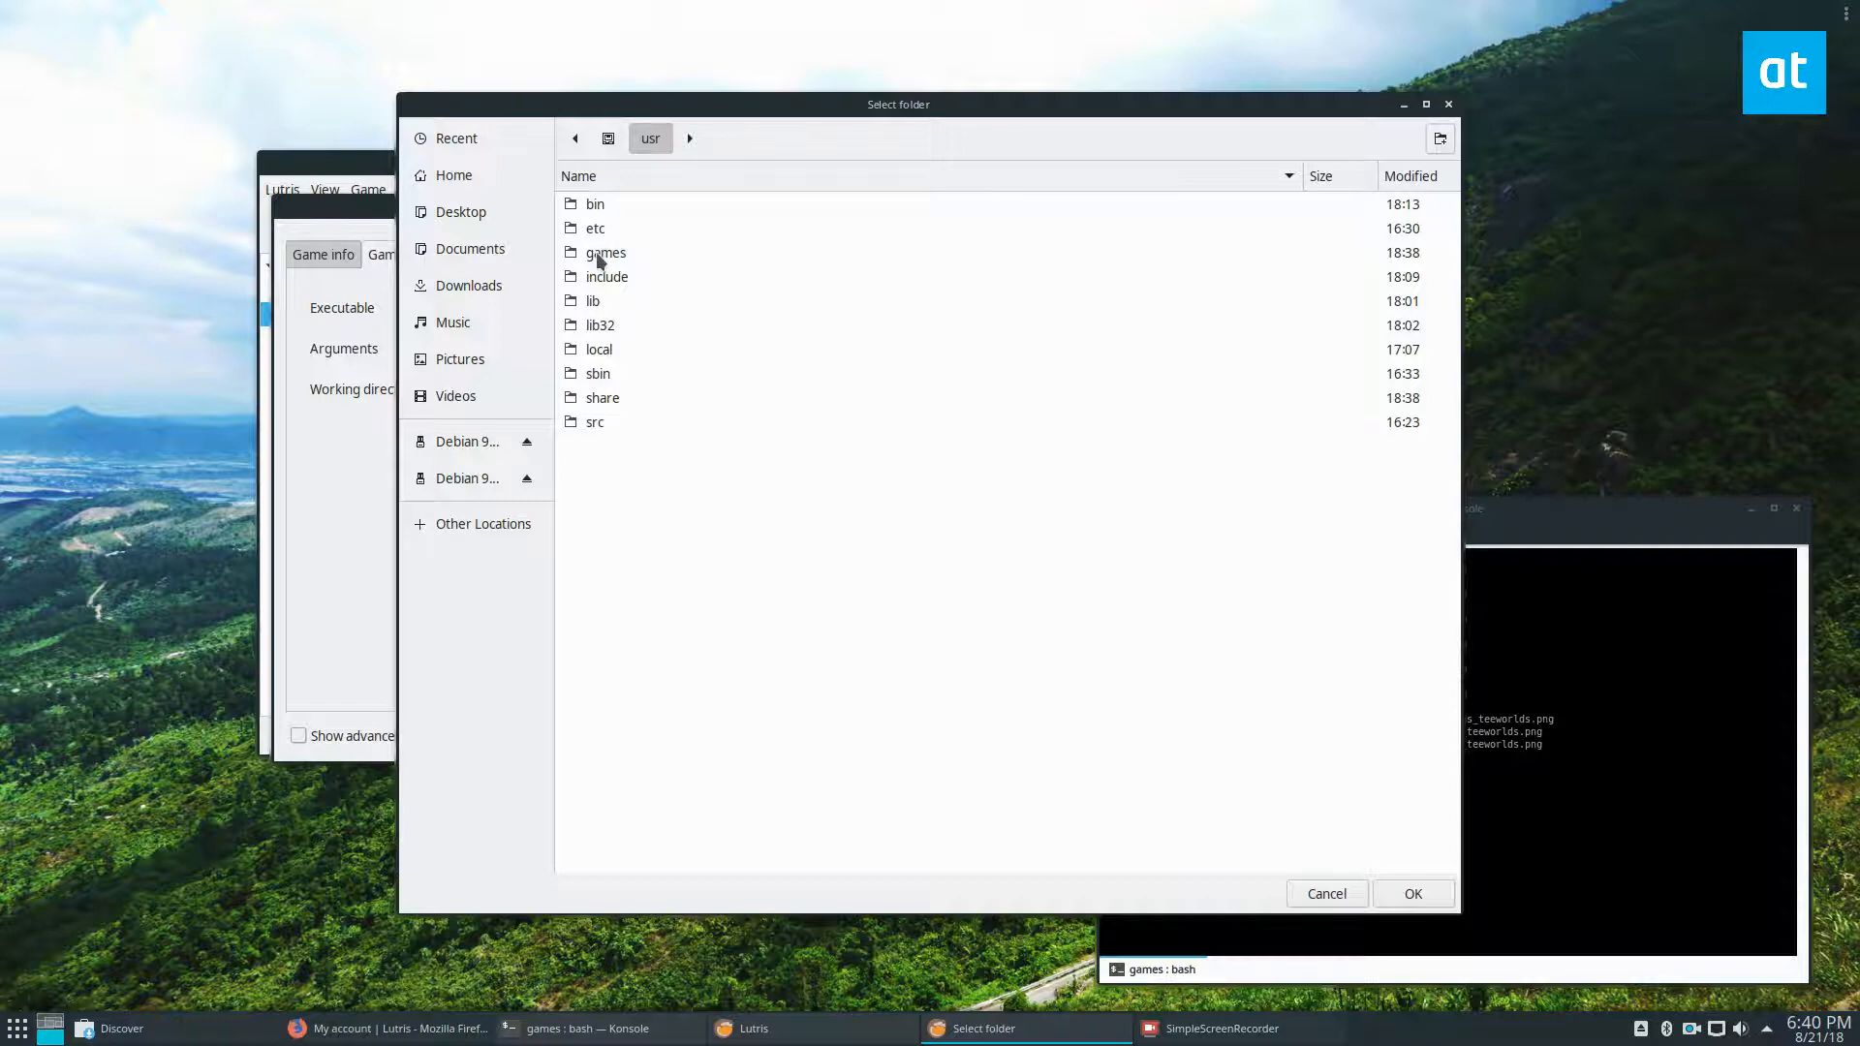
{"action": "double_click", "coordinate": [604, 252]}
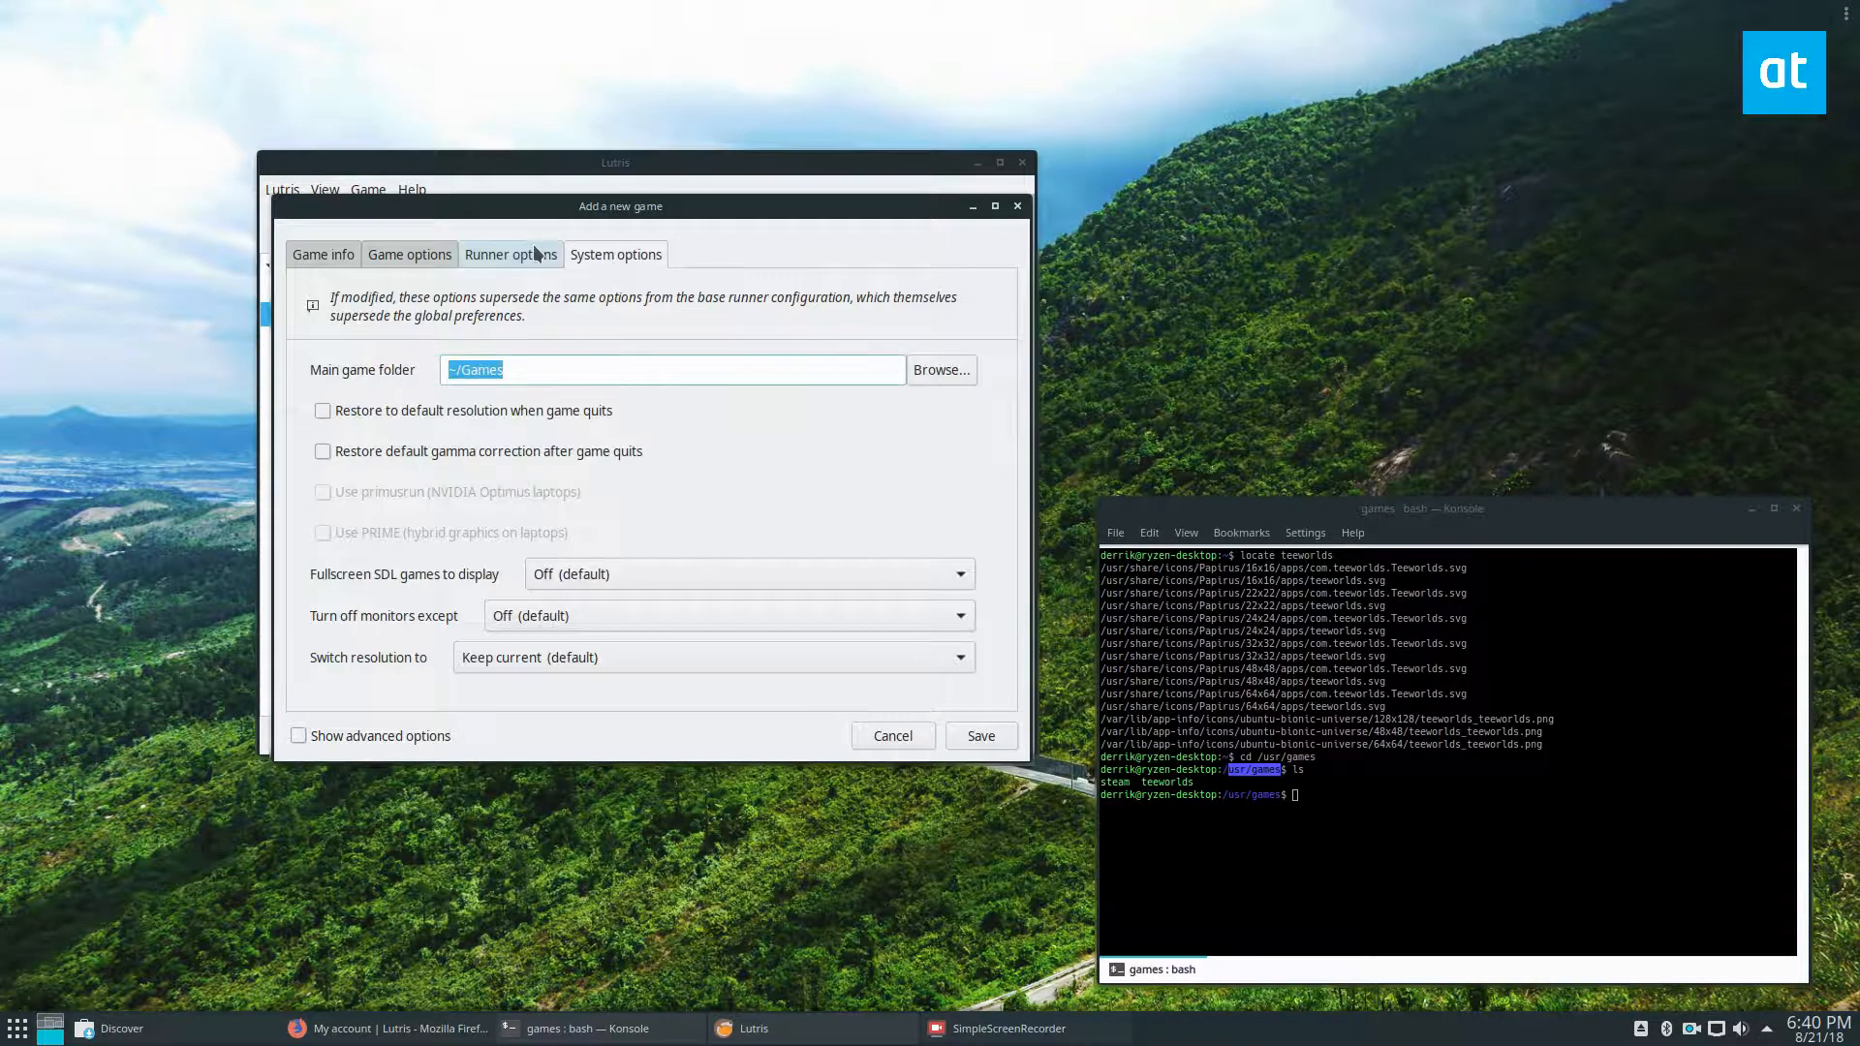
{"action": "left_click", "coordinate": [891, 736]}
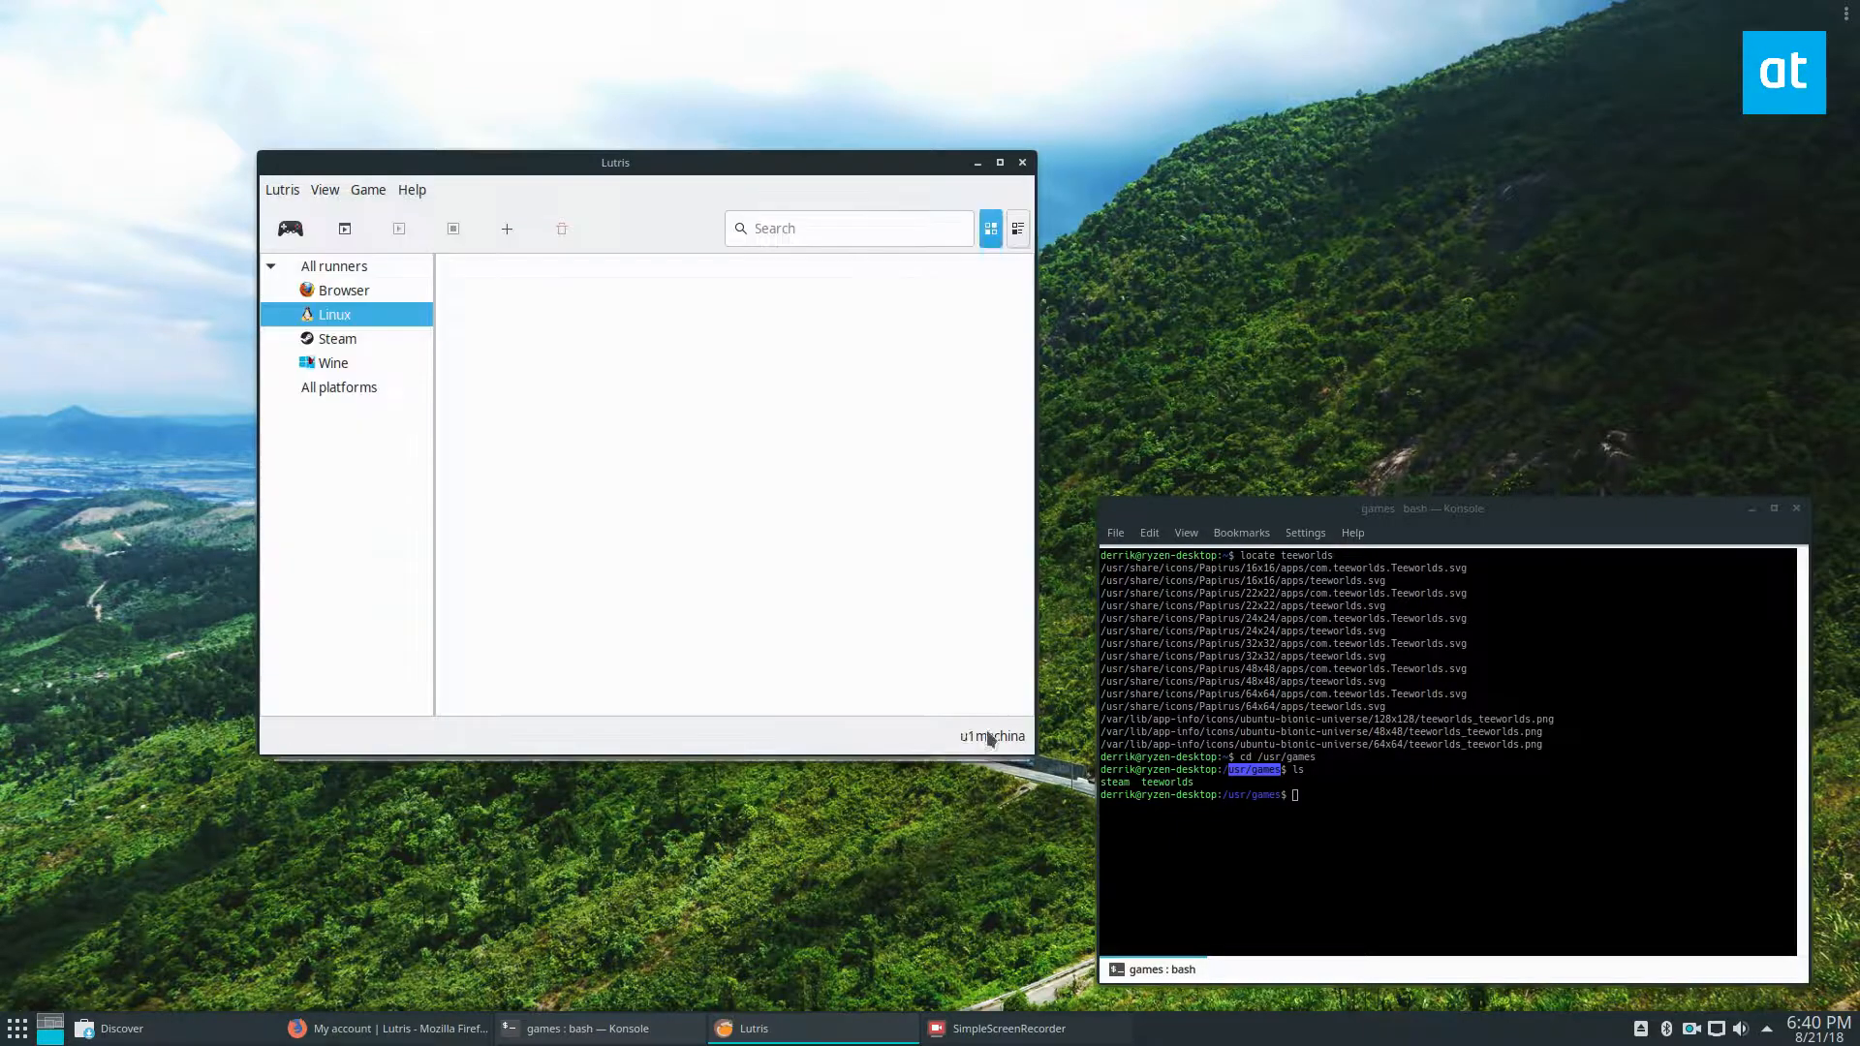
- Launch Teeworlds from its library tile via Play
{"action": "right_click", "coordinate": [529, 297]}
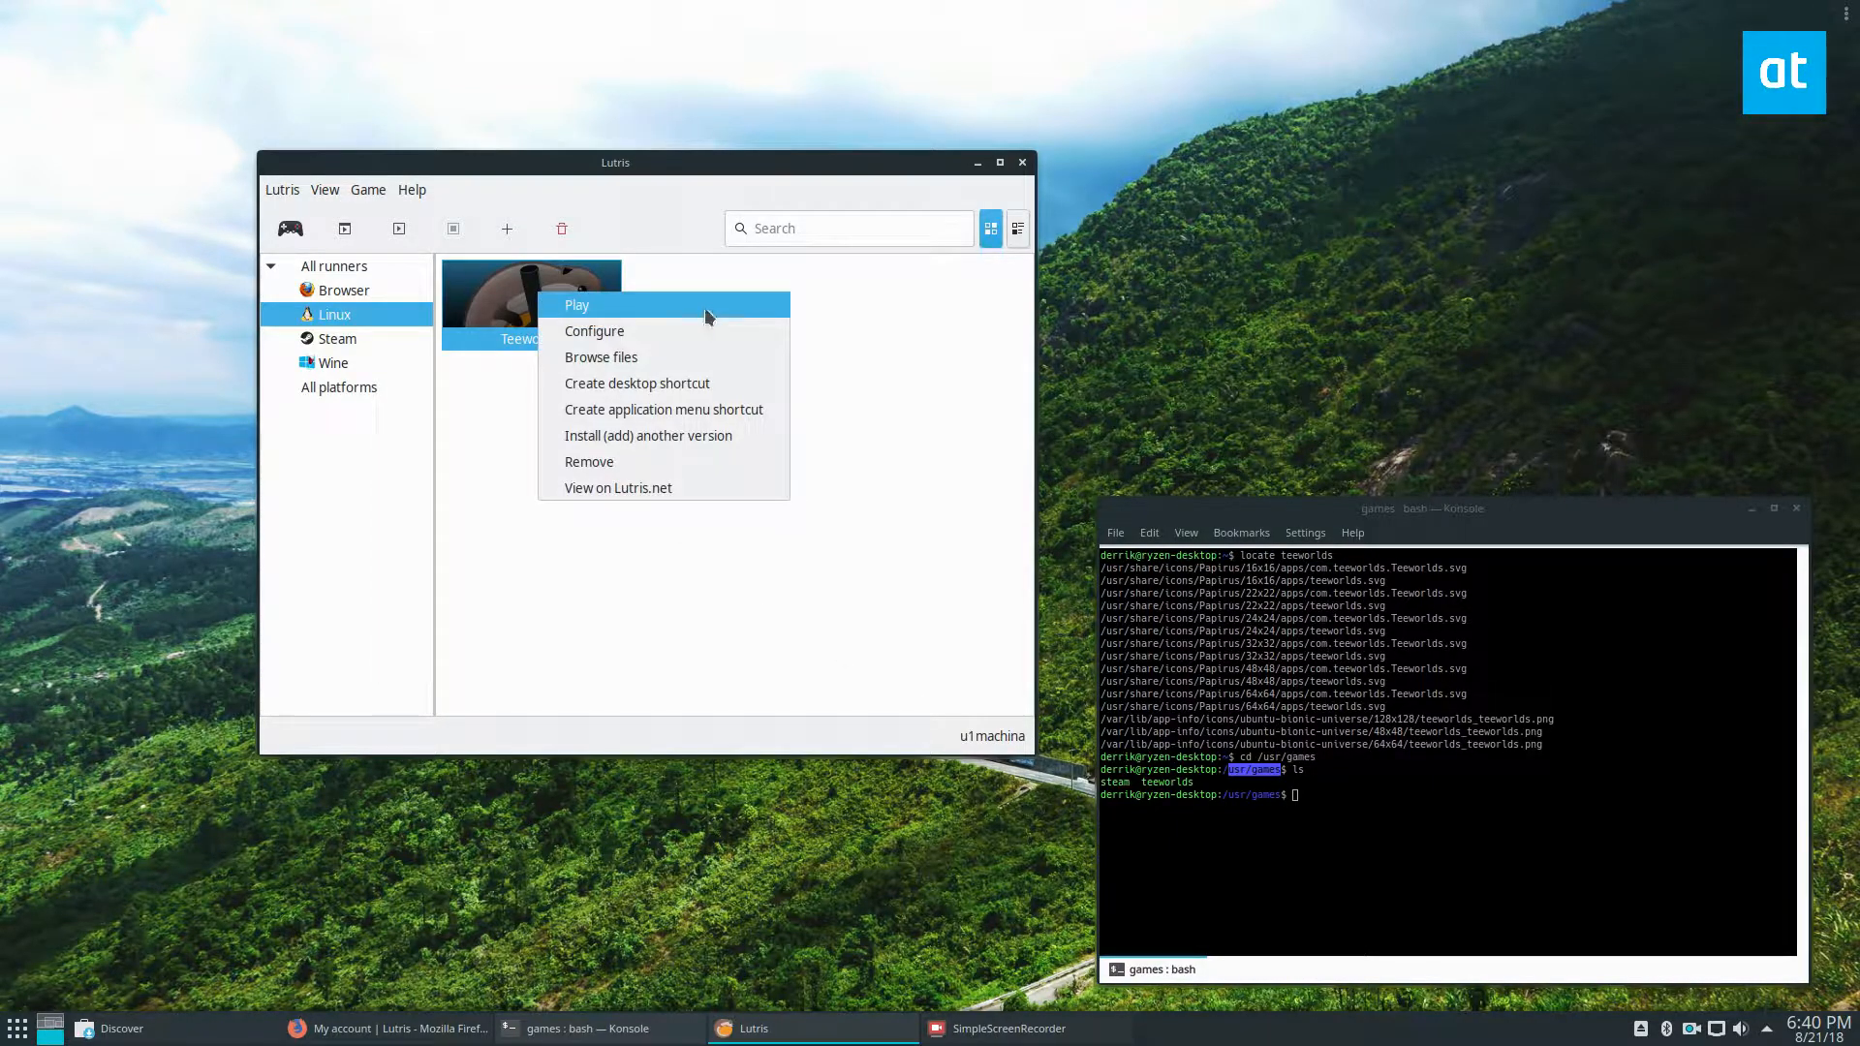
{"action": "left_click", "coordinate": [577, 304]}
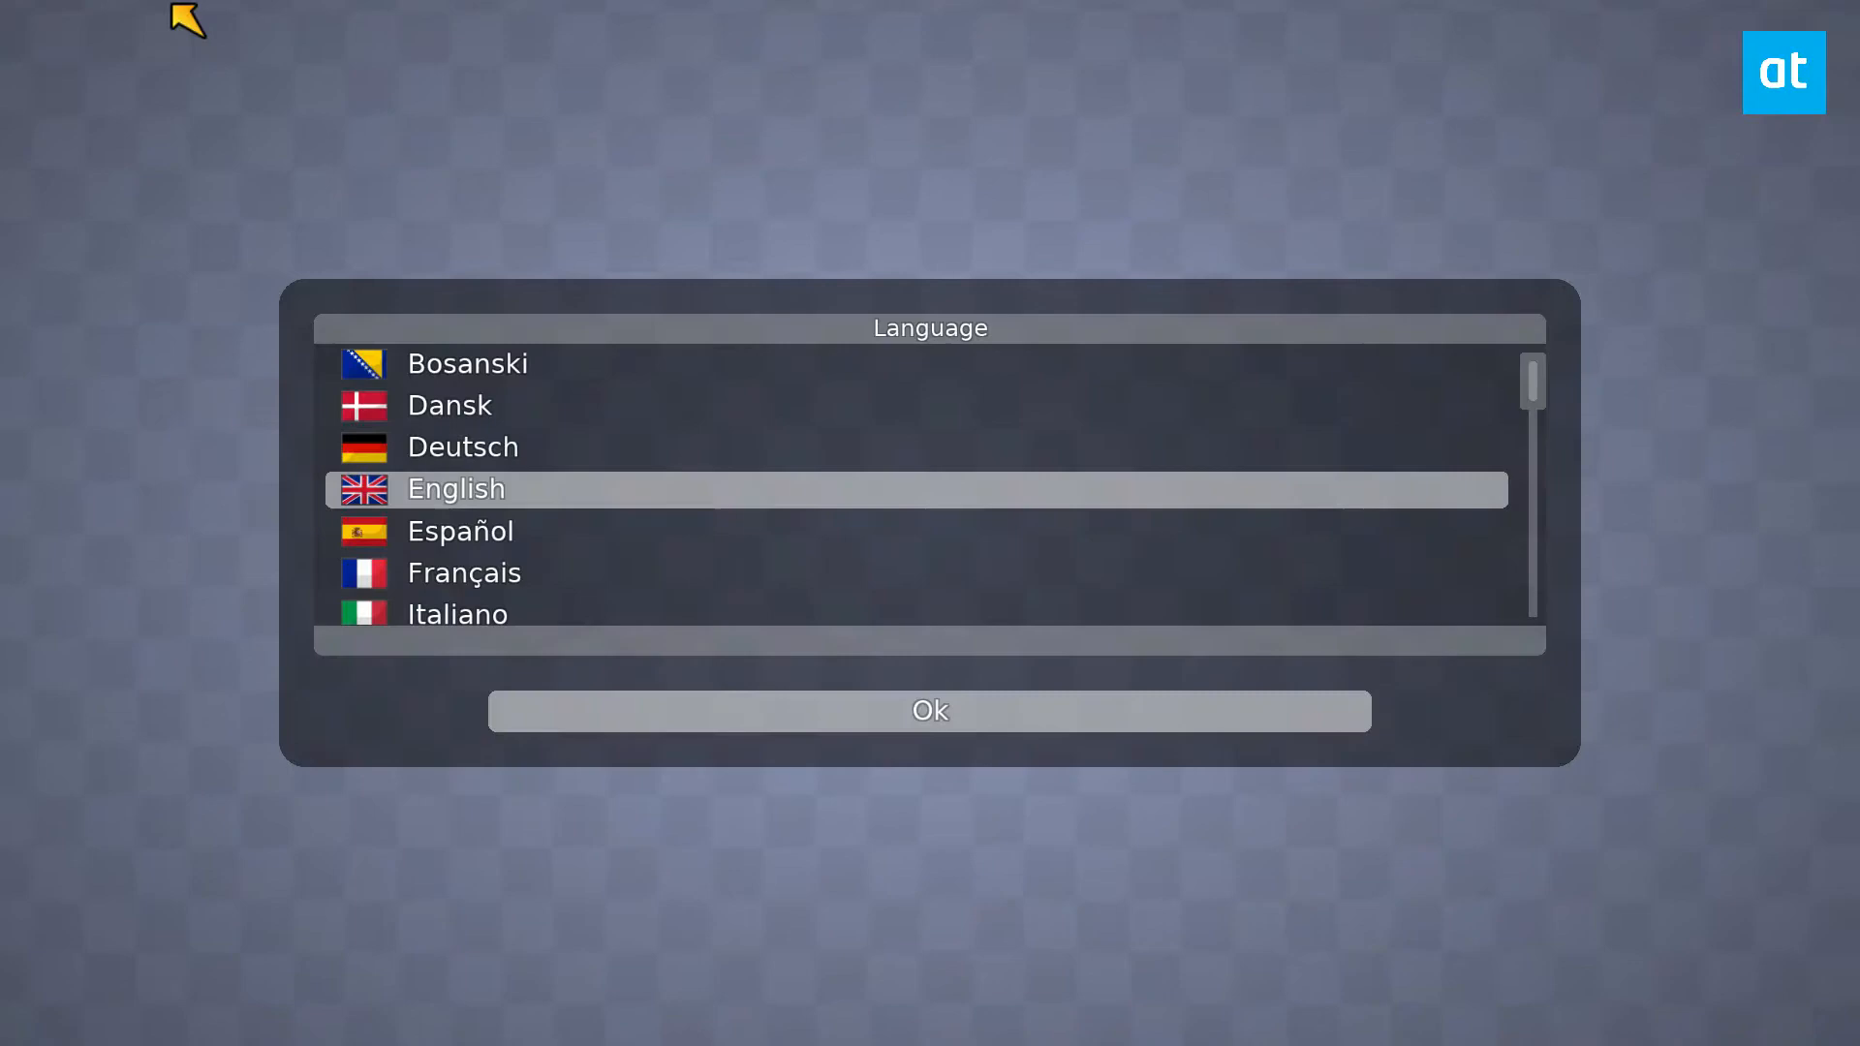
- Accept English as the language and continue to the first-launch welcome screen
{"action": "left_click", "coordinate": [928, 711]}
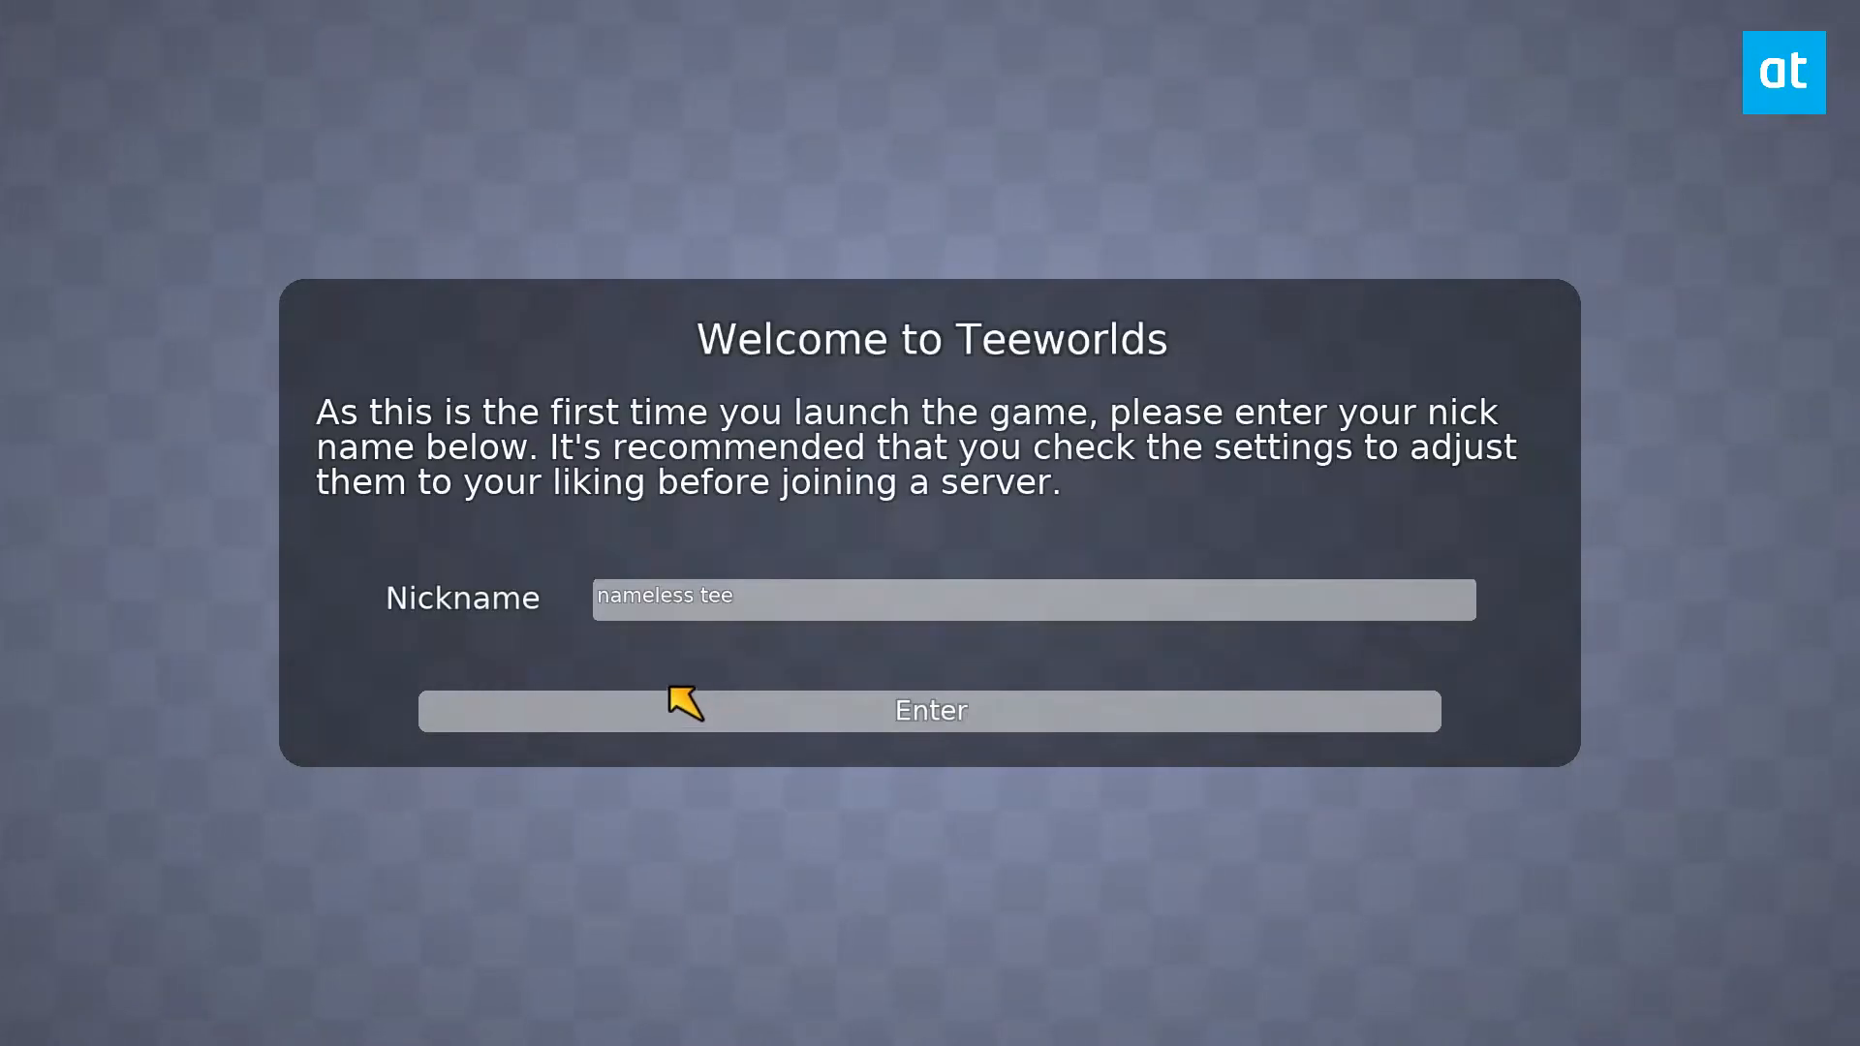
{"action": "left_click", "coordinate": [930, 709]}
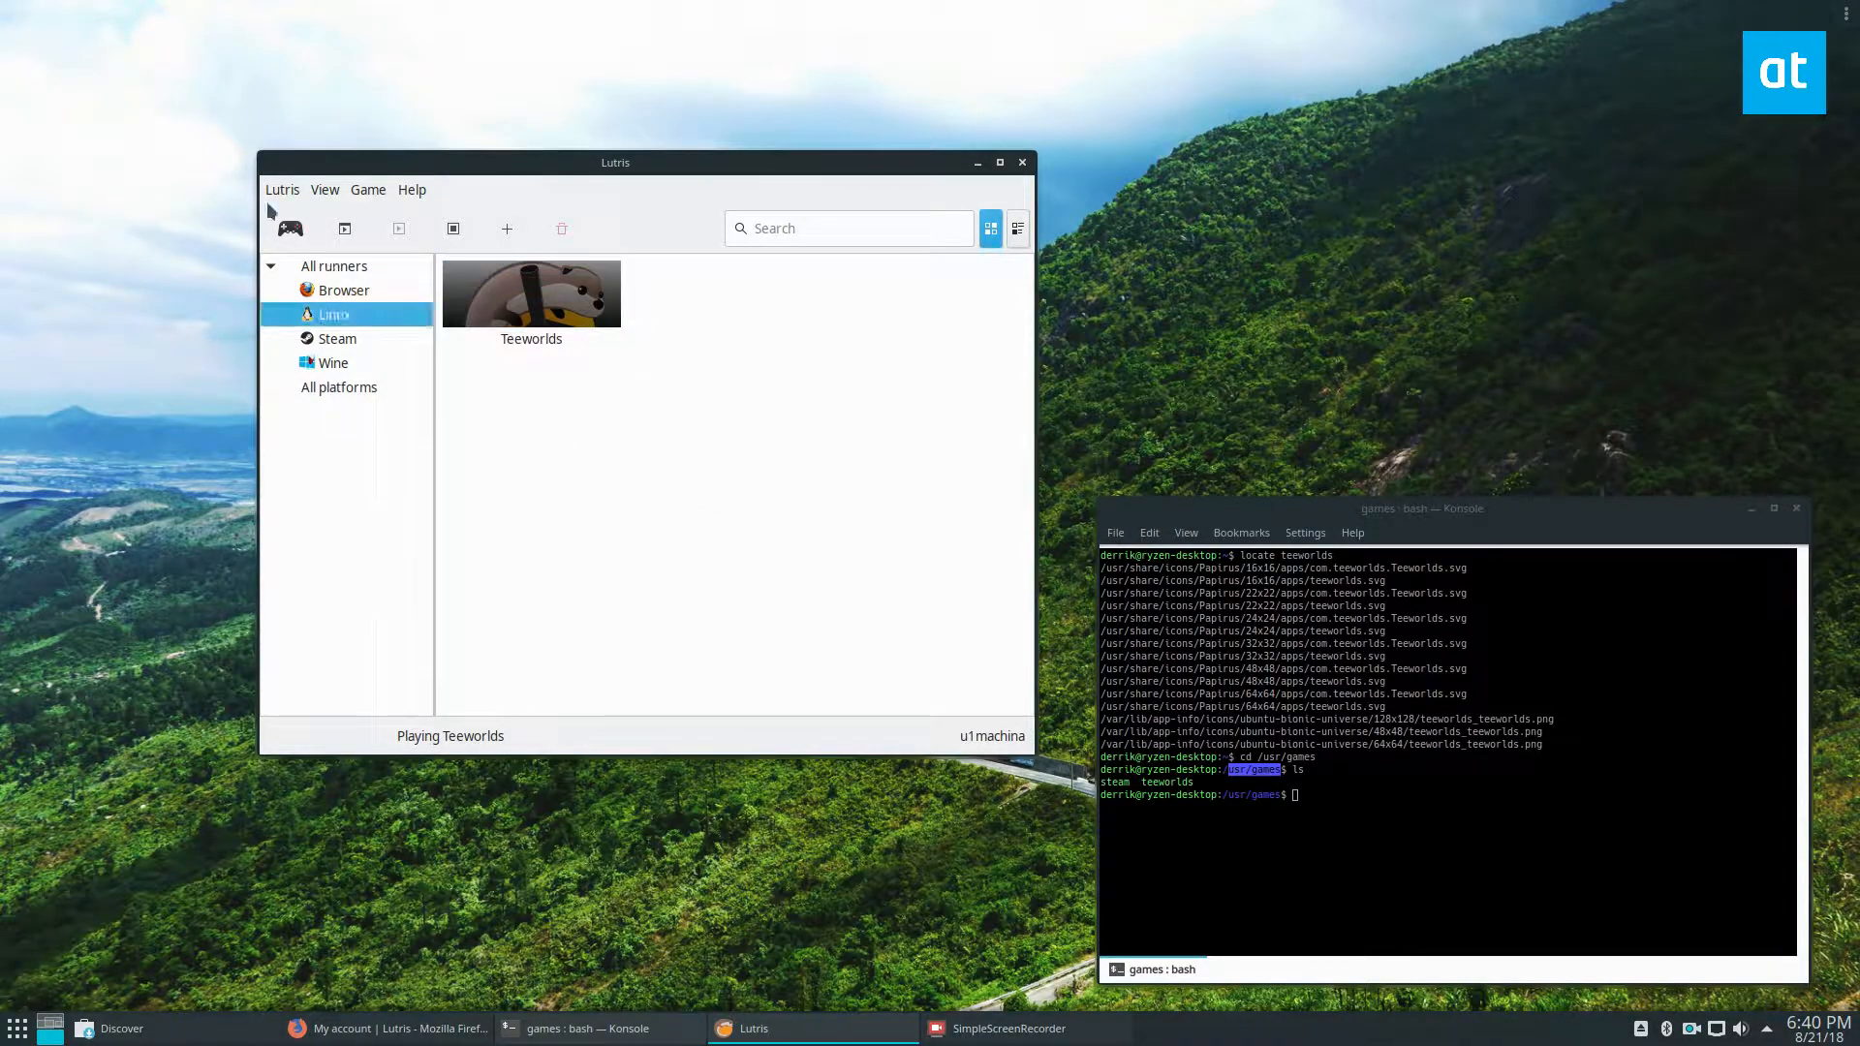
- Minimize and reopen Lutris maximized, then filter the library to Linux games
{"action": "left_click", "coordinate": [283, 190]}
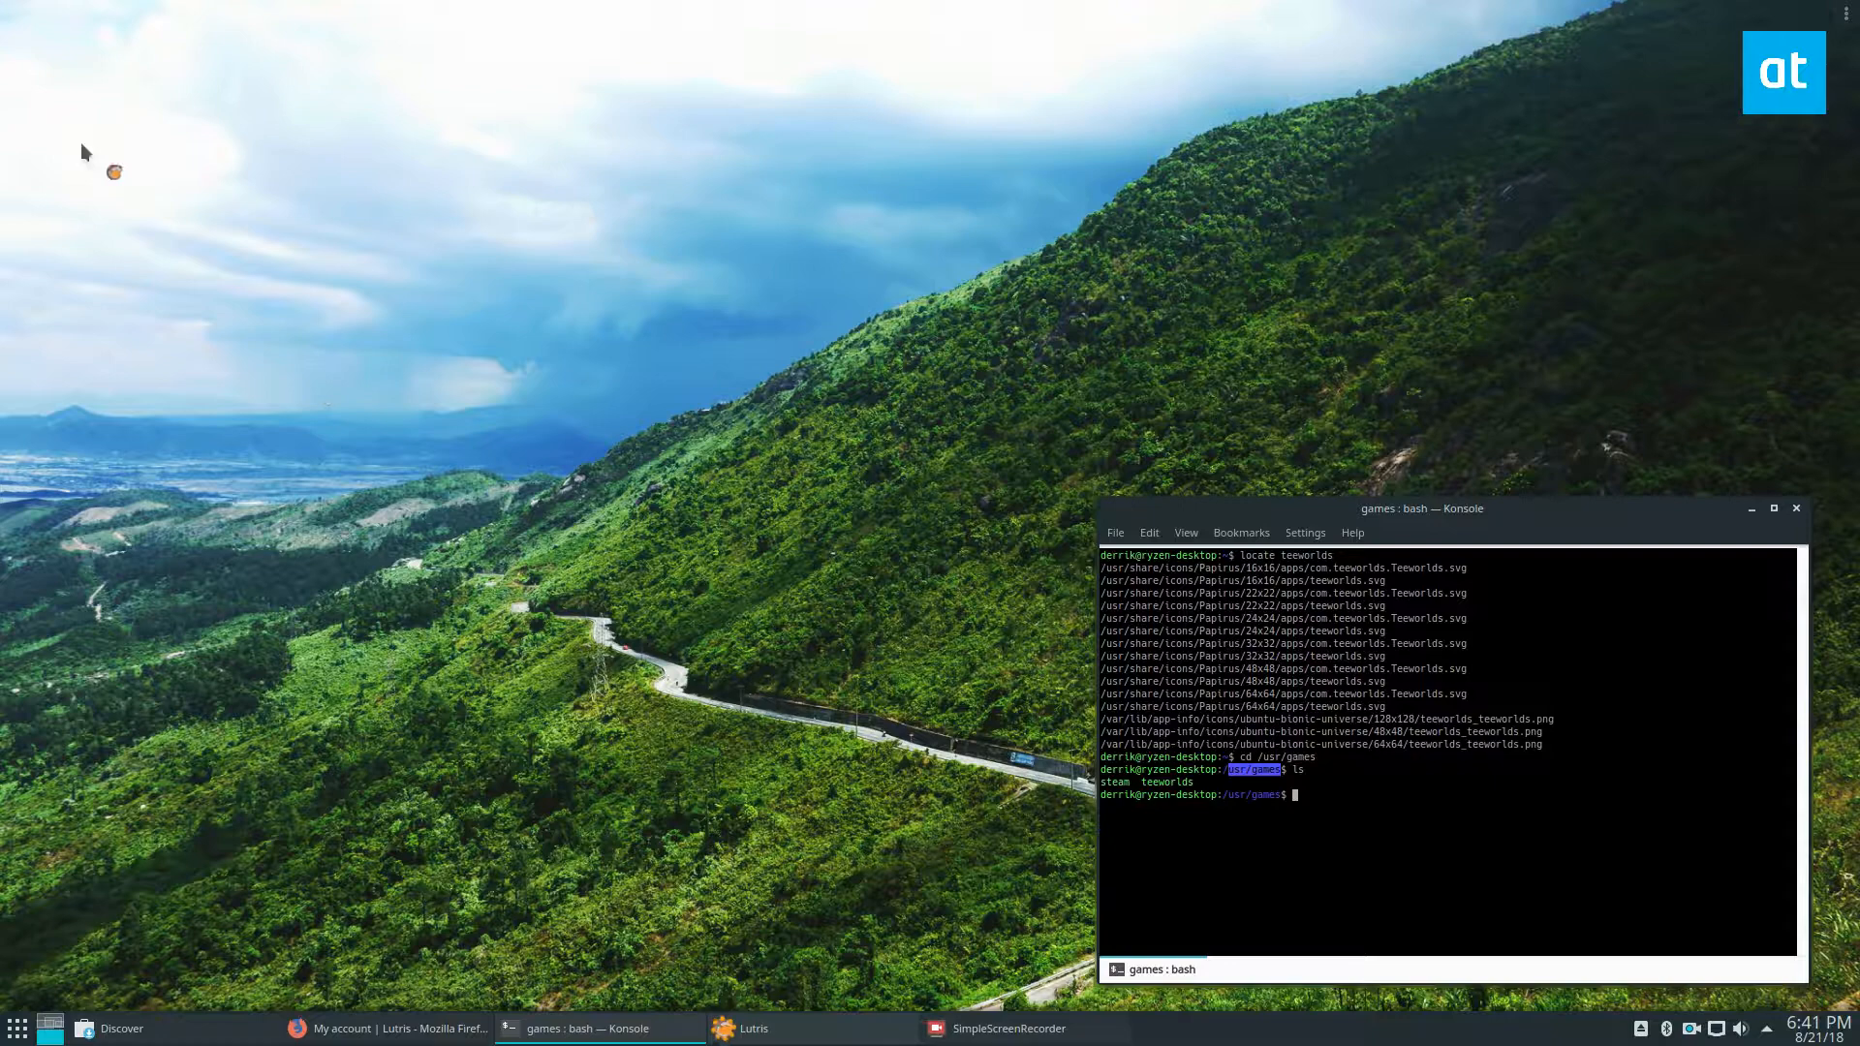
{"action": "left_click", "coordinate": [753, 1029]}
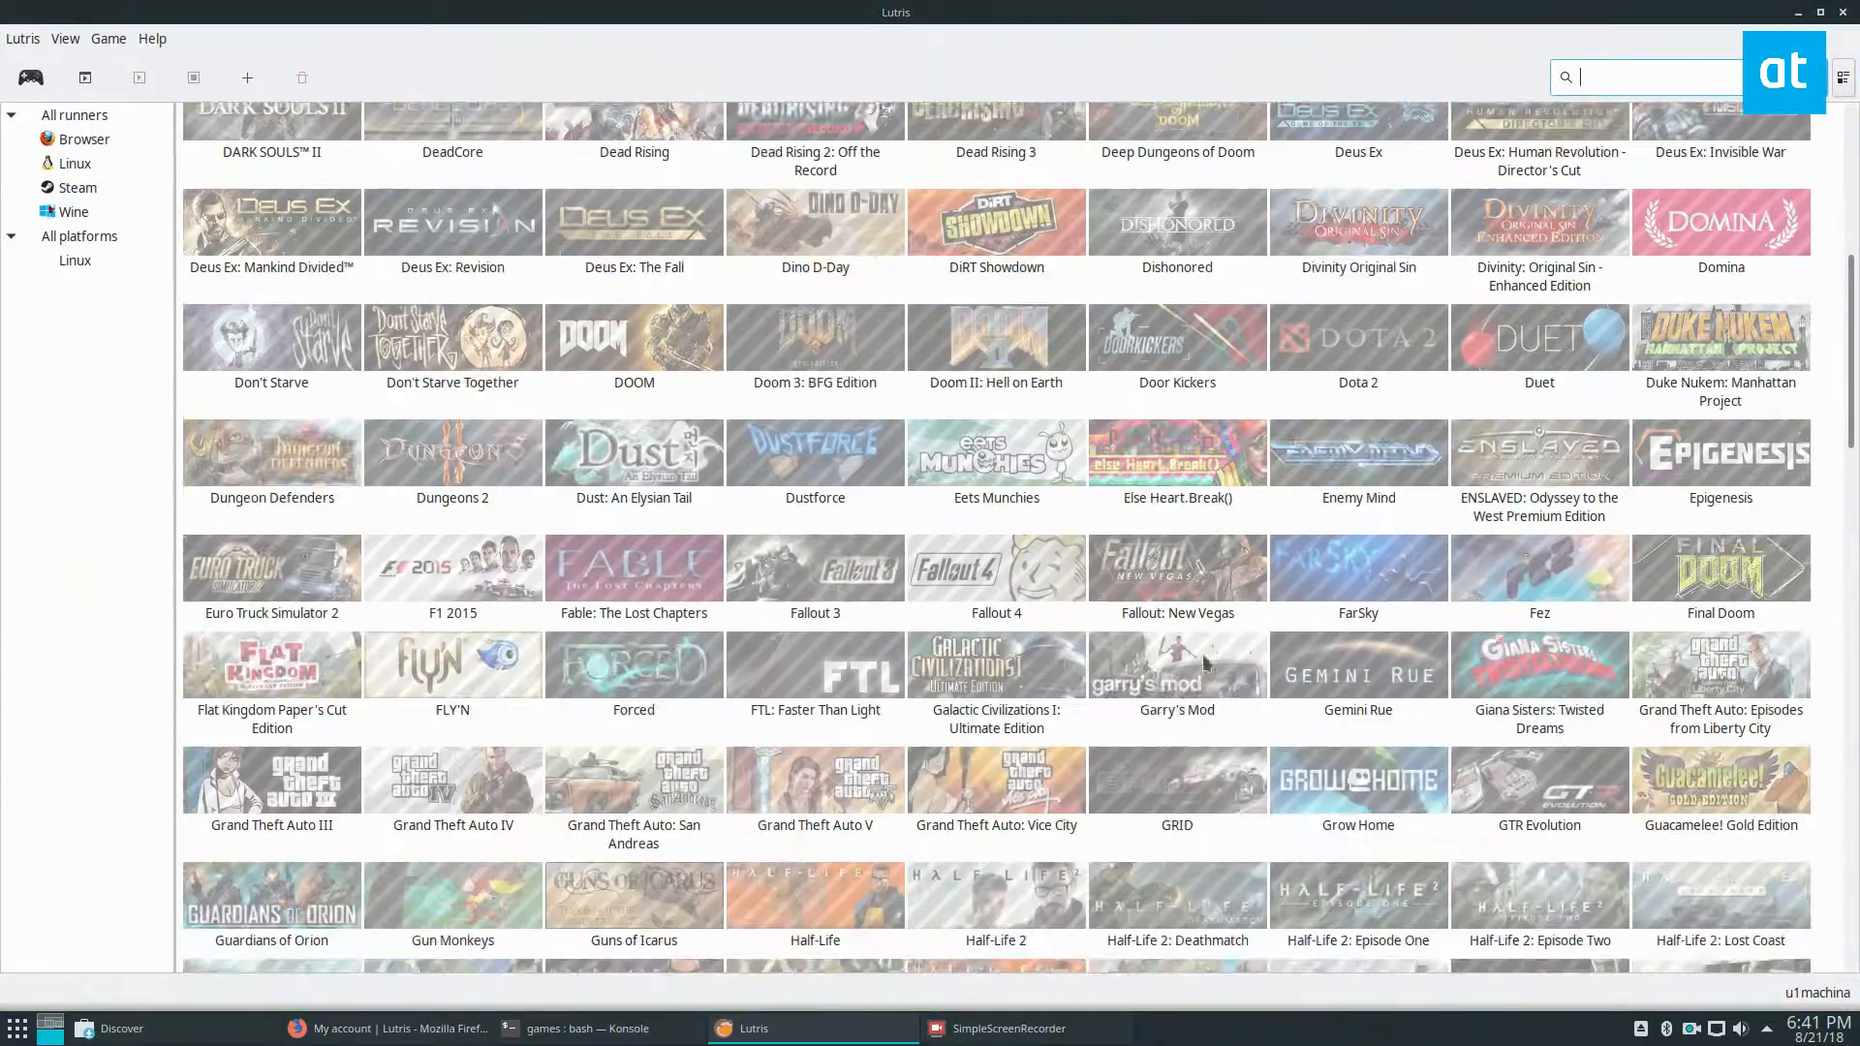
{"action": "scroll", "scroll_direction": "down", "scroll_amount": 3}
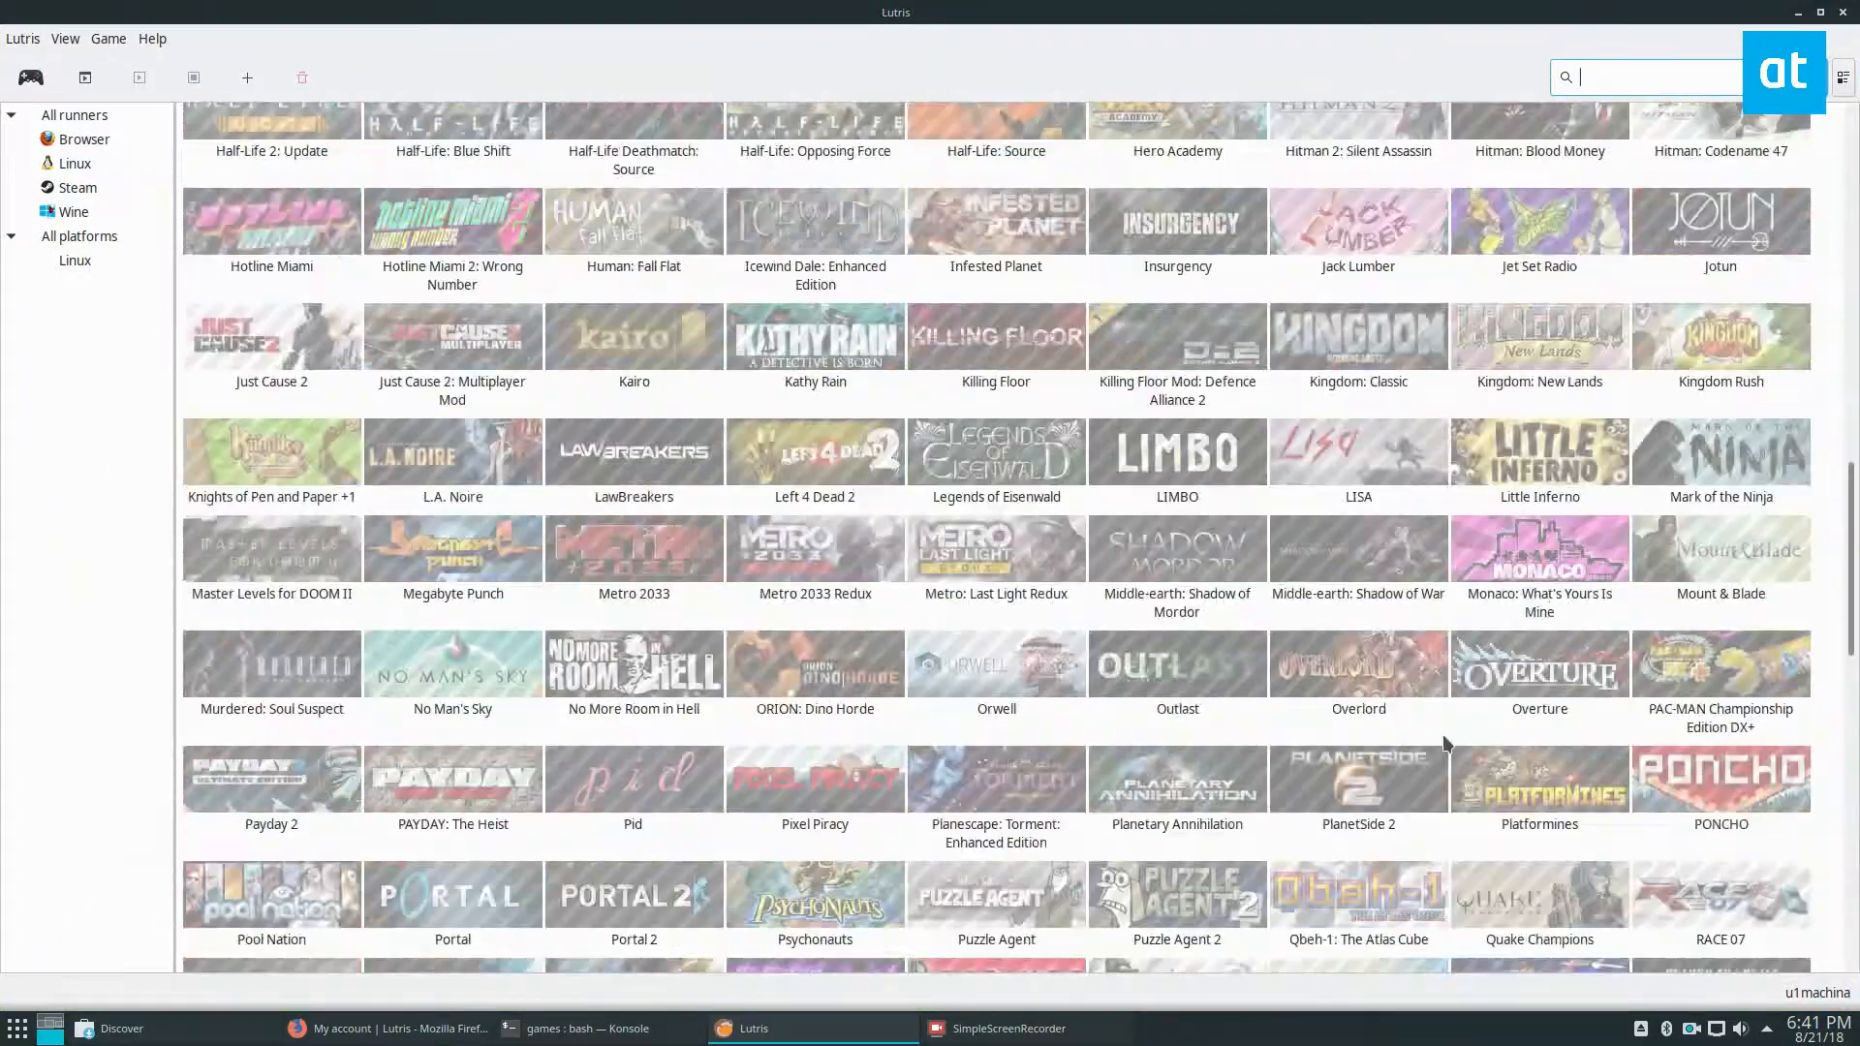
{"action": "left_click", "coordinate": [75, 162]}
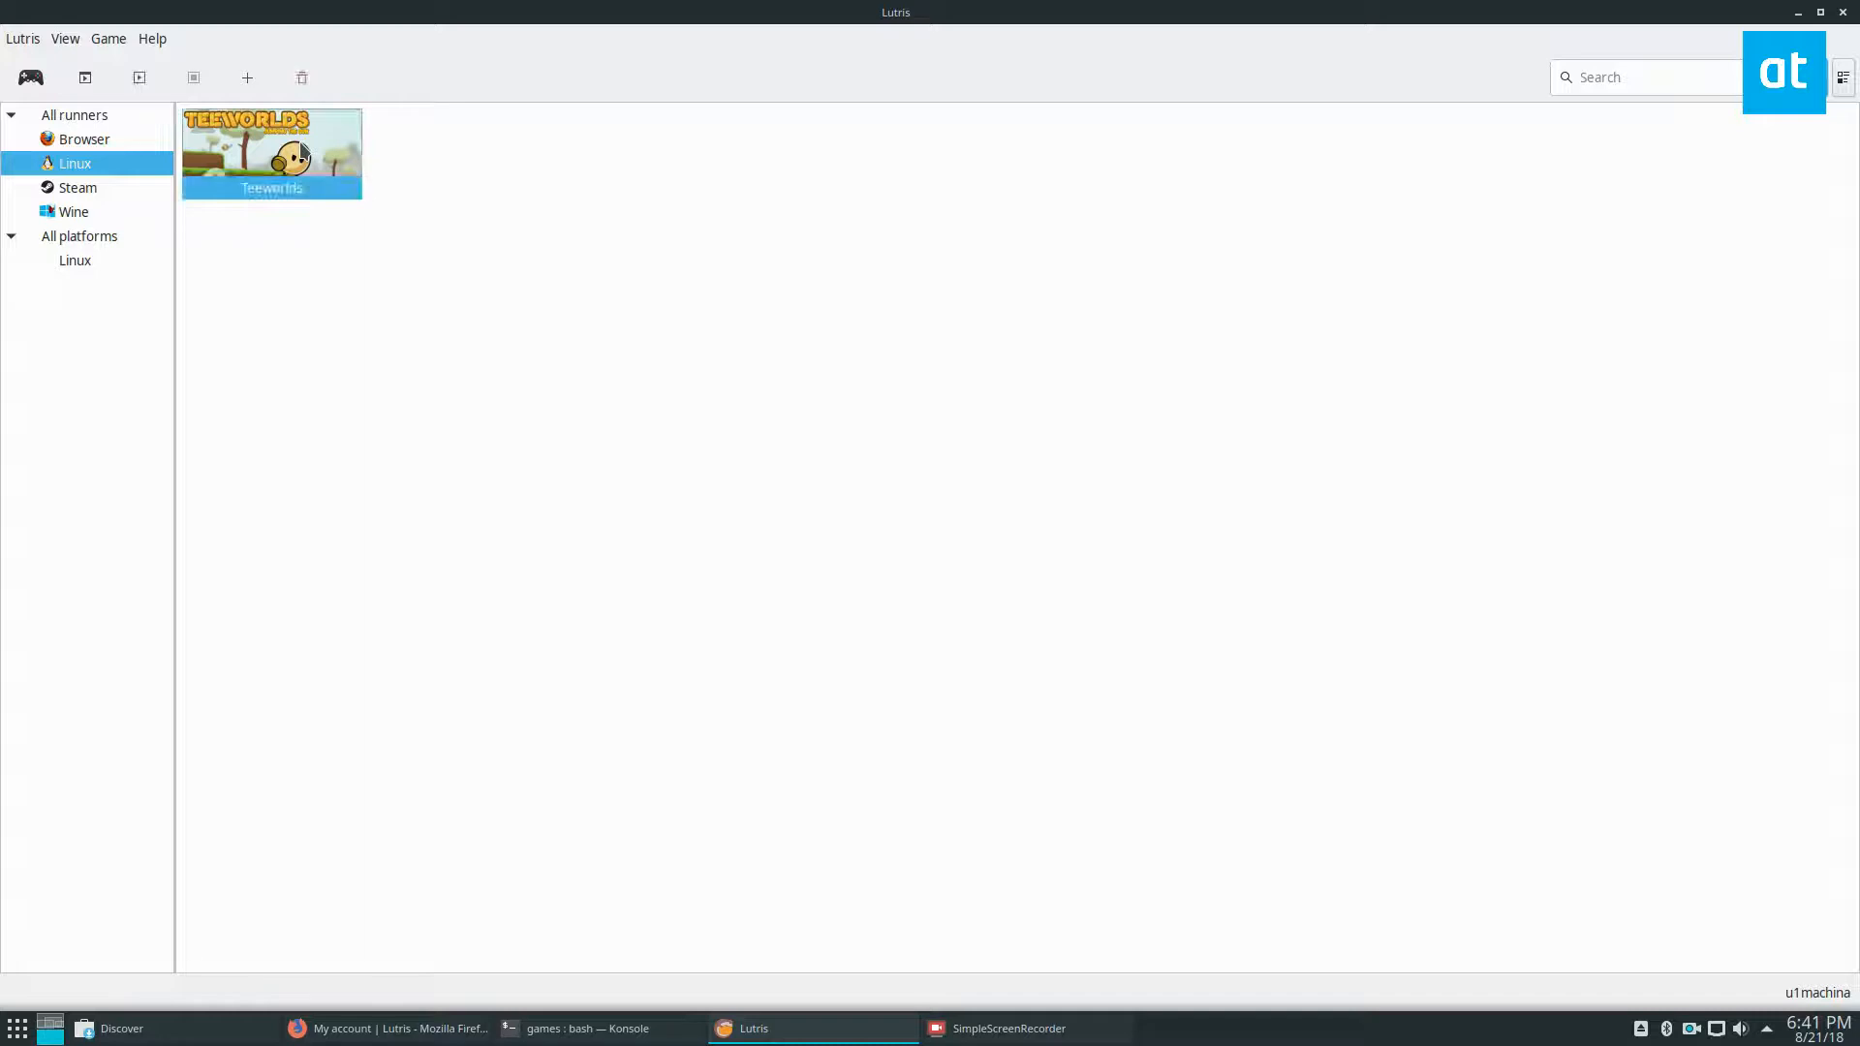
{"action": "mouse_move", "coordinate": [728, 291]}
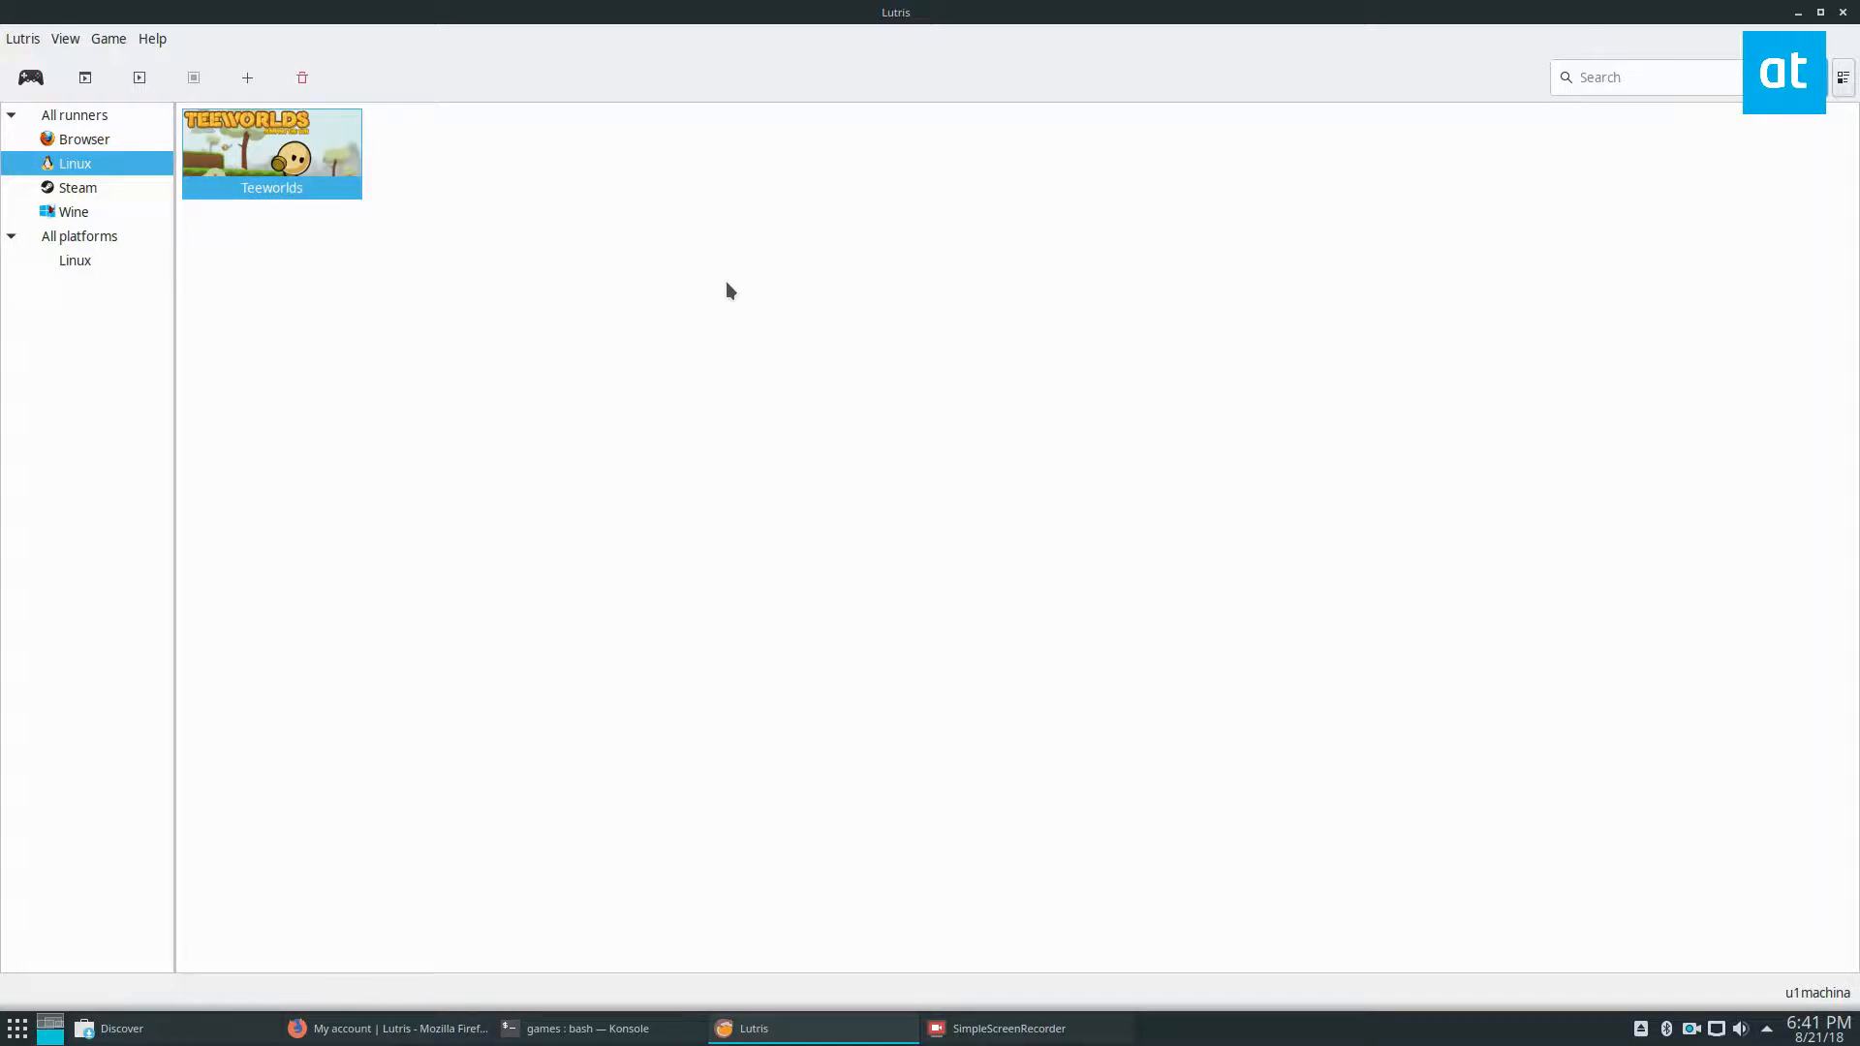
- View all runners and the empty Wine list, then switch to Firefox on the Lutris site
{"action": "left_click", "coordinate": [74, 115]}
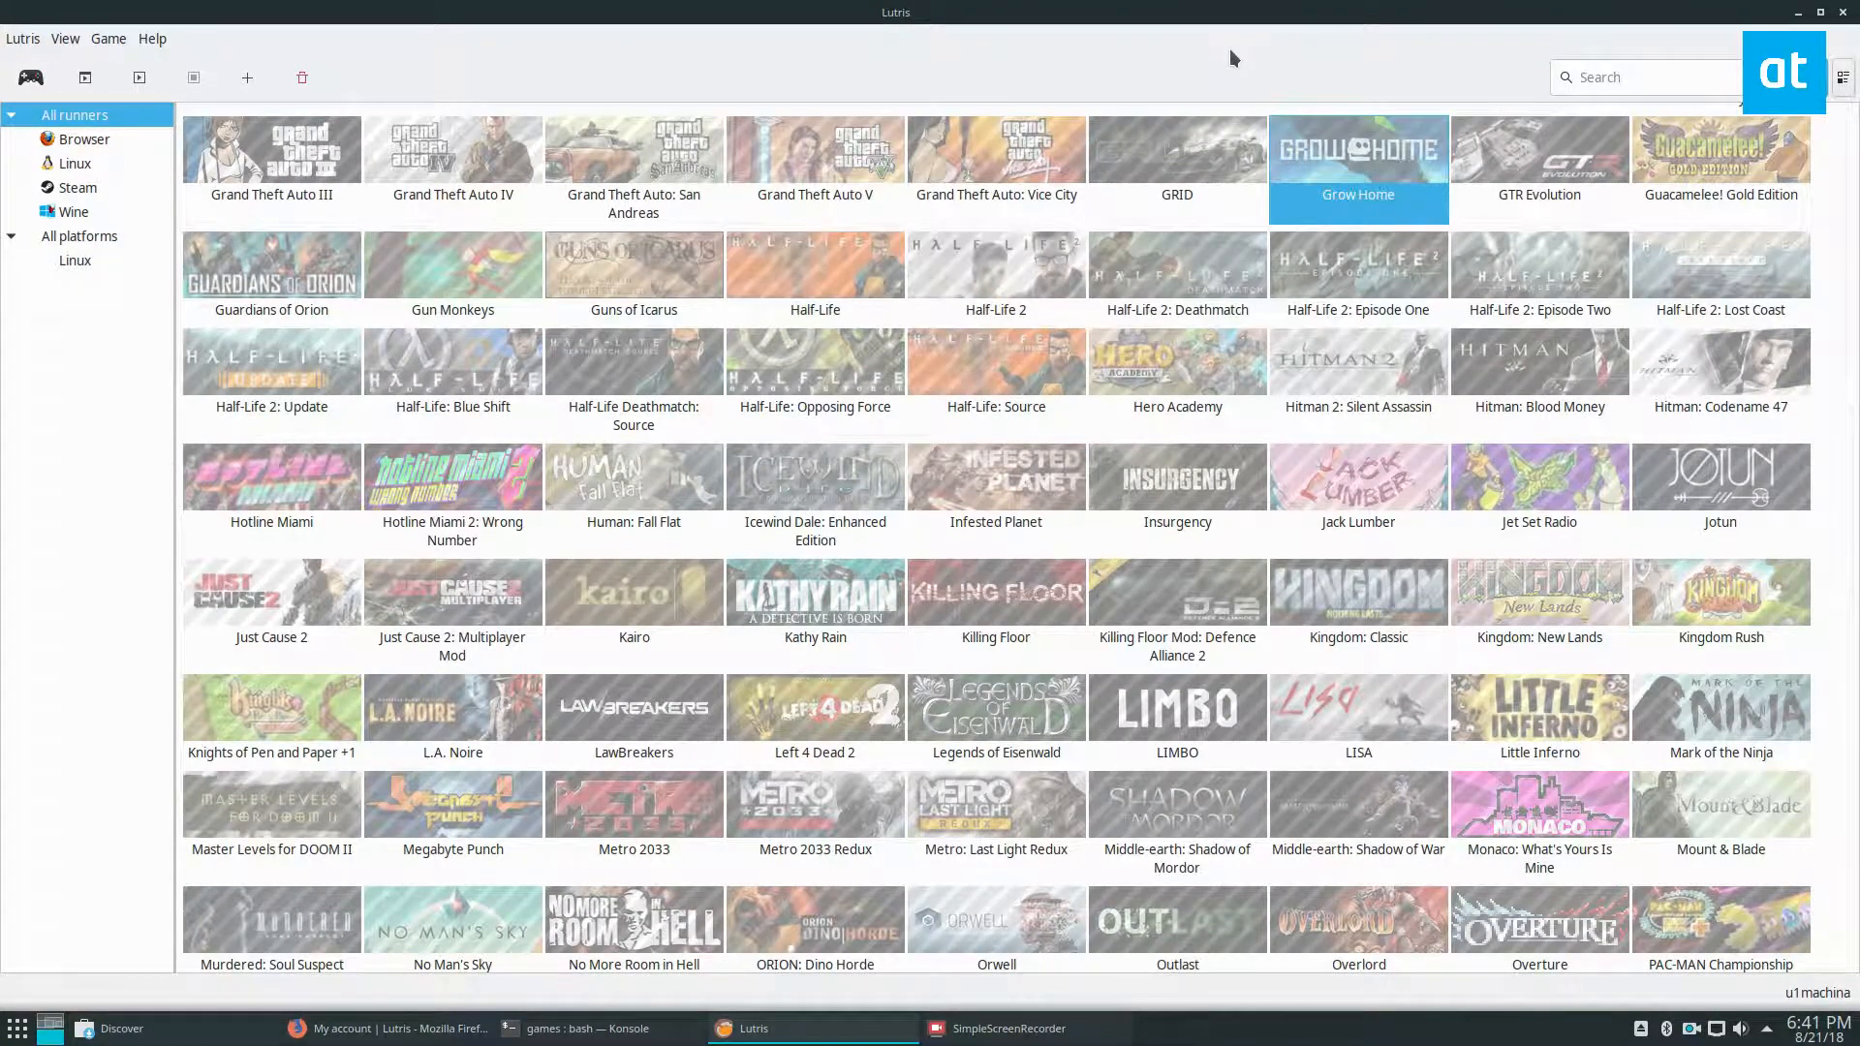
{"action": "scroll", "scroll_direction": "down", "scroll_amount": 3}
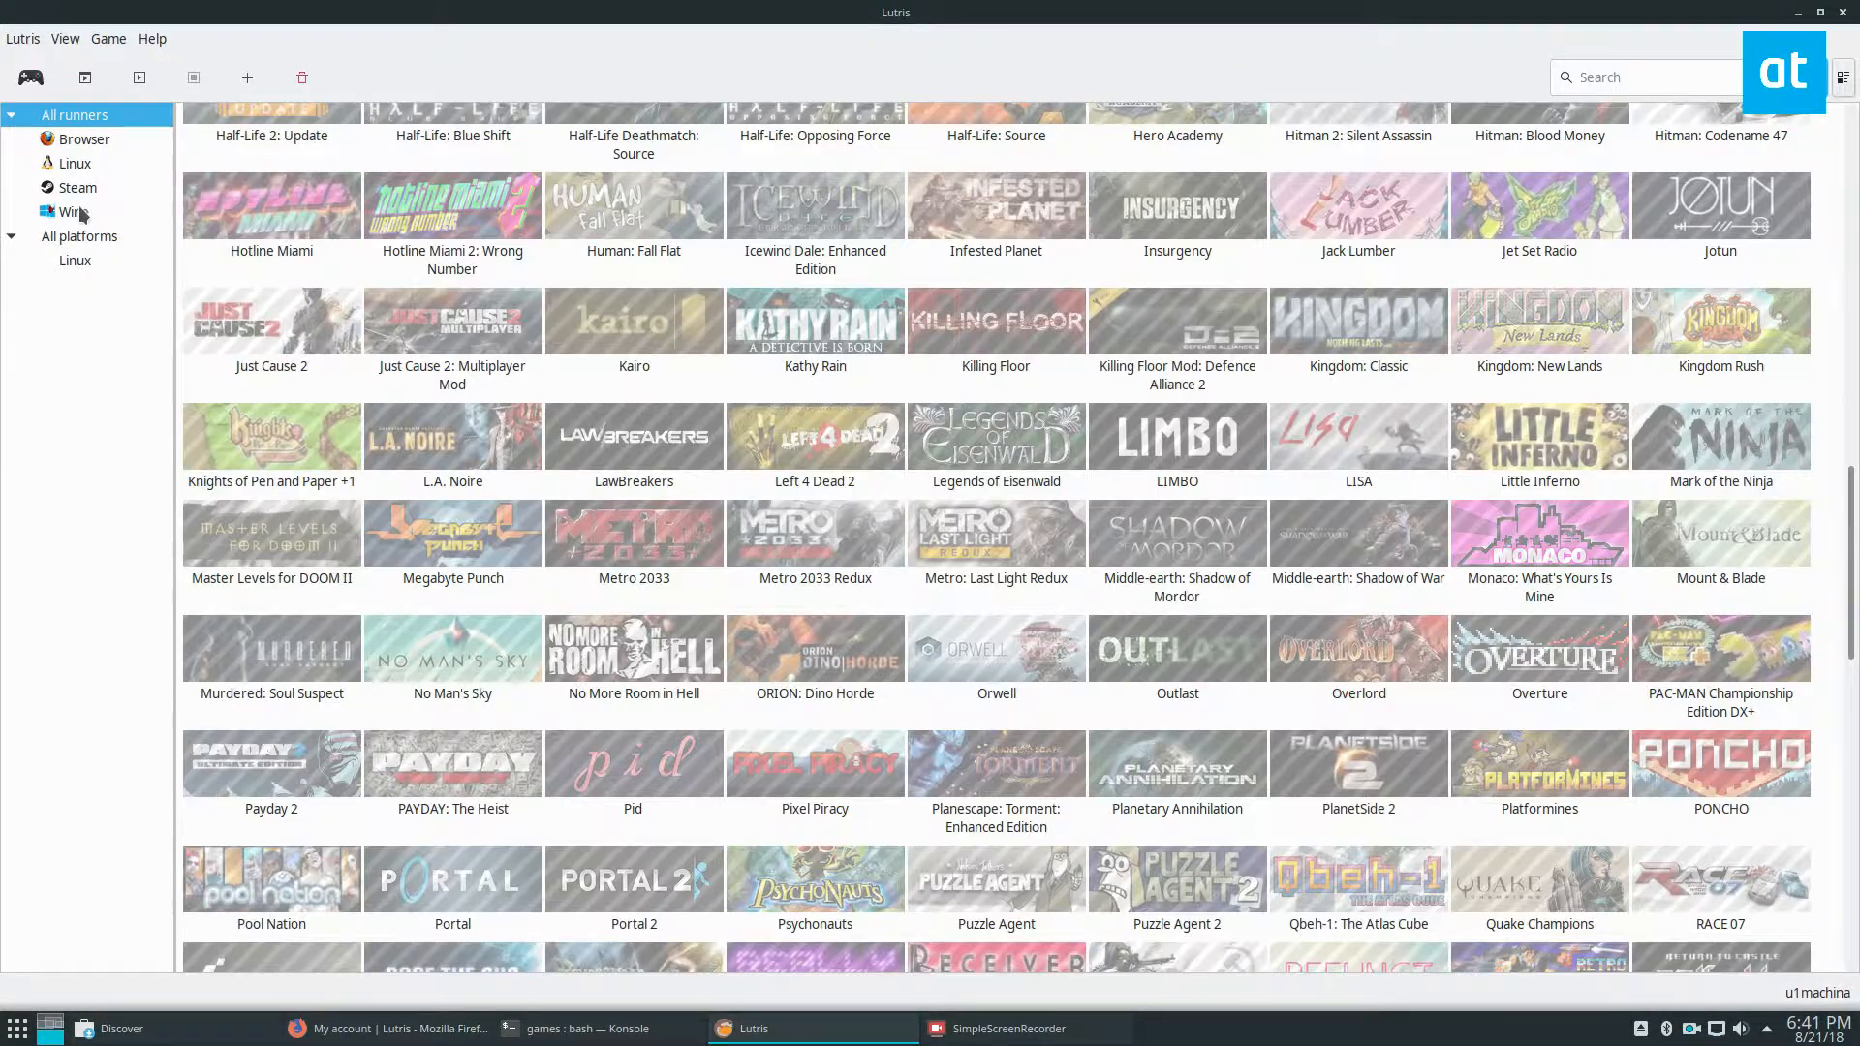
{"action": "left_click", "coordinate": [74, 211]}
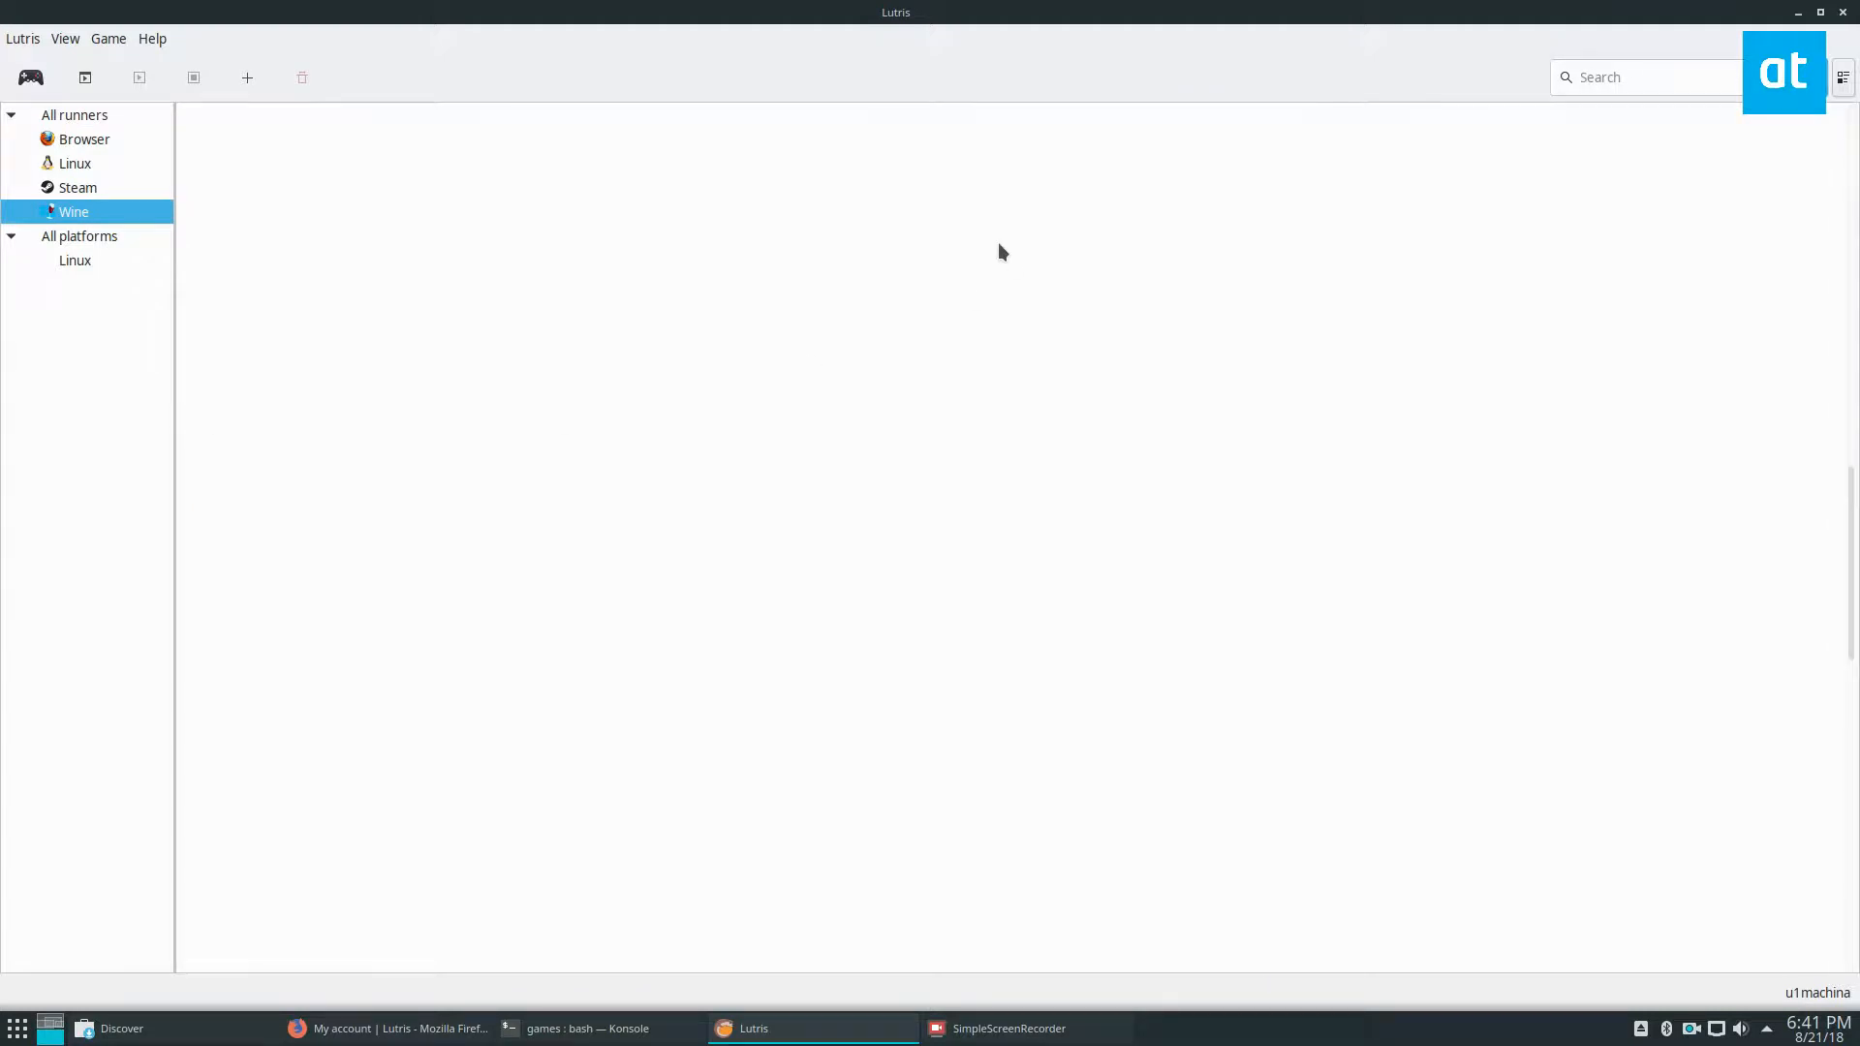
{"action": "left_click", "coordinate": [386, 1029]}
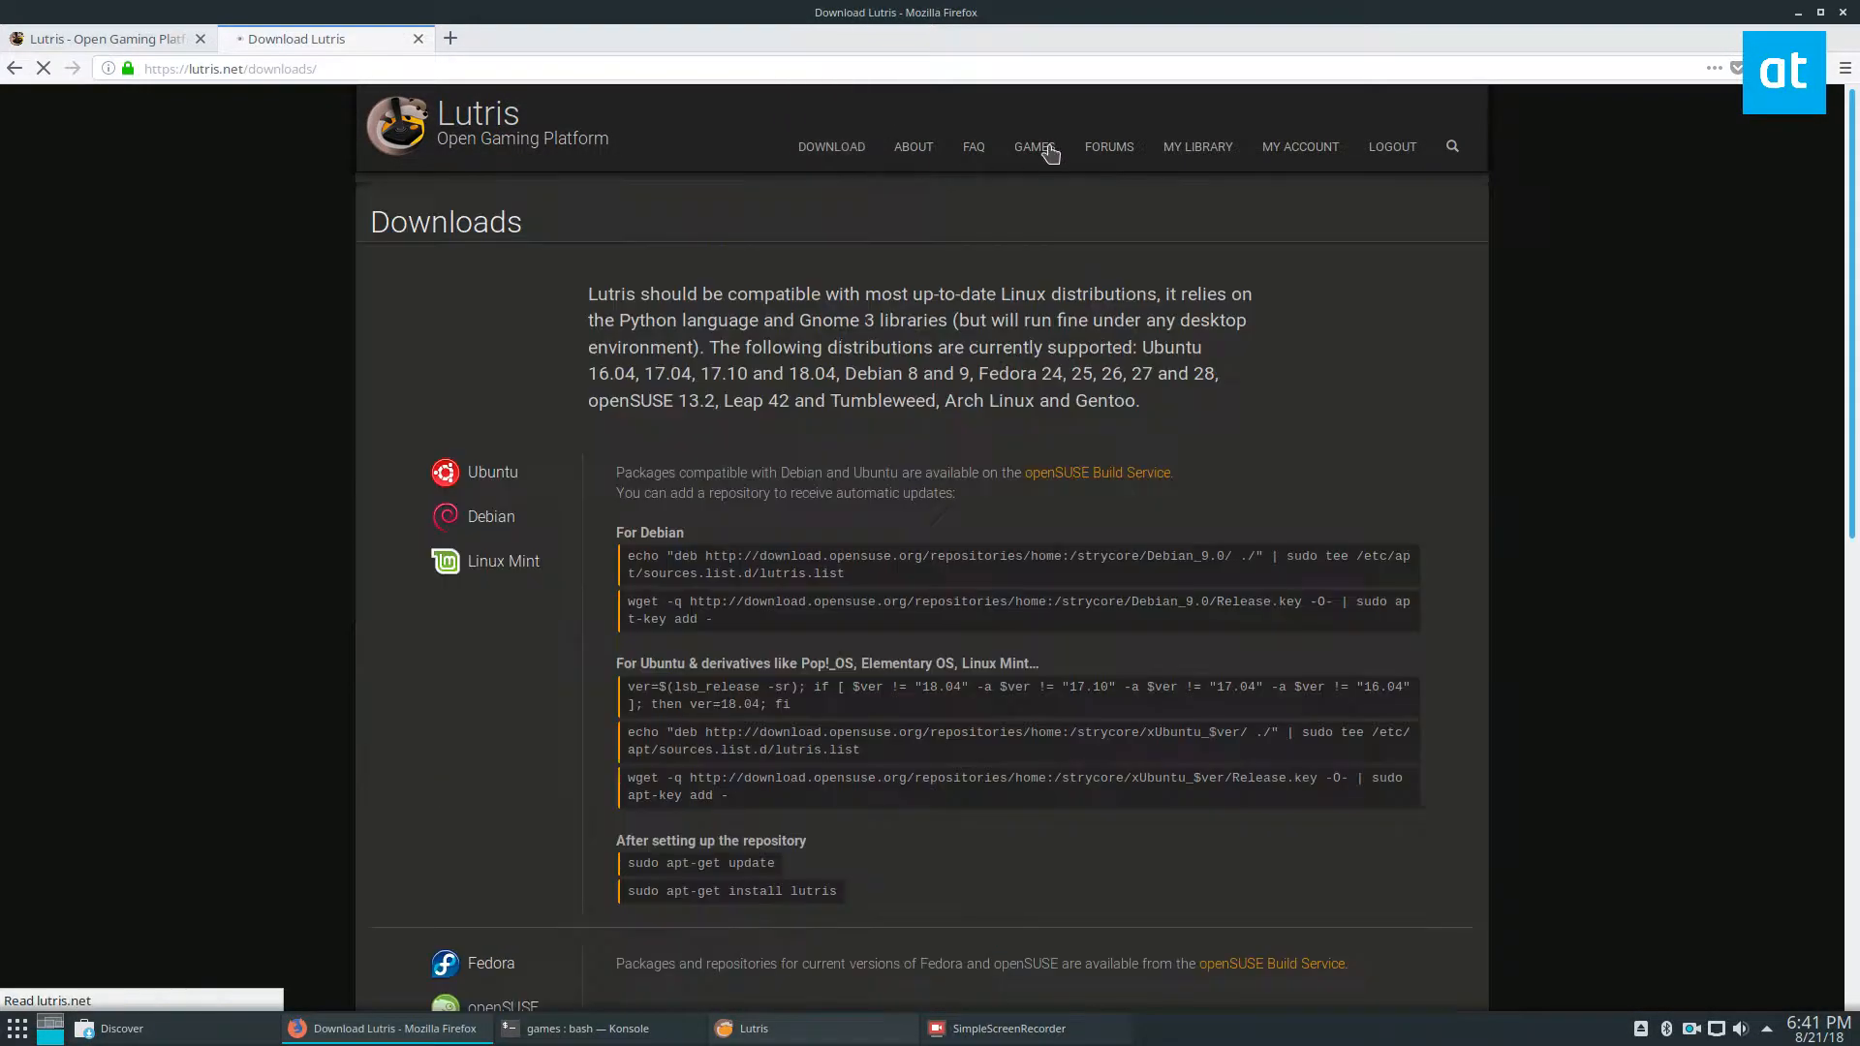
- From the site's Games catalogue, scroll to and open the 0 A.D. page
{"action": "left_click", "coordinate": [1033, 145]}
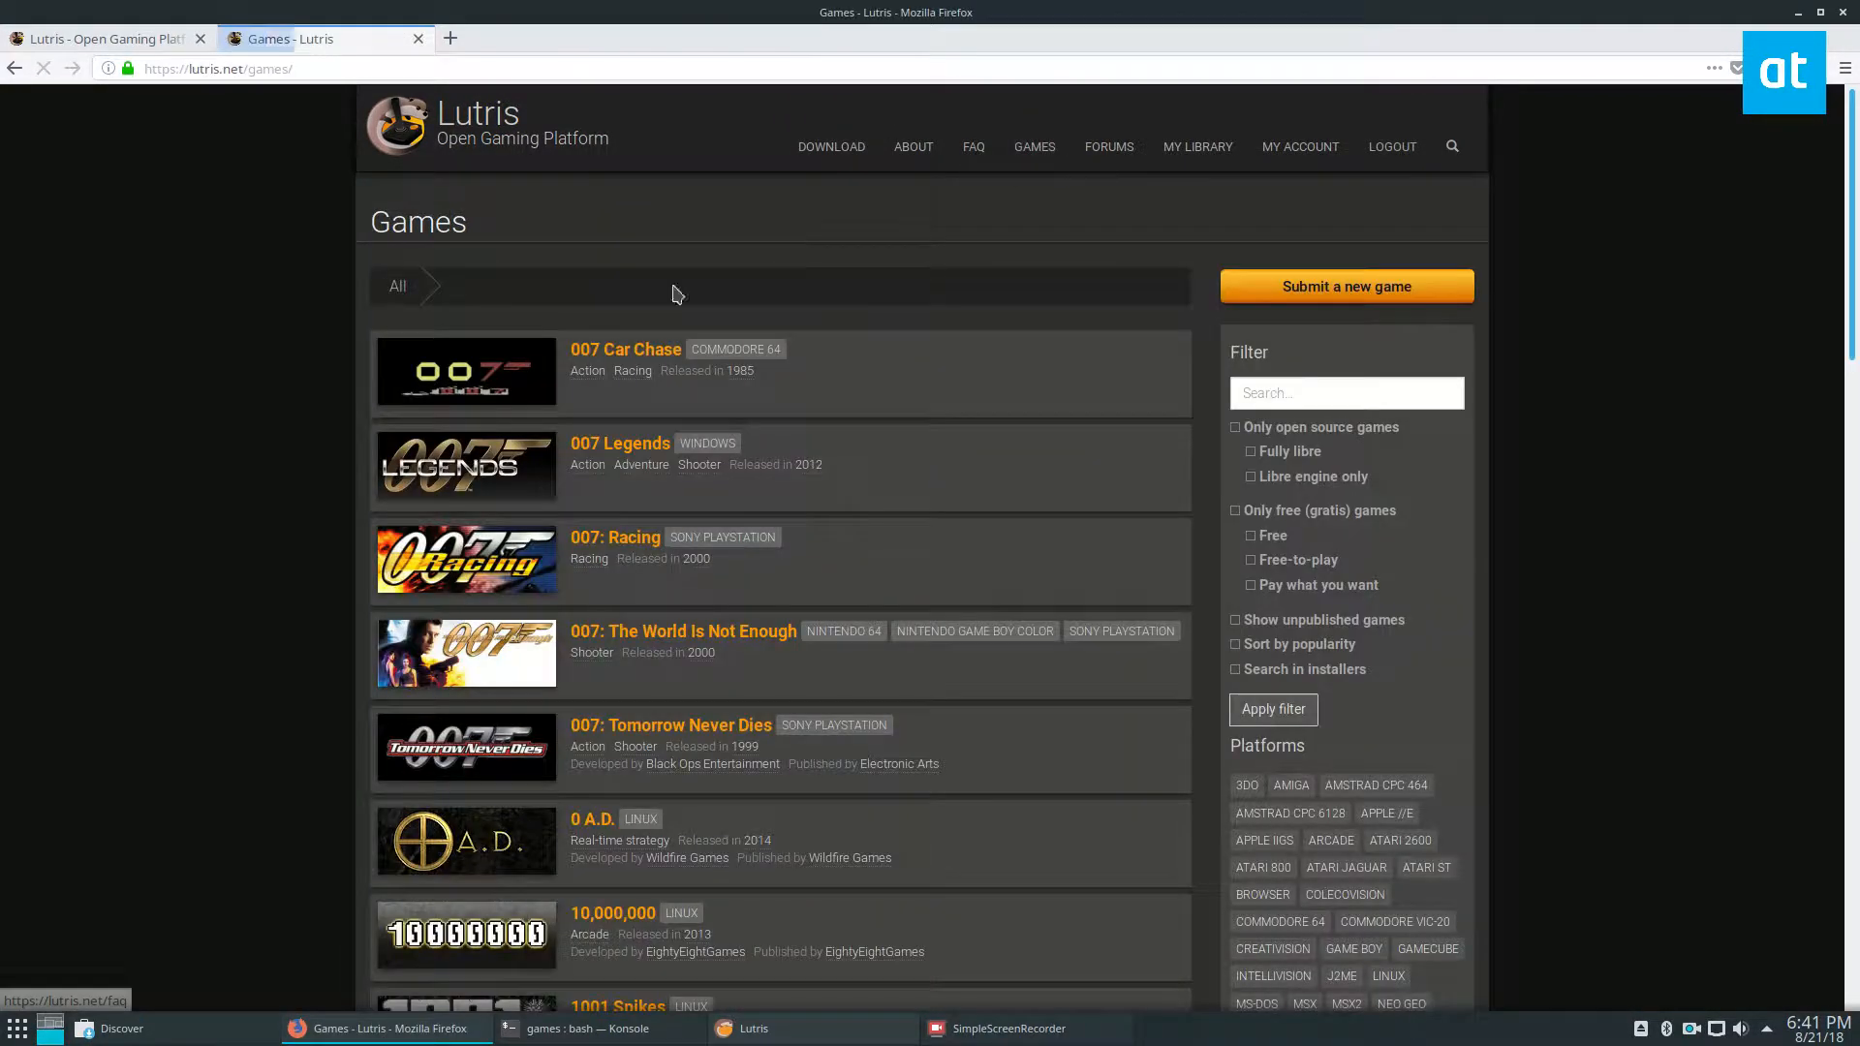
{"action": "scroll", "scroll_direction": "down", "scroll_amount": 3}
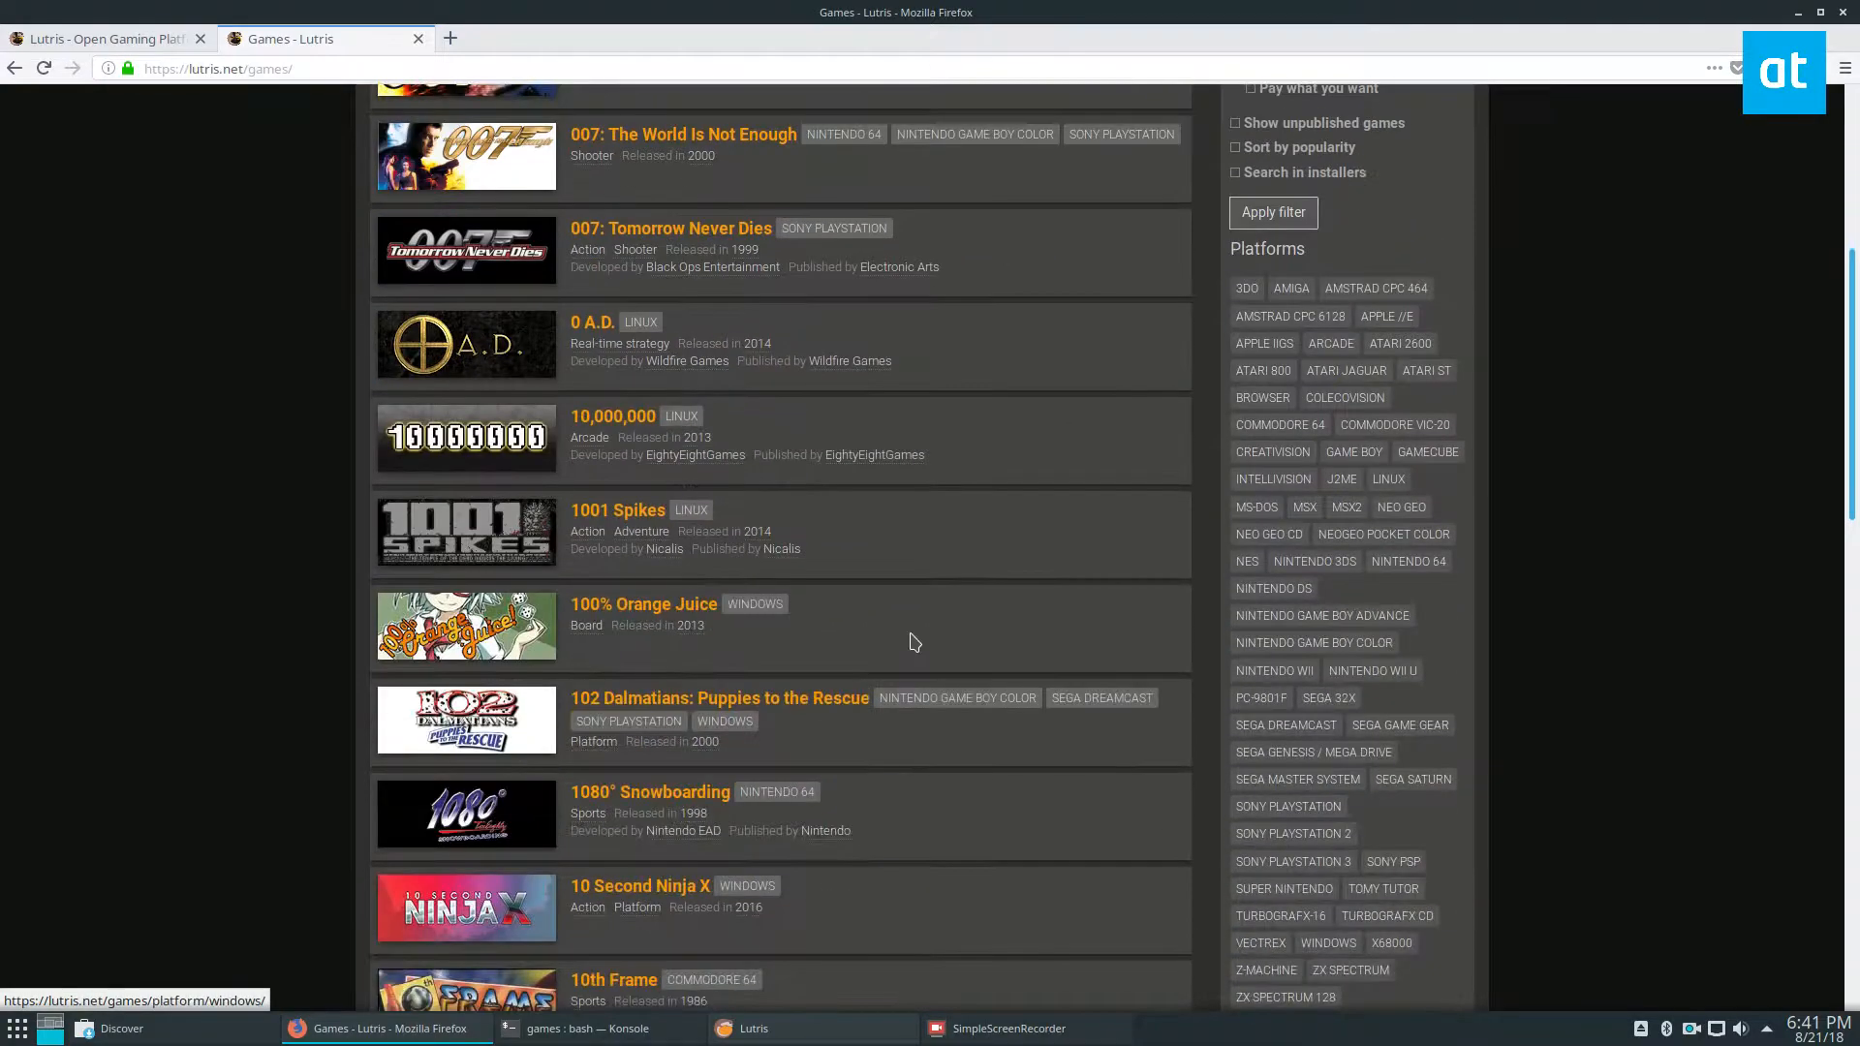
{"action": "scroll", "scroll_direction": "down", "scroll_amount": 3}
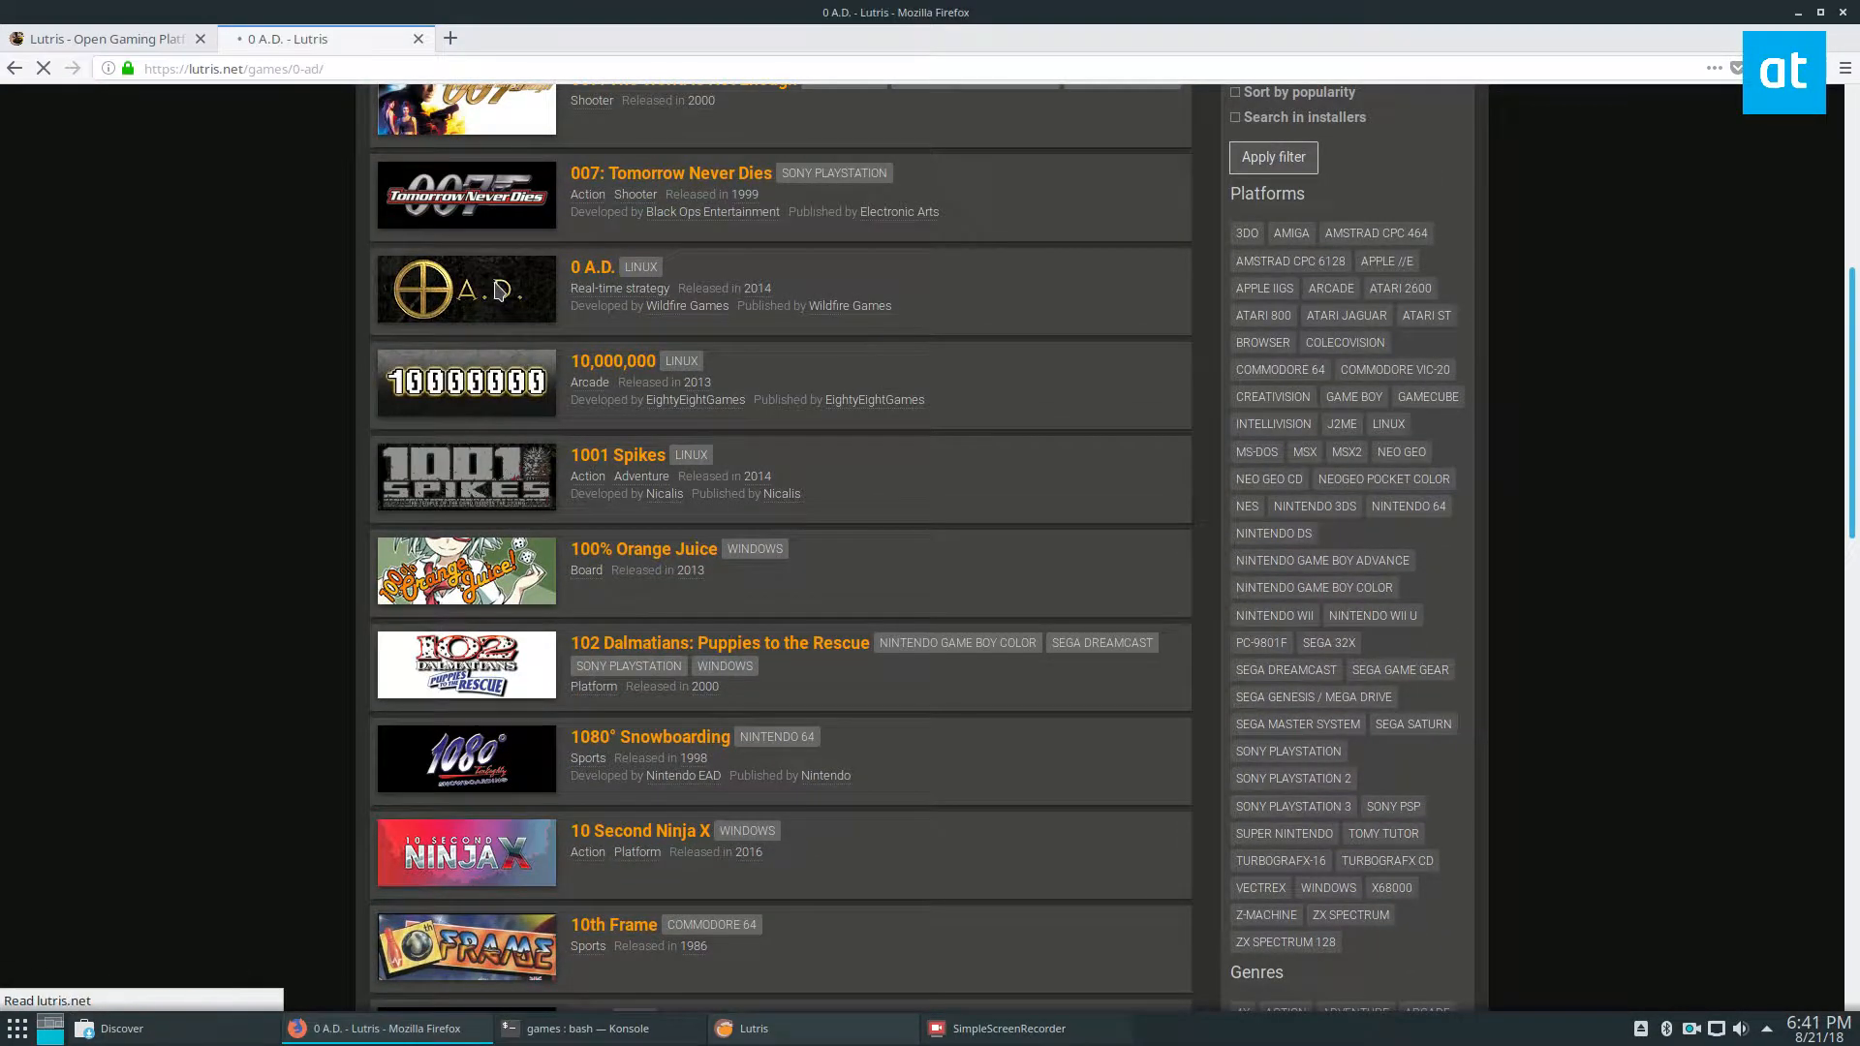
{"action": "left_click", "coordinate": [590, 265]}
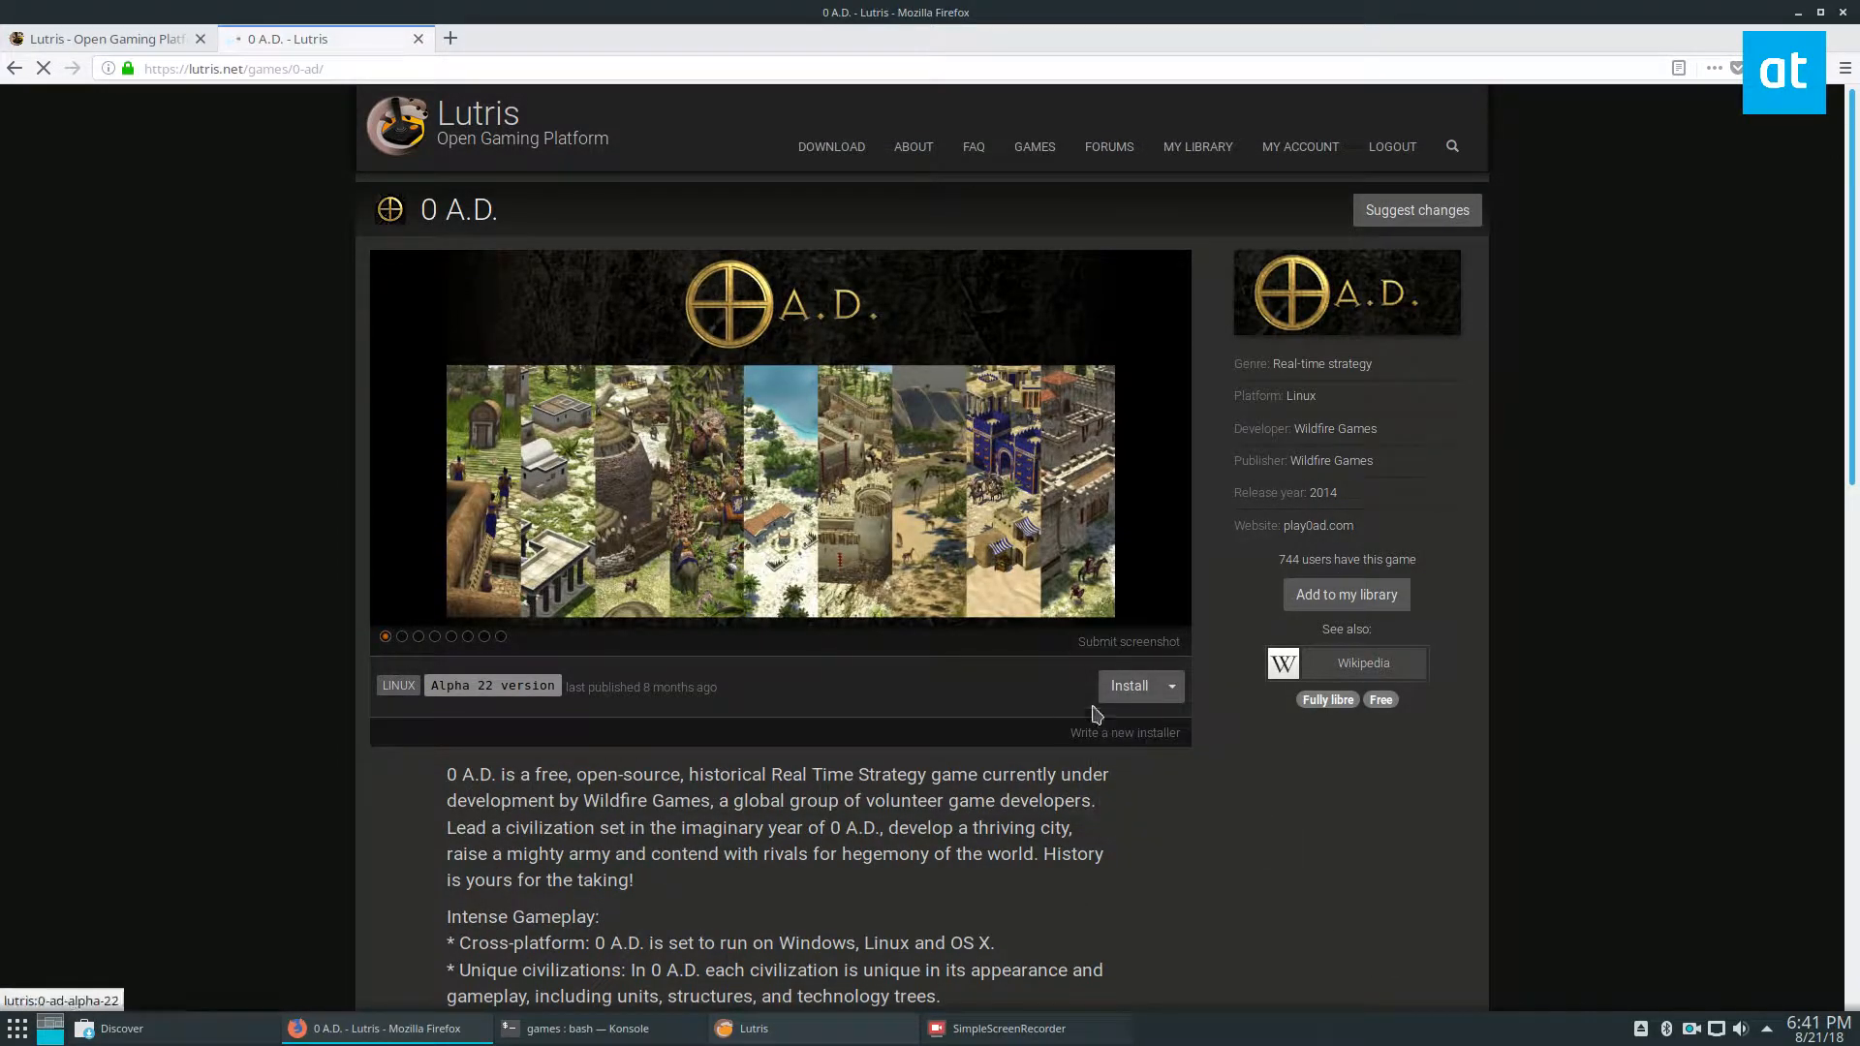
- Install 0 A.D. Alpha 22 (linux) via the Lutris link handler and return to the library
{"action": "left_click", "coordinate": [1129, 685]}
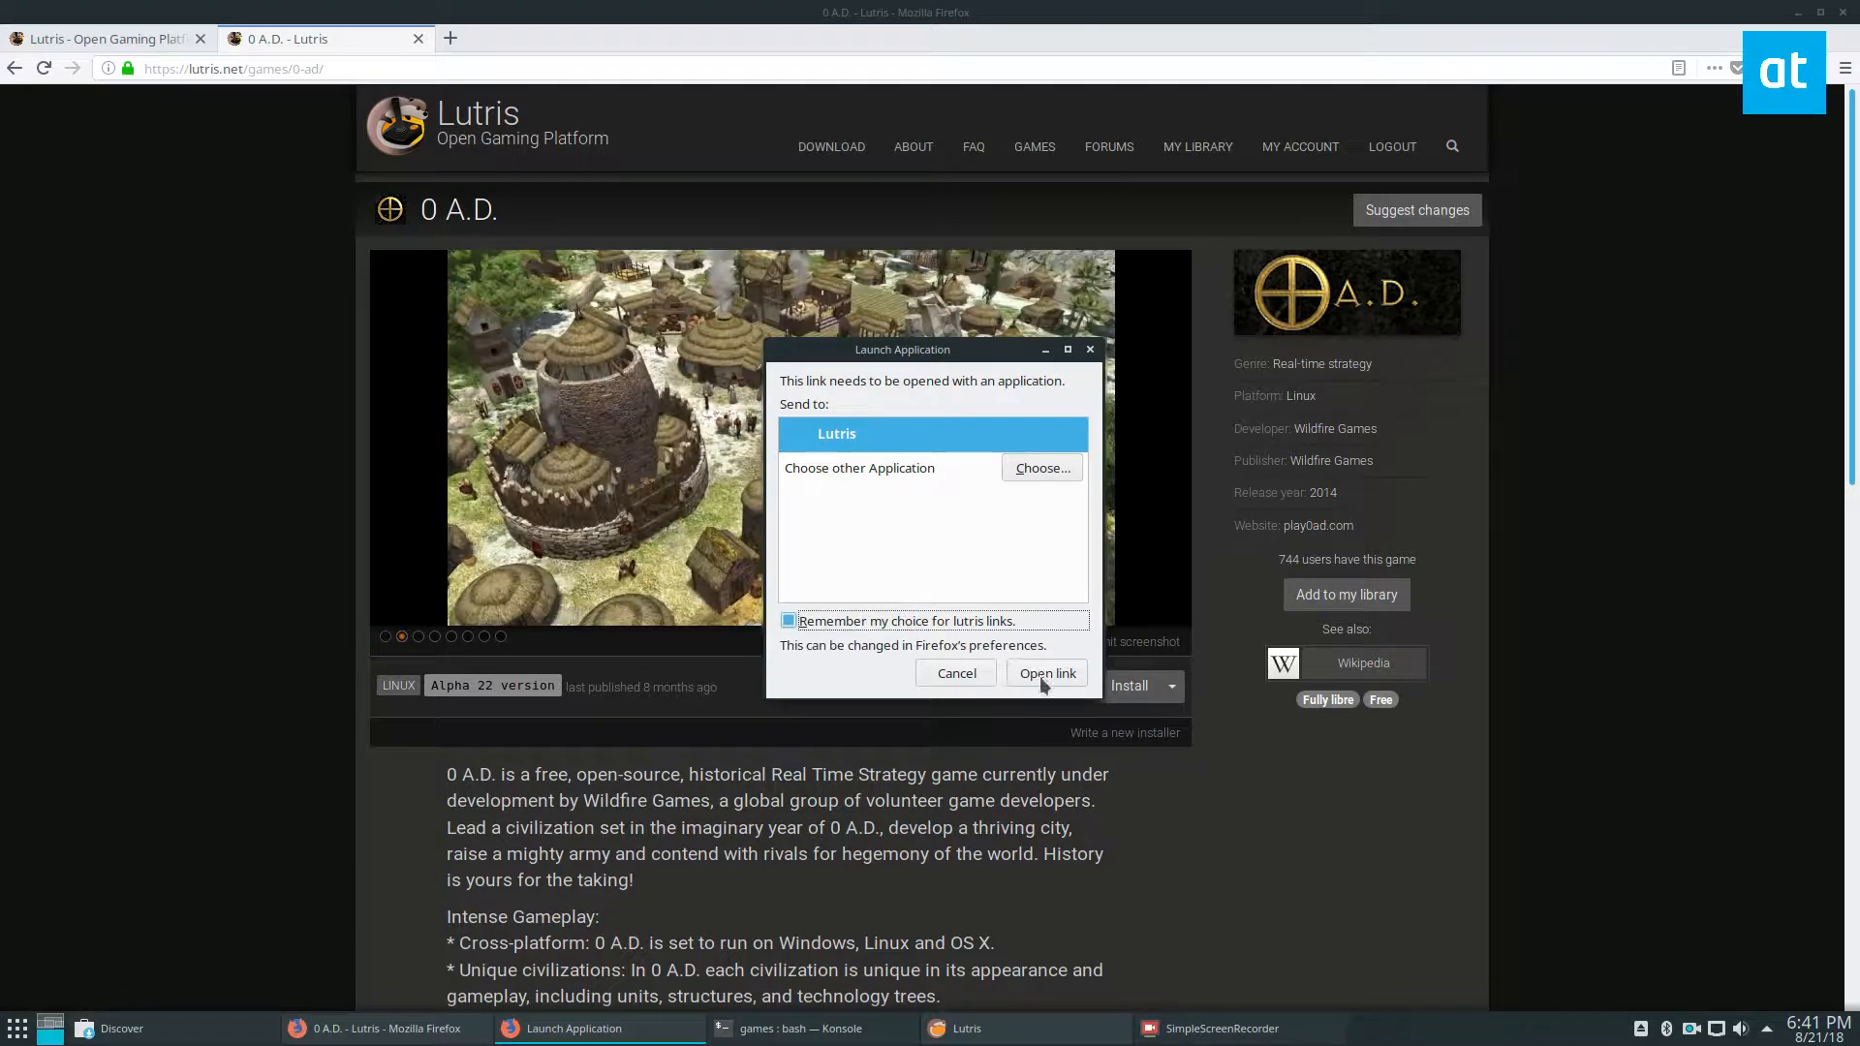
{"action": "left_click", "coordinate": [1044, 672]}
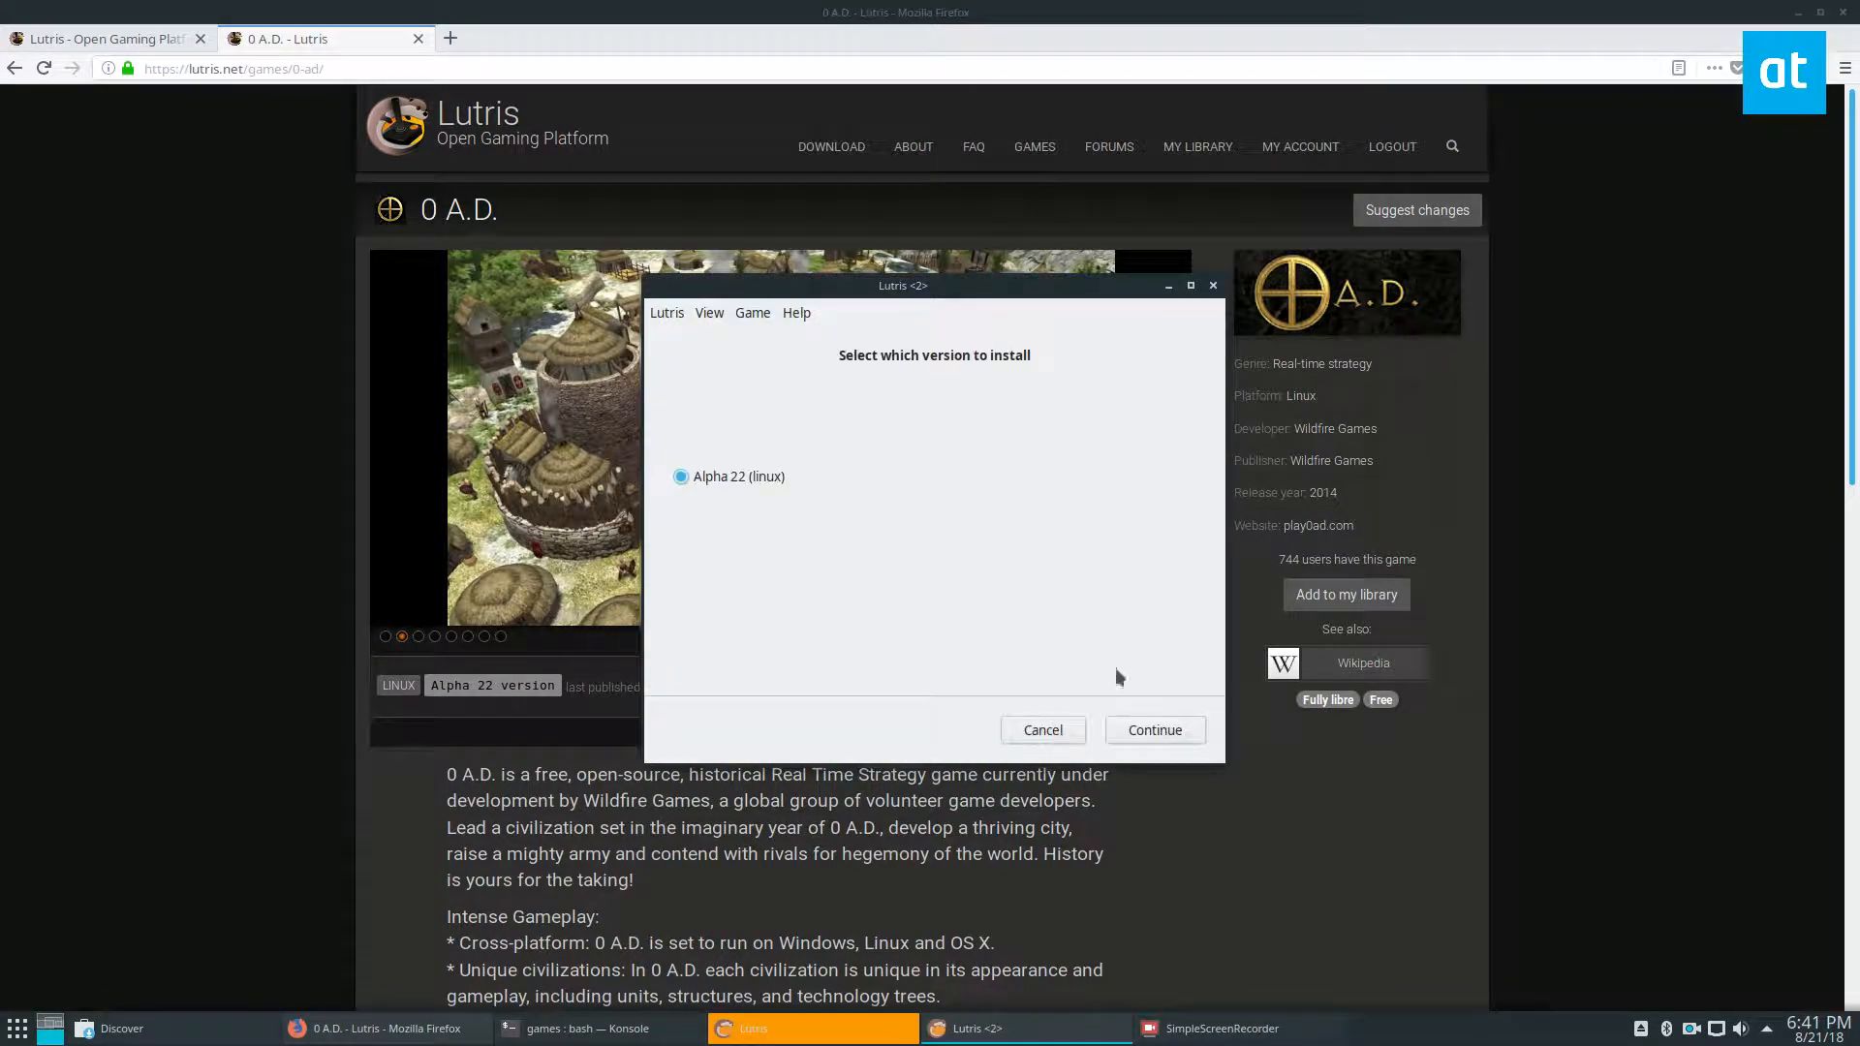
{"action": "left_click", "coordinate": [1153, 730]}
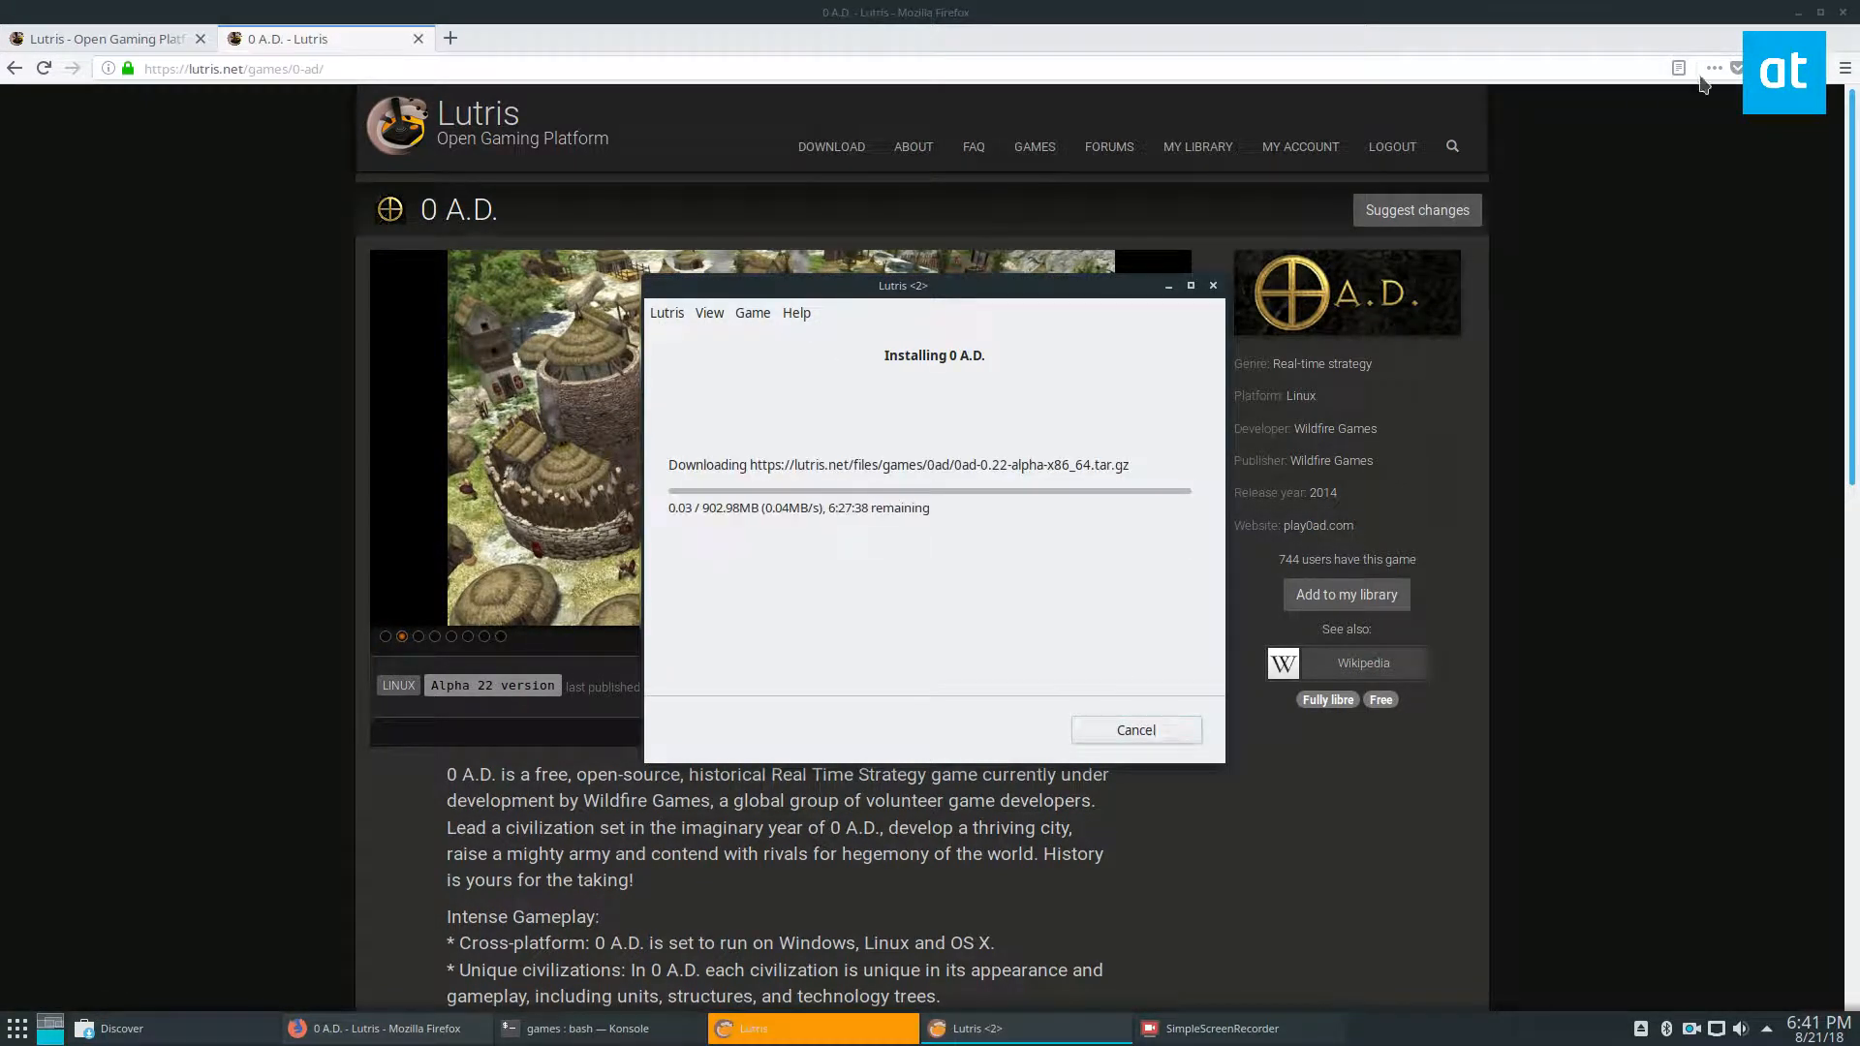
{"action": "left_click", "coordinate": [811, 1029]}
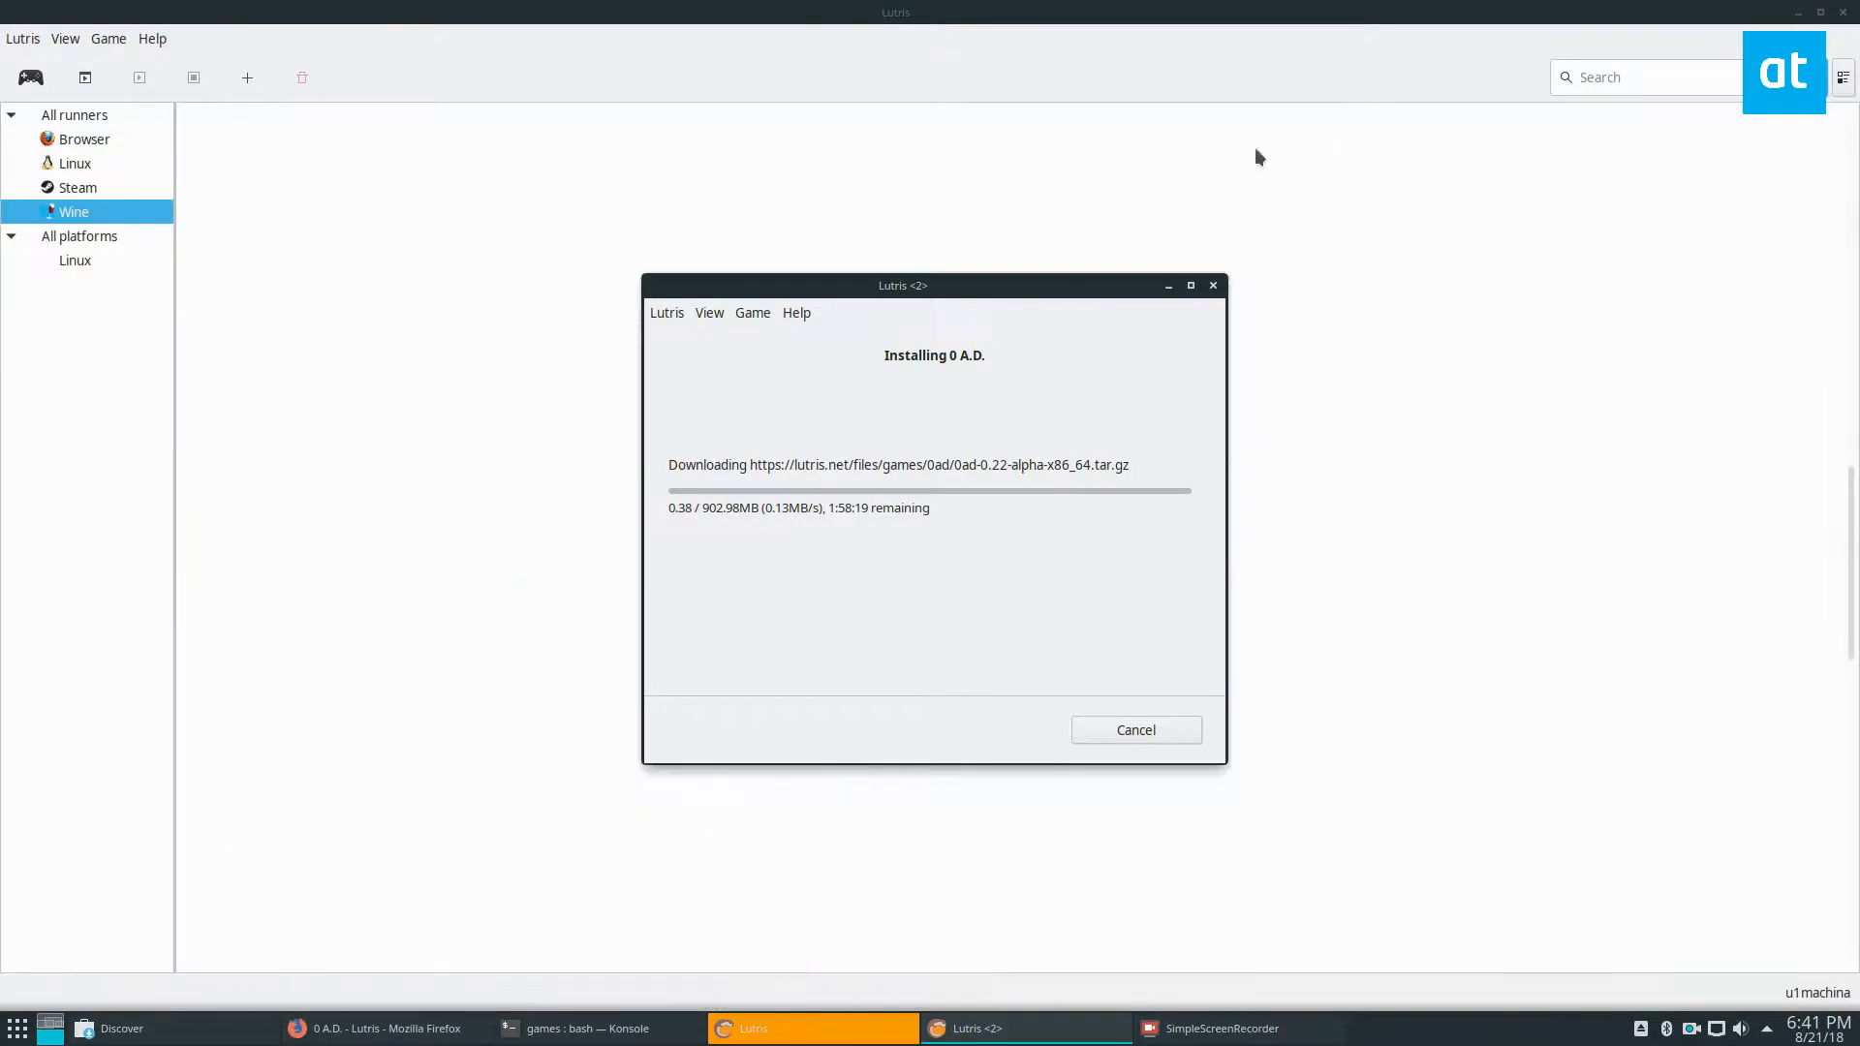
{"action": "mouse_move", "coordinate": [124, 347]}
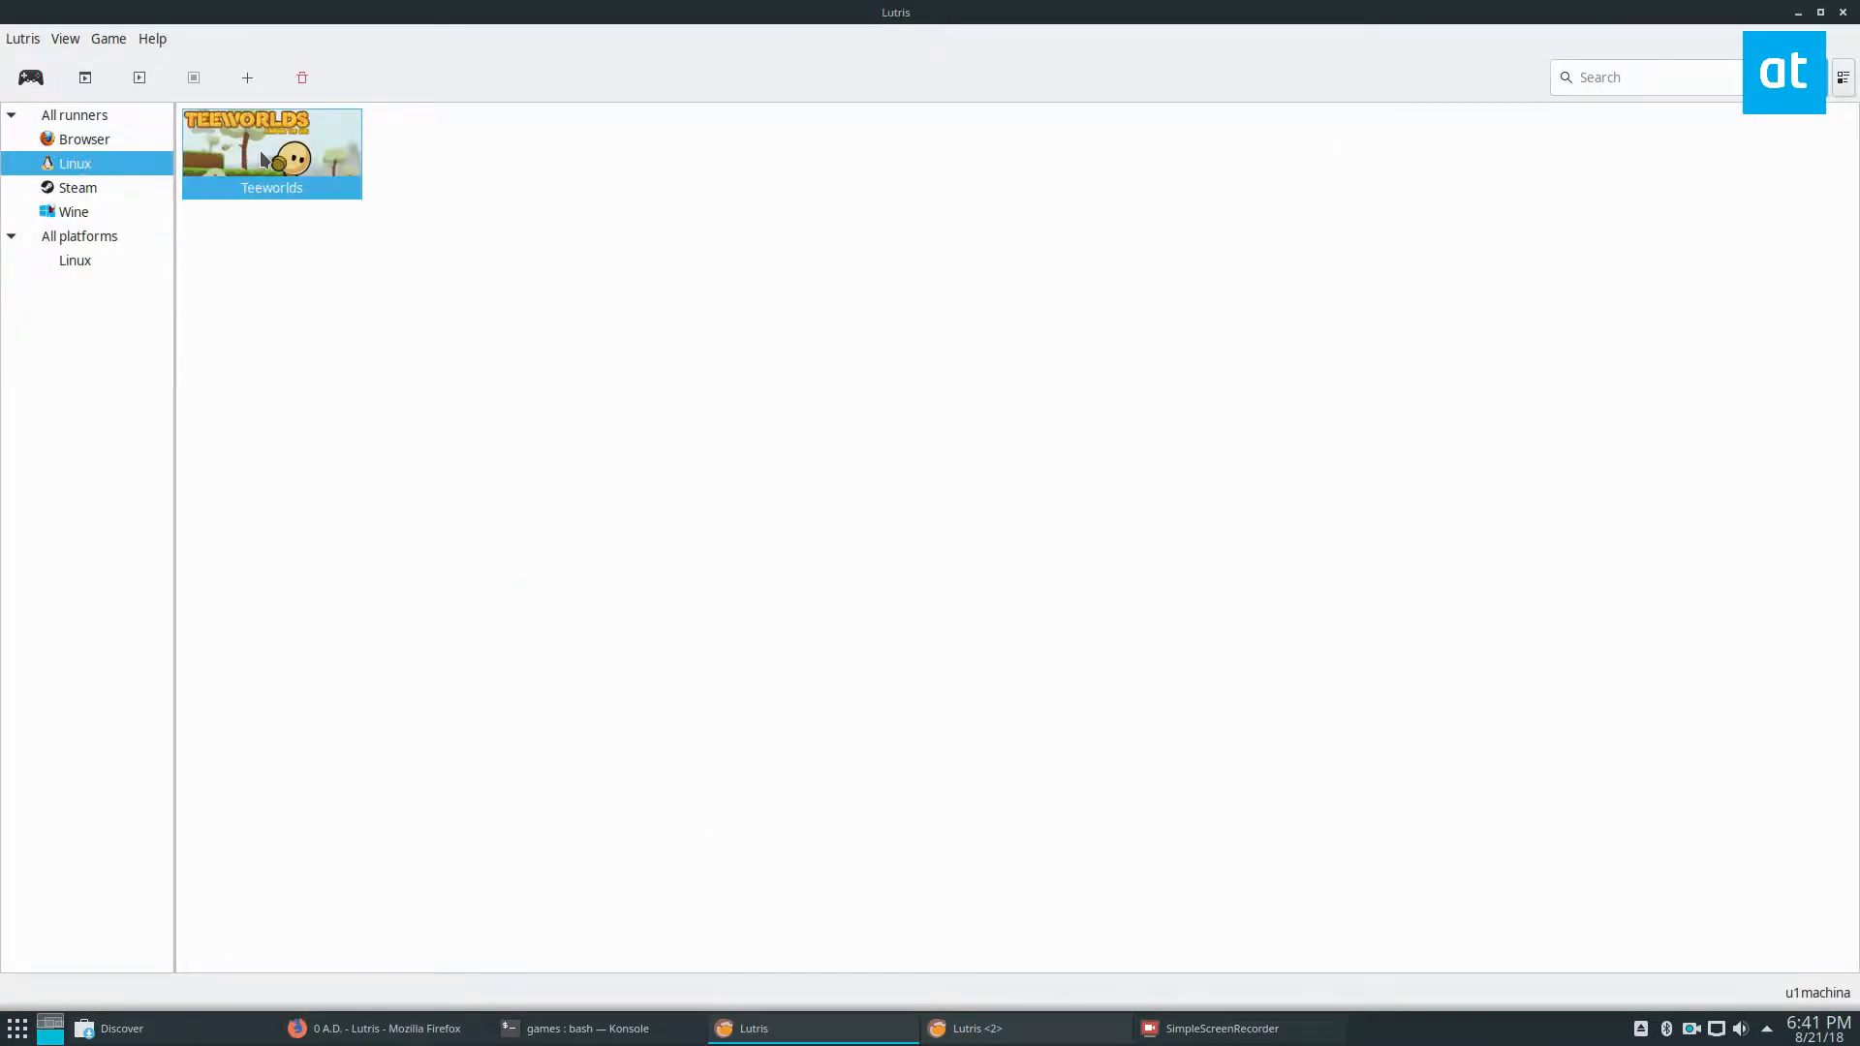
- Launch Teeworlds, sort servers by map and join Teeworlds.Net - CTF 1
{"action": "double_click", "coordinate": [271, 151]}
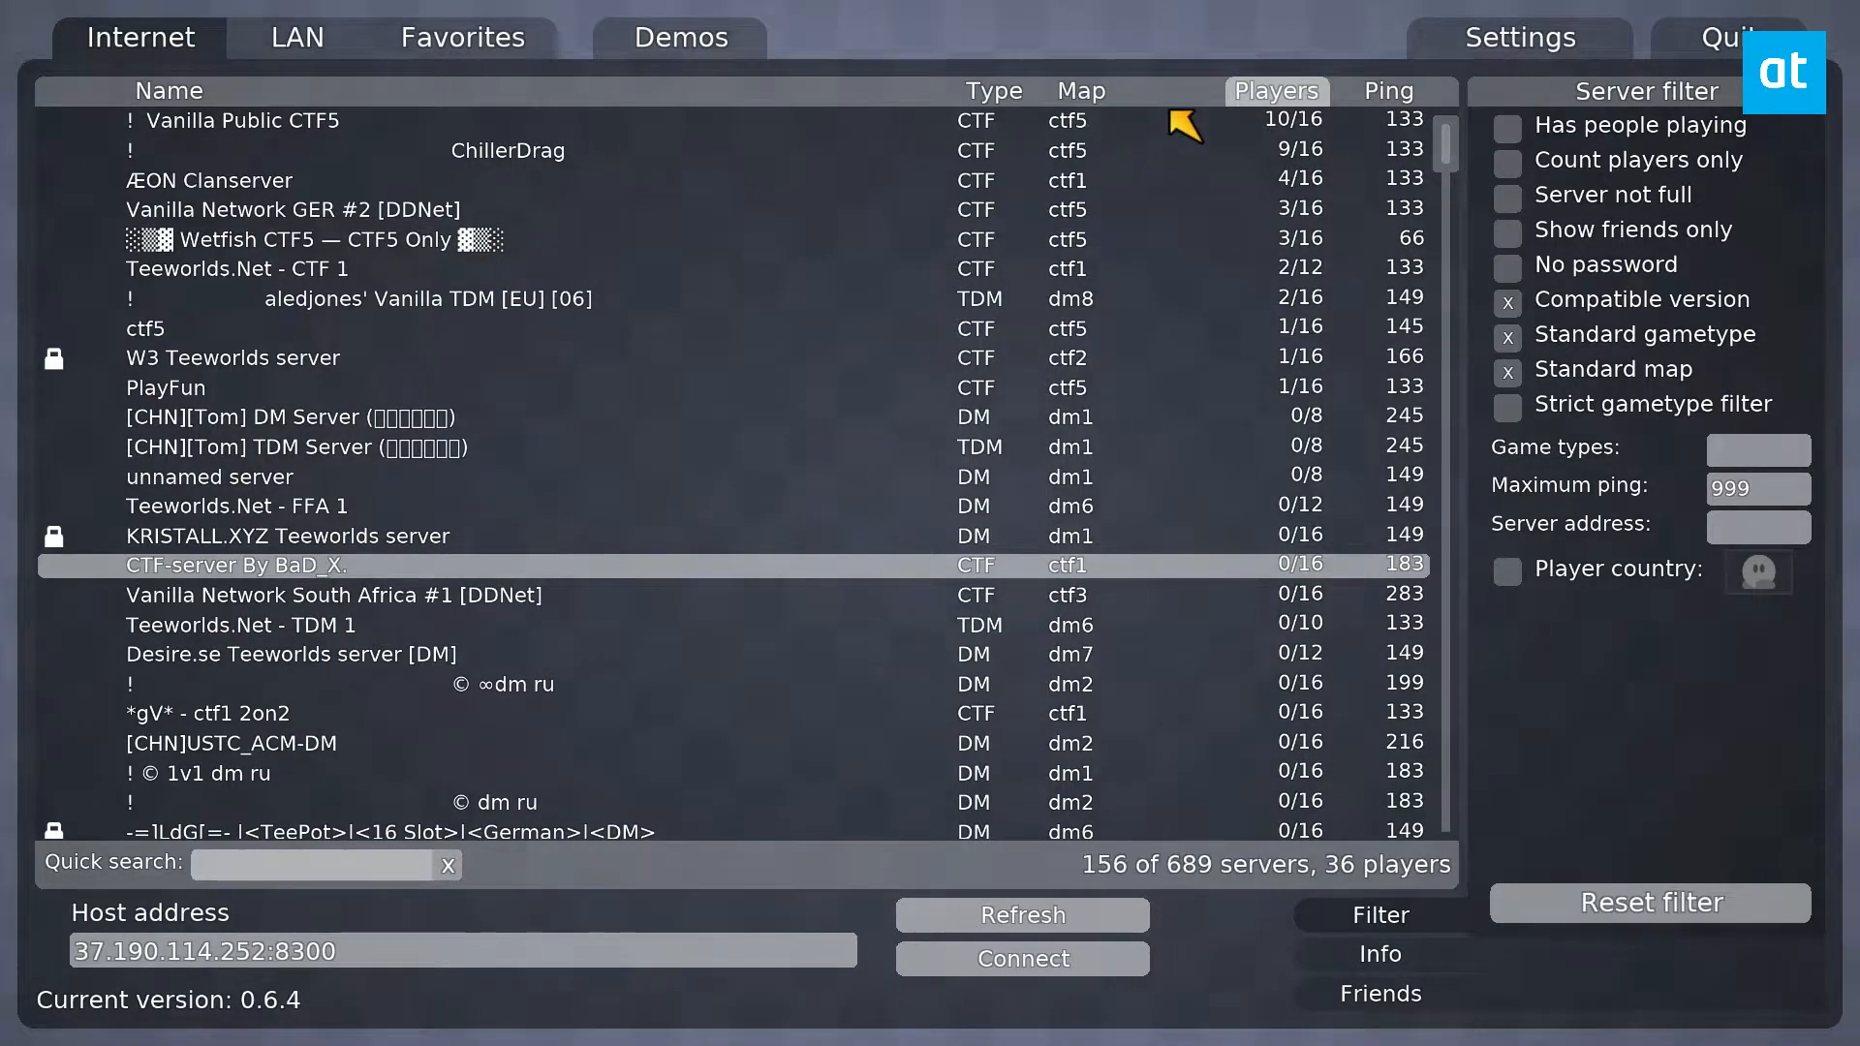
{"action": "left_click", "coordinate": [1079, 91]}
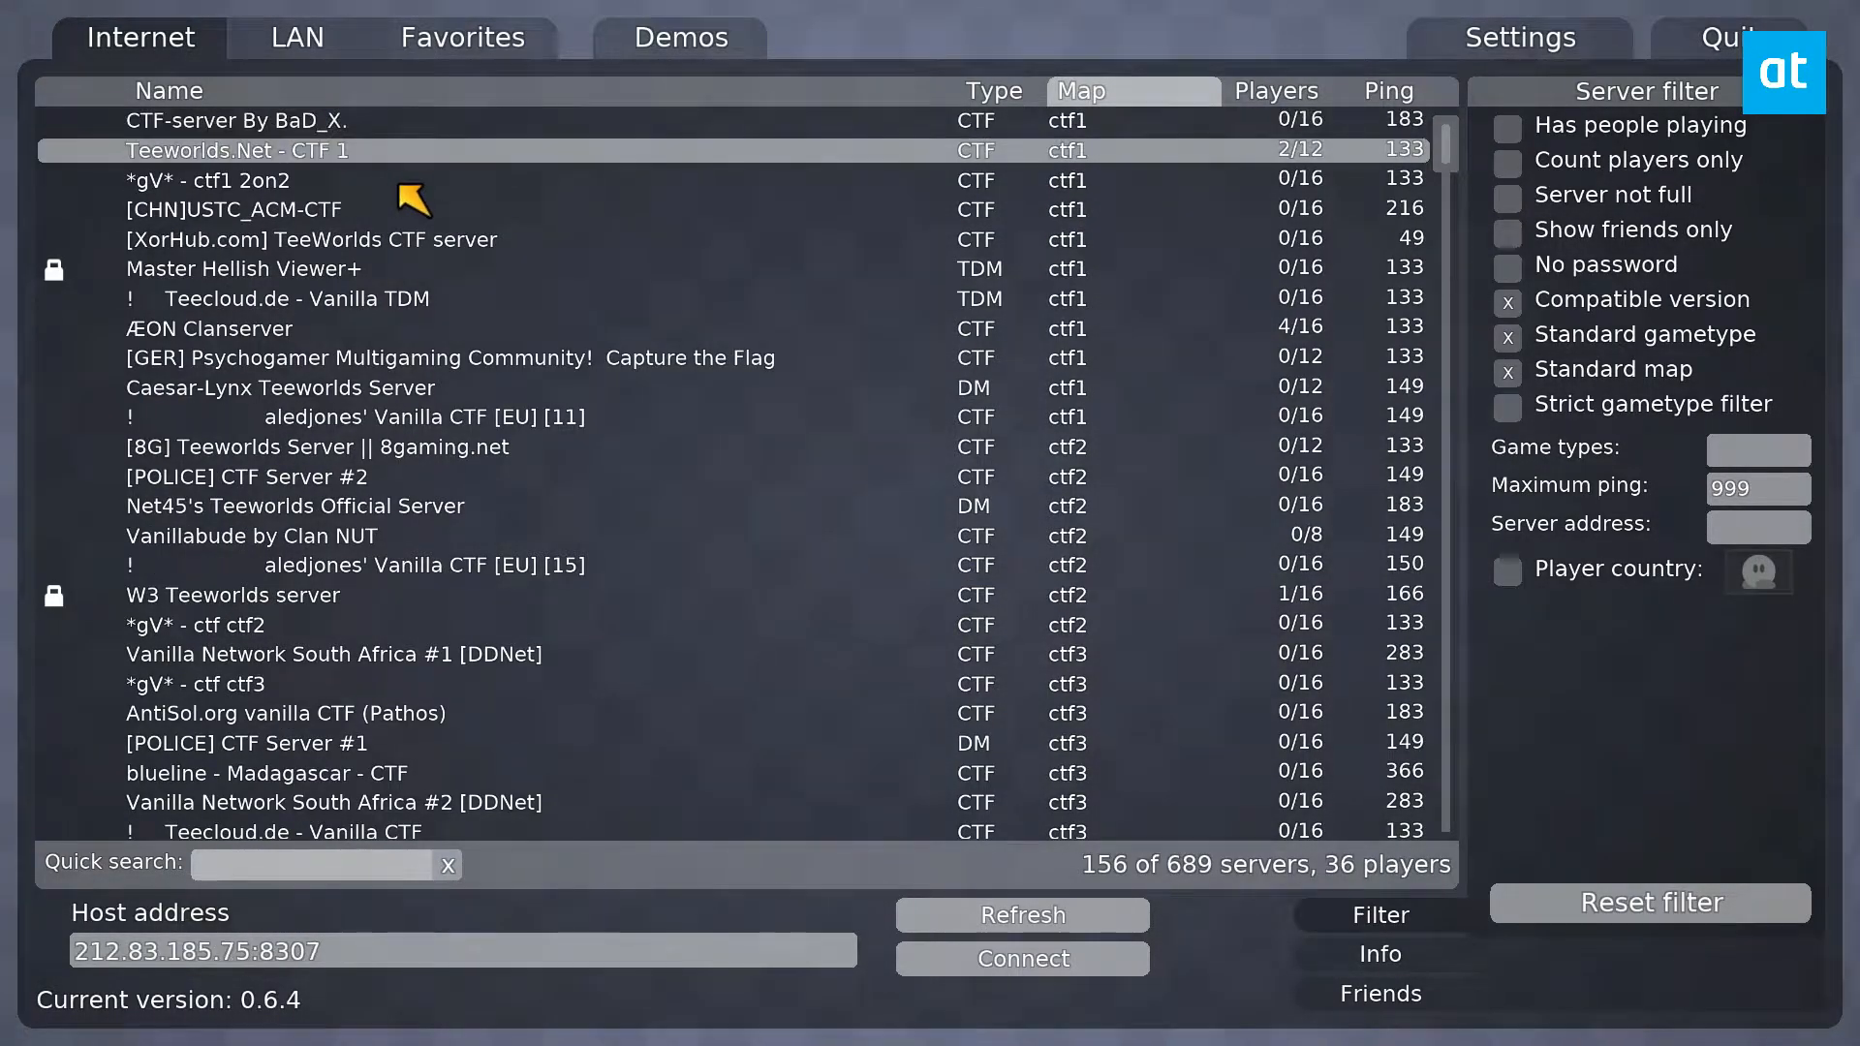
{"action": "left_click", "coordinate": [1021, 957]}
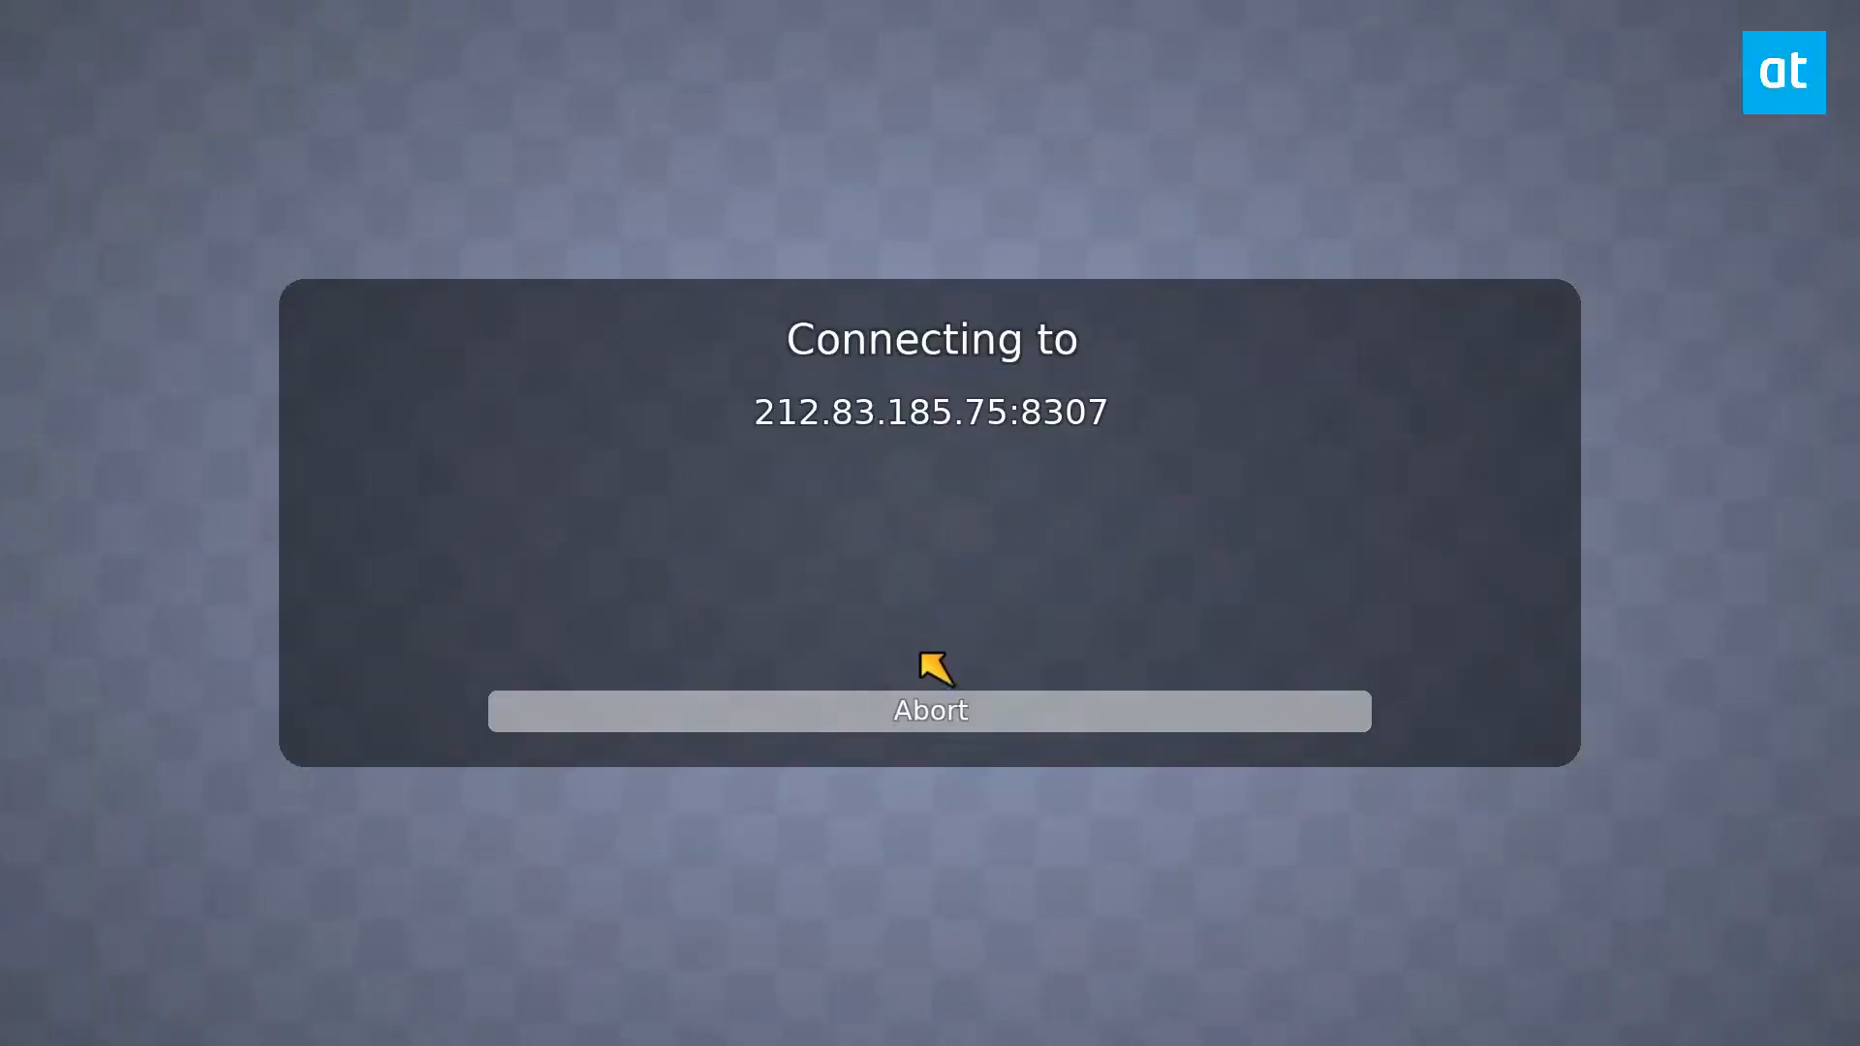